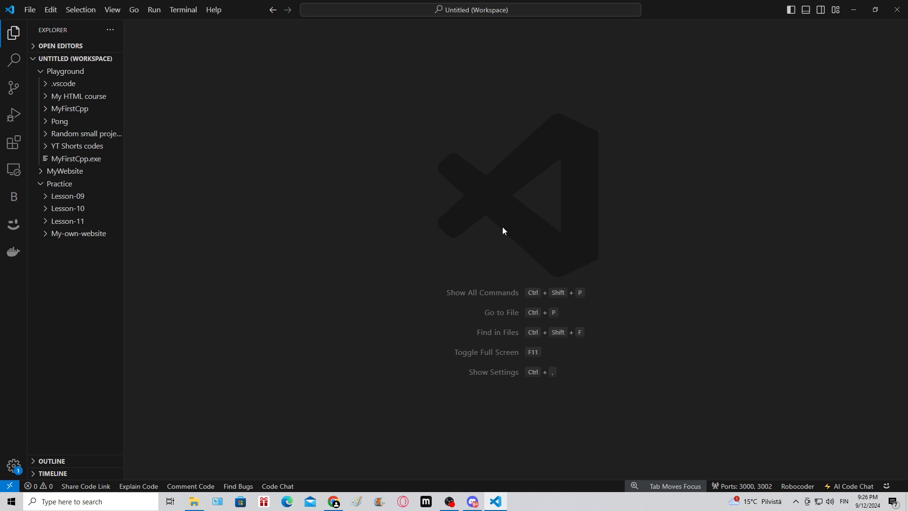
mouse_move(480, 221)
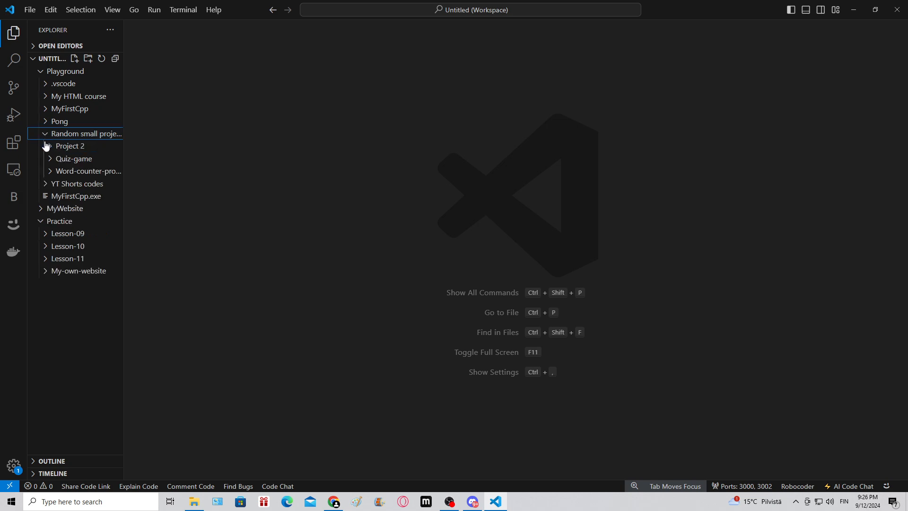
- Open Word-counter-program's index.html beside its live preview and try 11 in the limit field
left_click(87, 171)
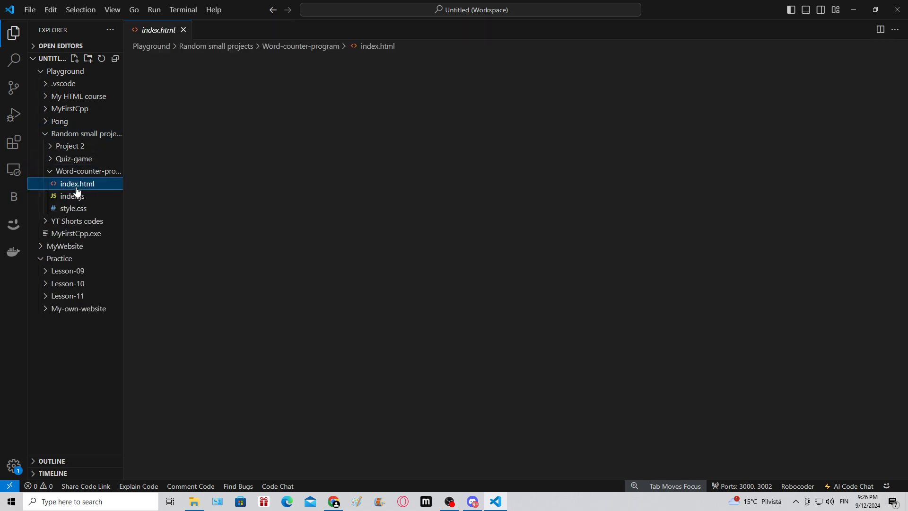
left_click(75, 183)
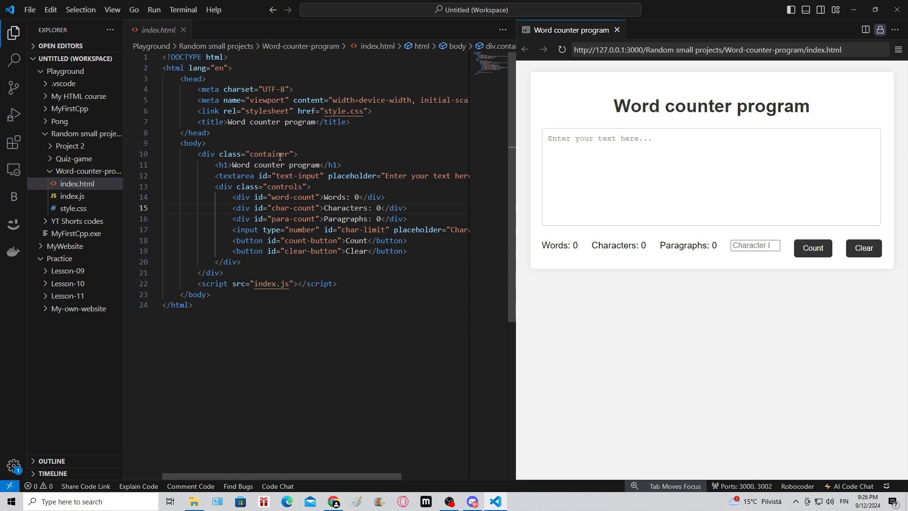
left_click(752, 245)
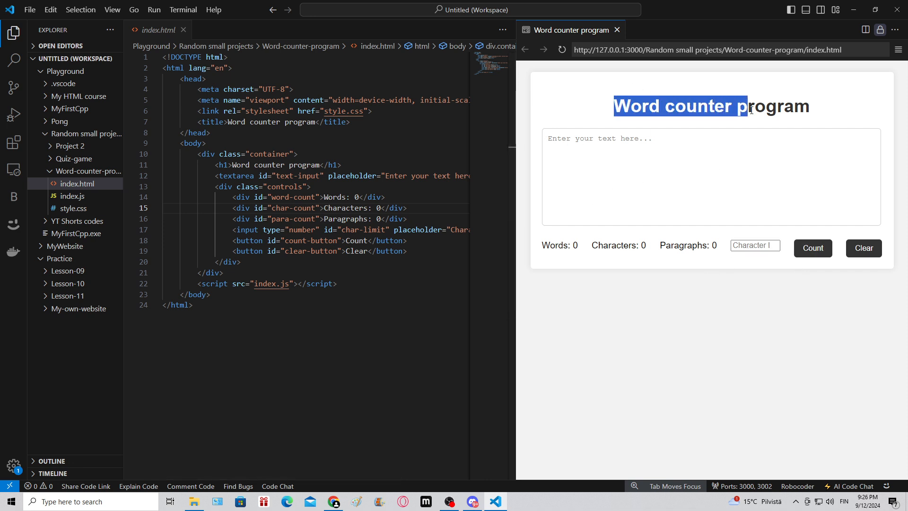
left_click(649, 199)
type("11")
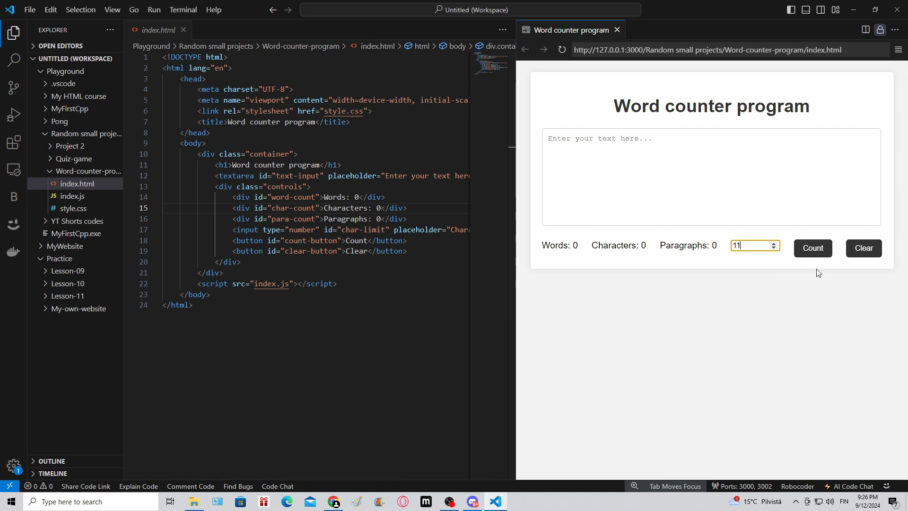
mouse_move(812, 247)
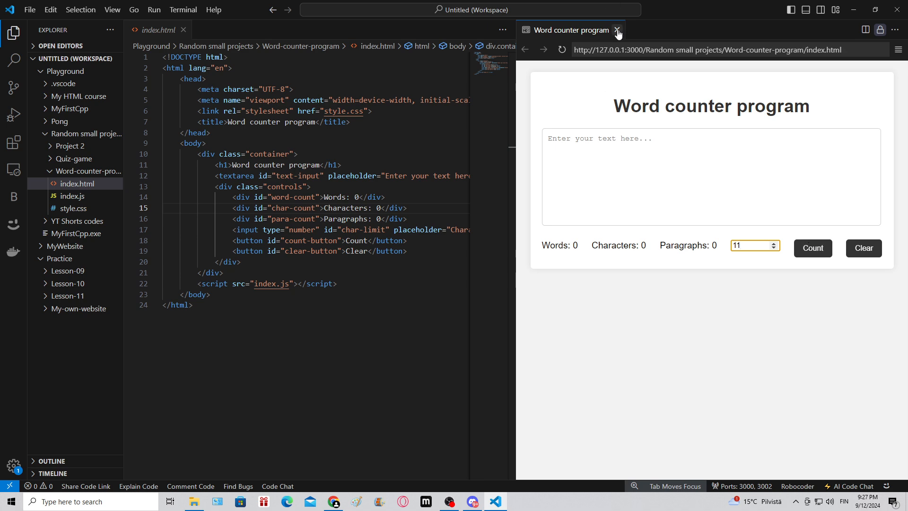
- Close the word counter tabs and create a 'My CSS course' folder inside Playground
left_click(617, 29)
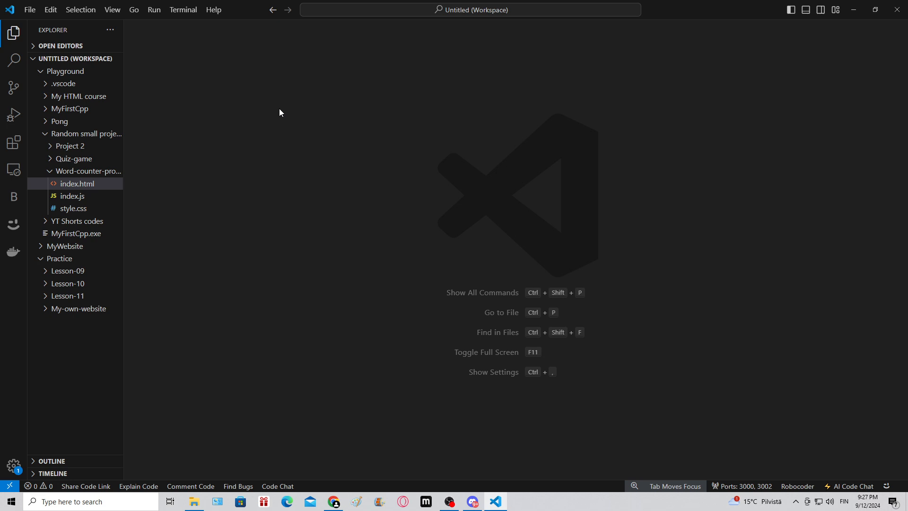
mouse_move(50, 174)
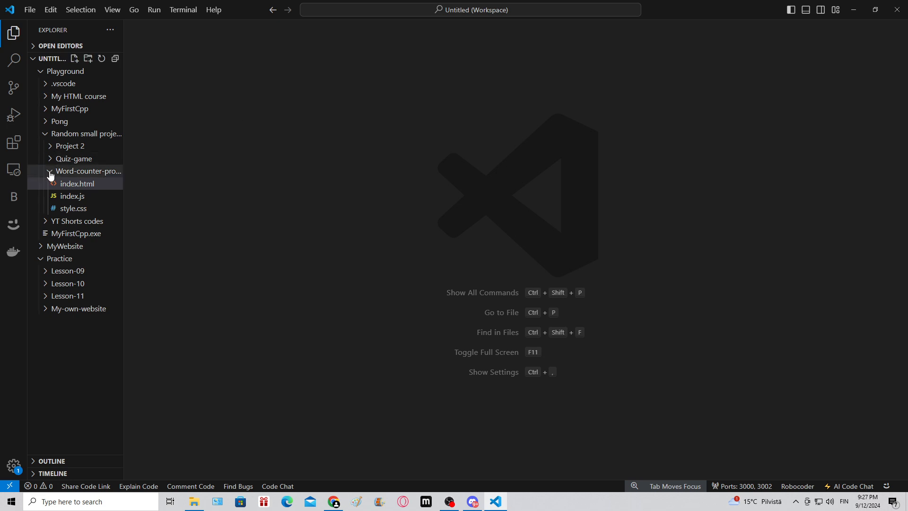
left_click(89, 171)
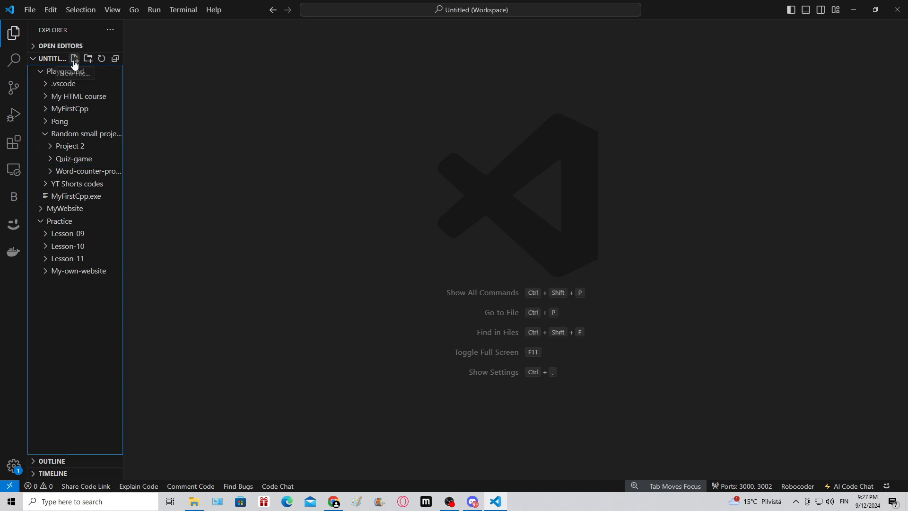
left_click(73, 58)
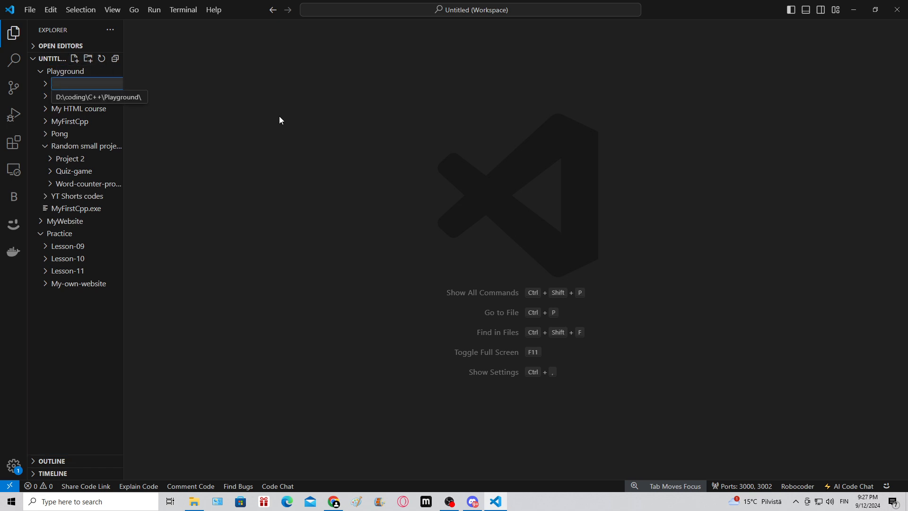
type("My CSS course")
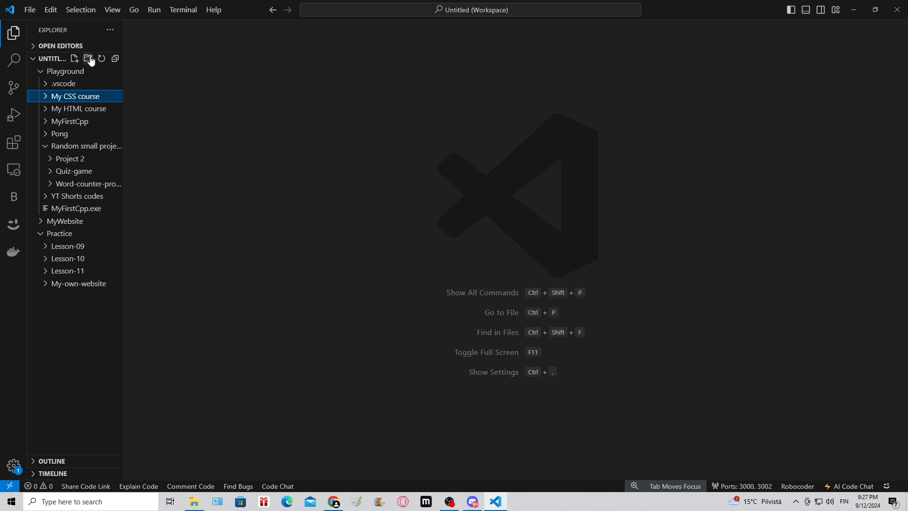
mouse_move(73, 59)
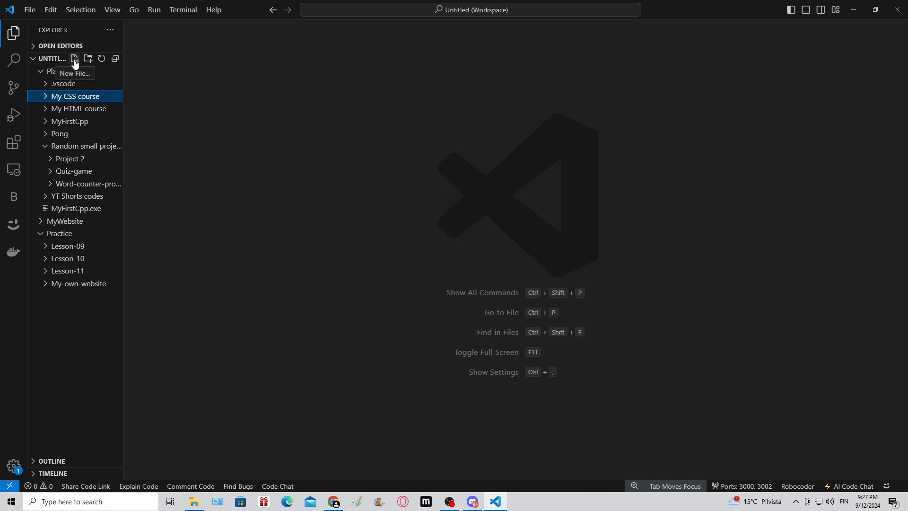
- Add empty index.html and style.css files to the My CSS course folder
left_click(74, 58)
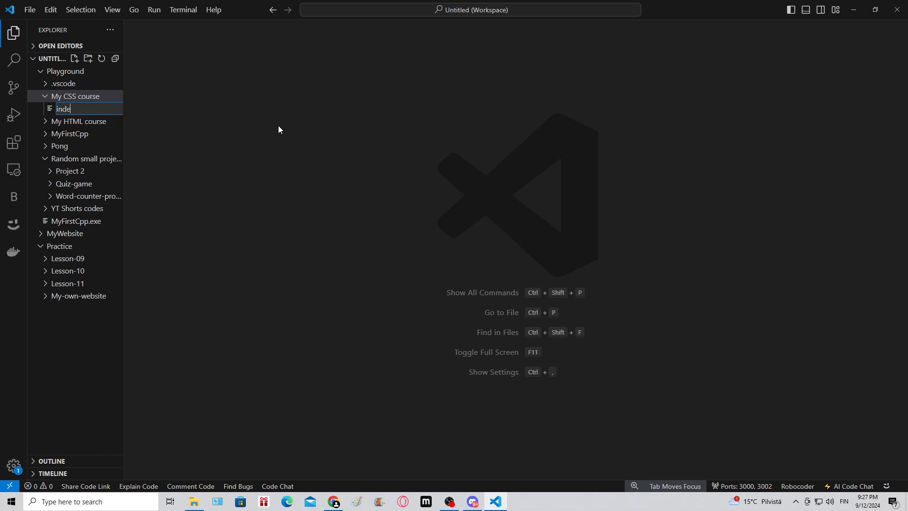
key("Return")
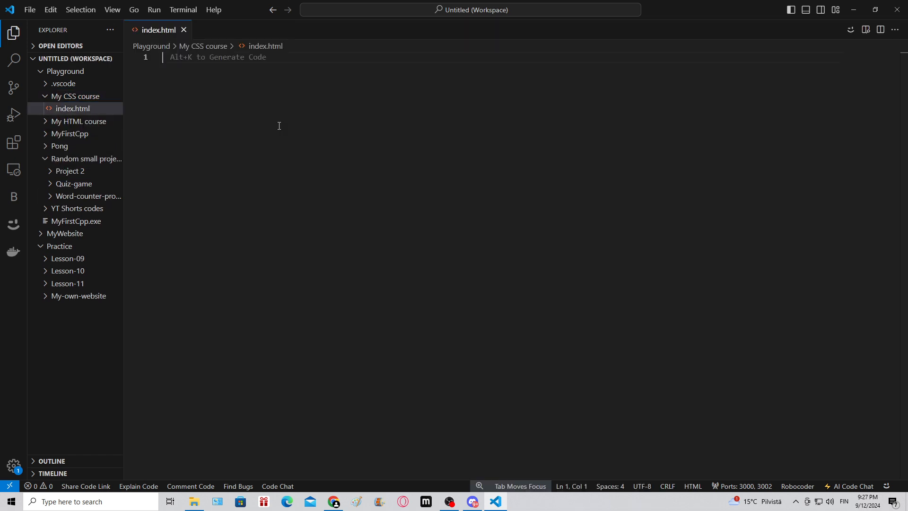
right_click(76, 97)
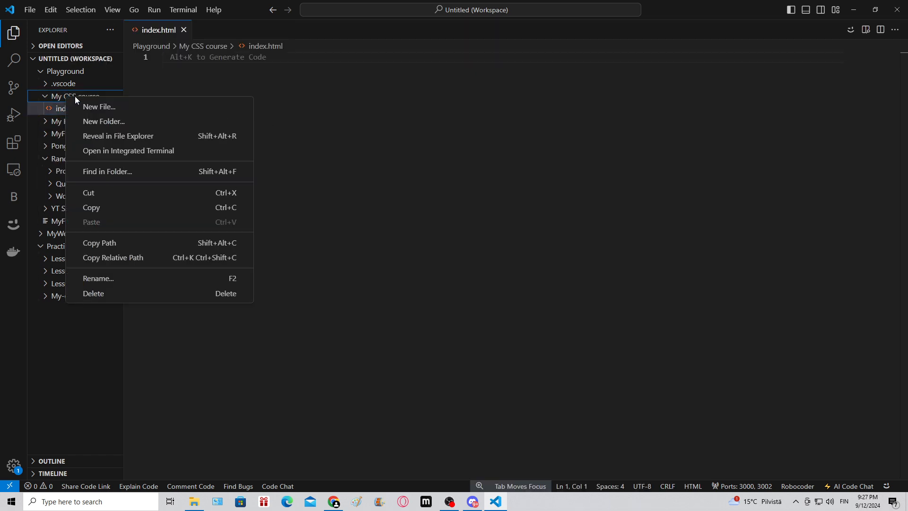
left_click(99, 107)
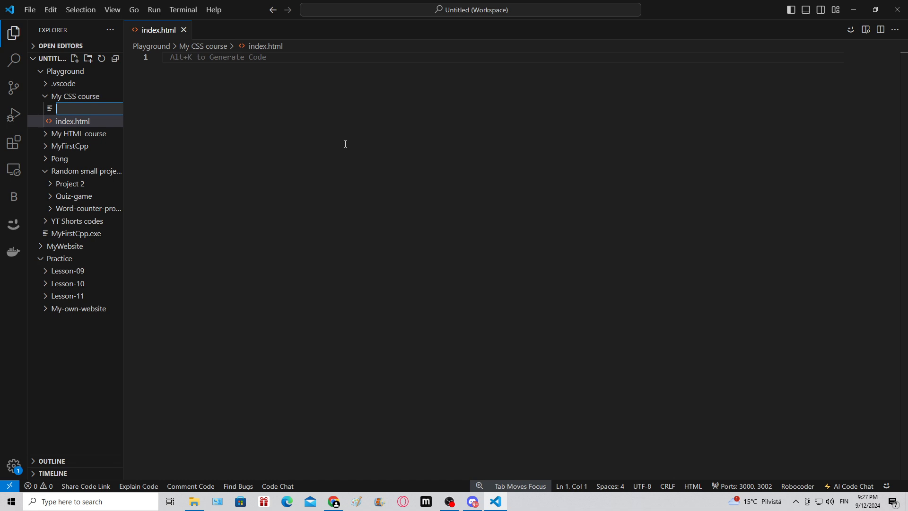
type("style.")
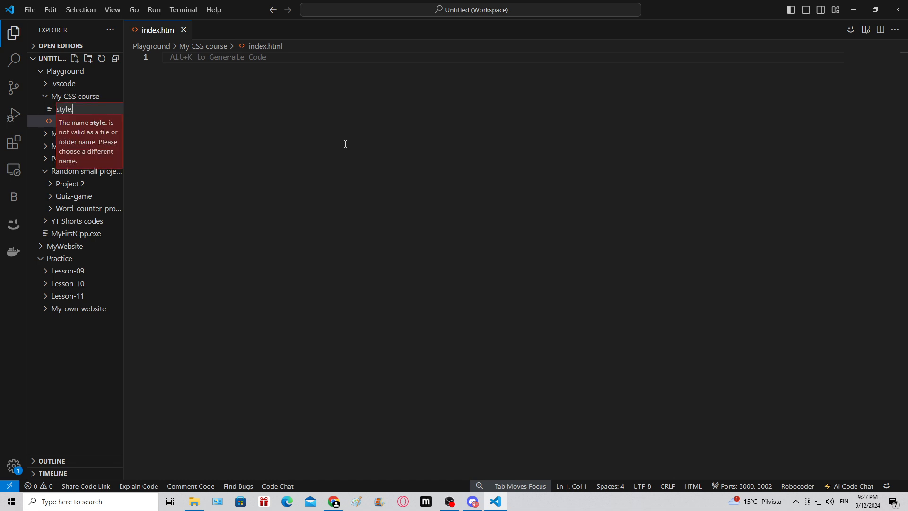
type("css")
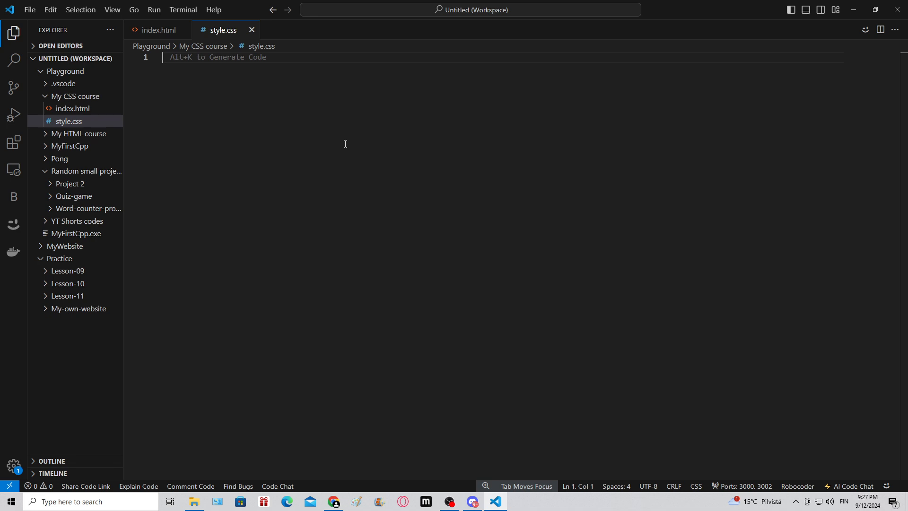
mouse_move(344, 136)
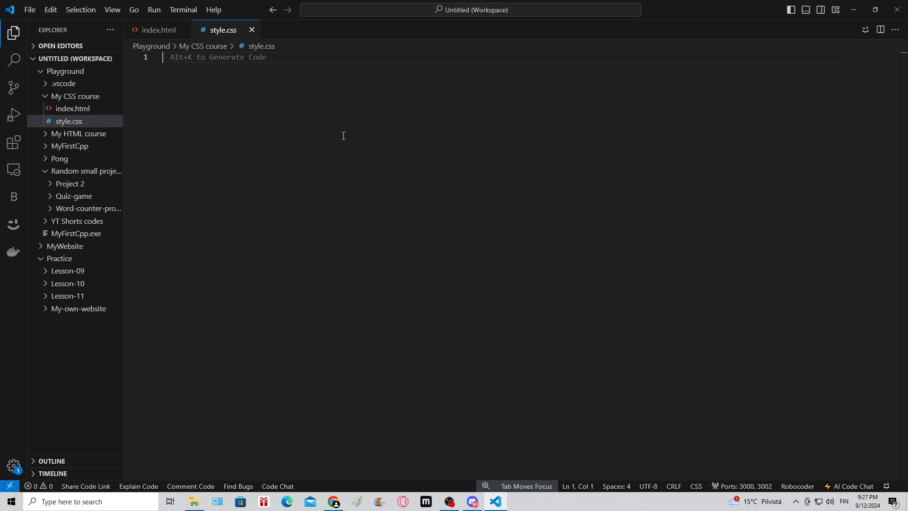
mouse_move(158, 29)
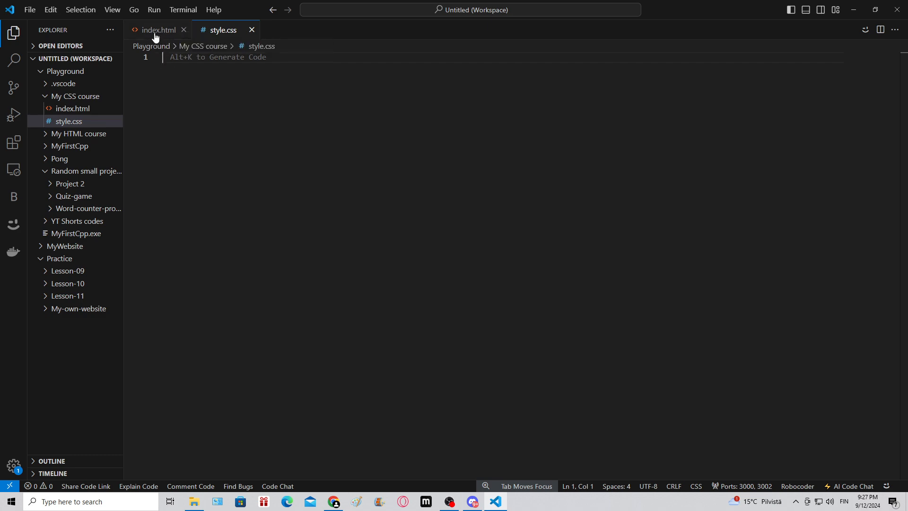
- Generate the HTML boilerplate in index.html with the title CSS course
left_click(156, 29)
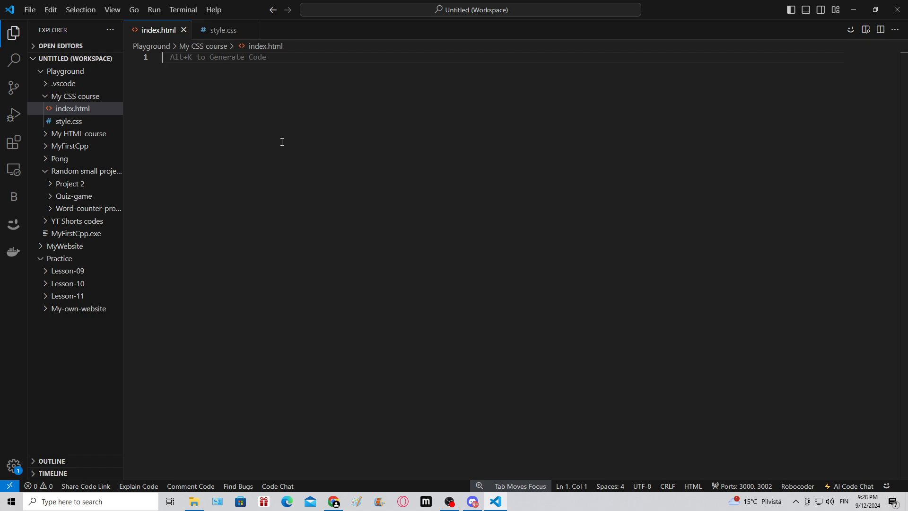
type("!DOCTYPE html>")
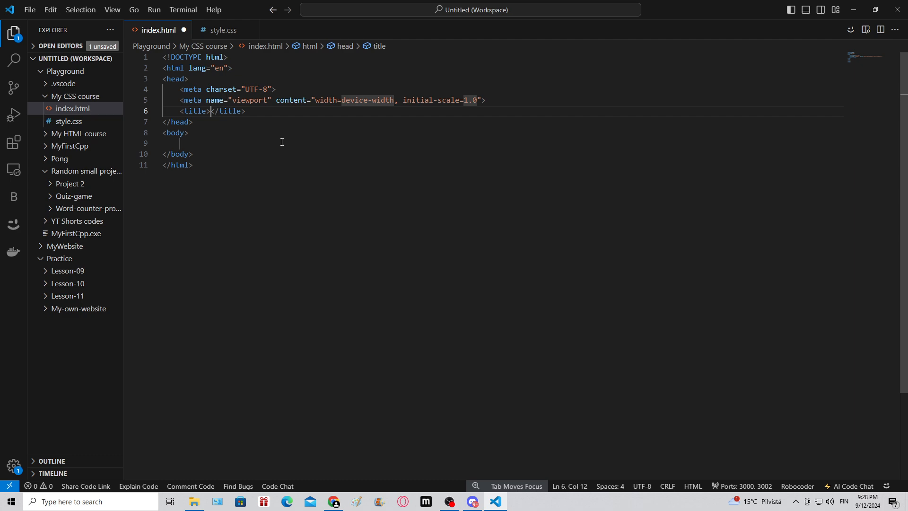
type("C")
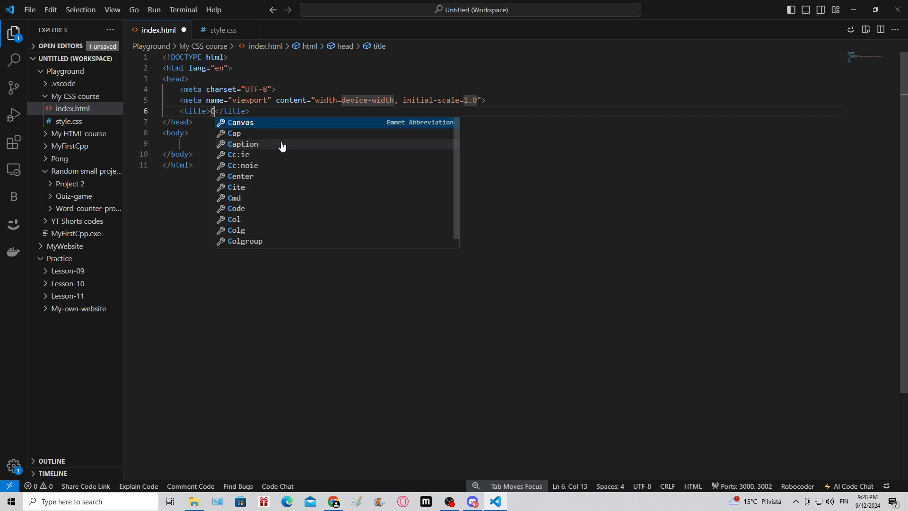
type("SS course")
type("<link")
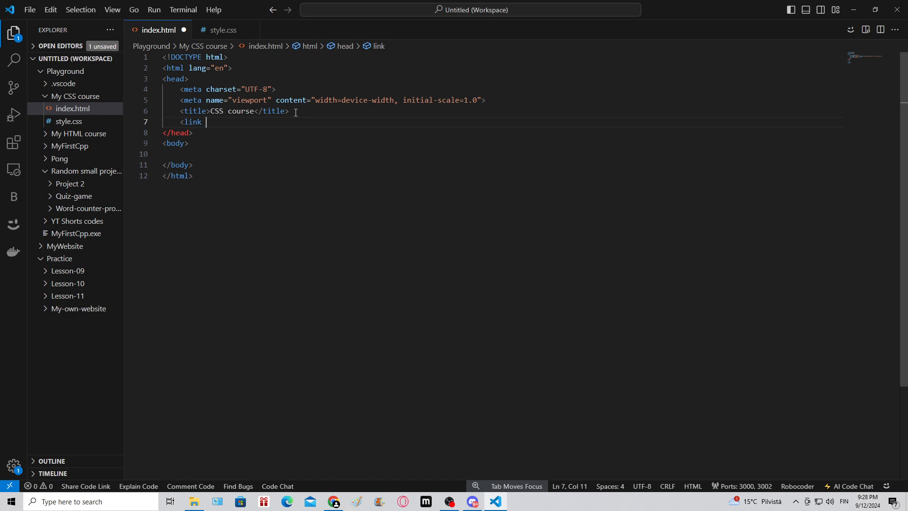
- Link the page to style.css with a rel="stylesheet" link tag
type("rel=\"")
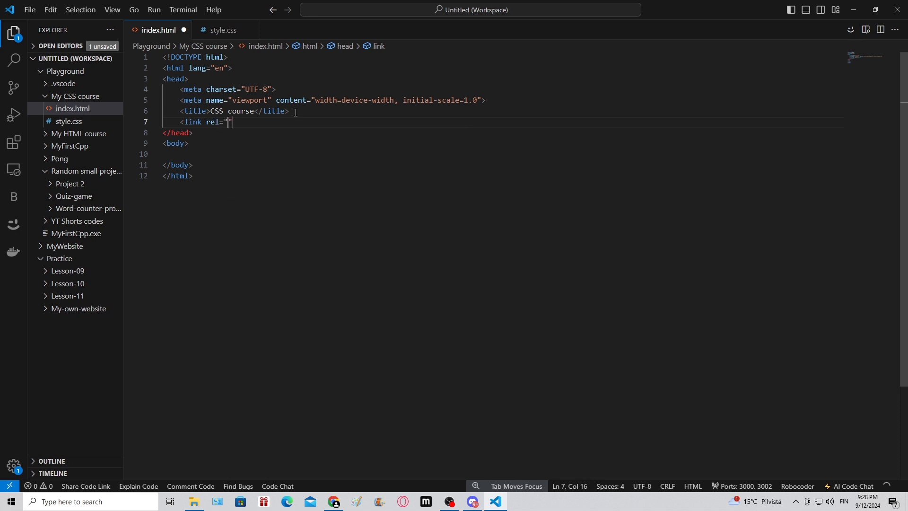
type("stylesheet")
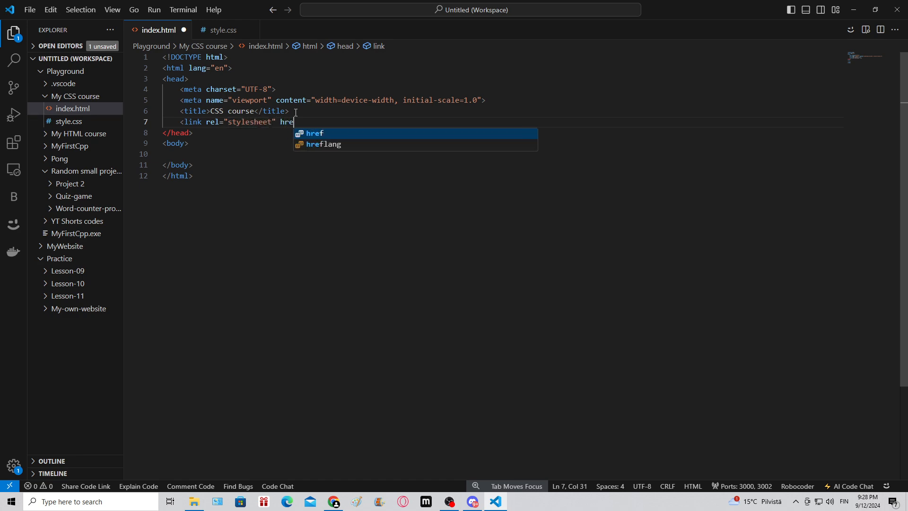
type("f")
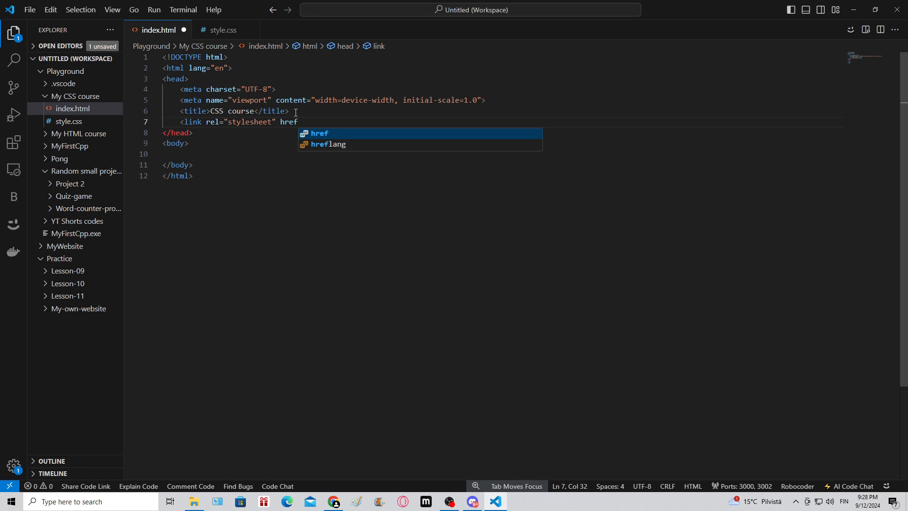
type("=\"s")
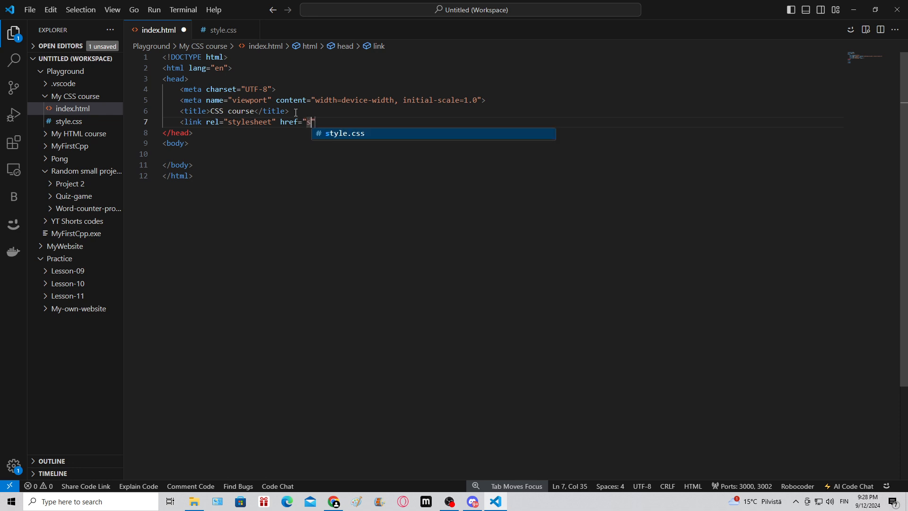
type("t")
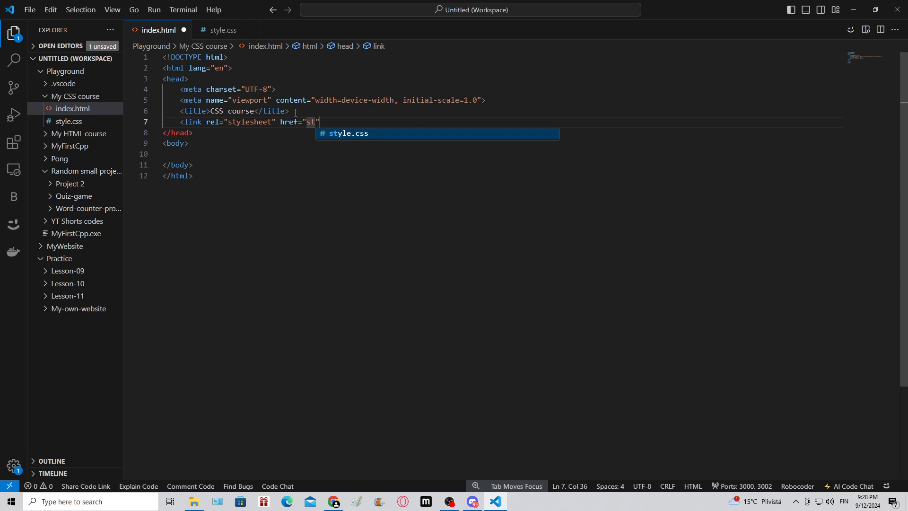
type("yl")
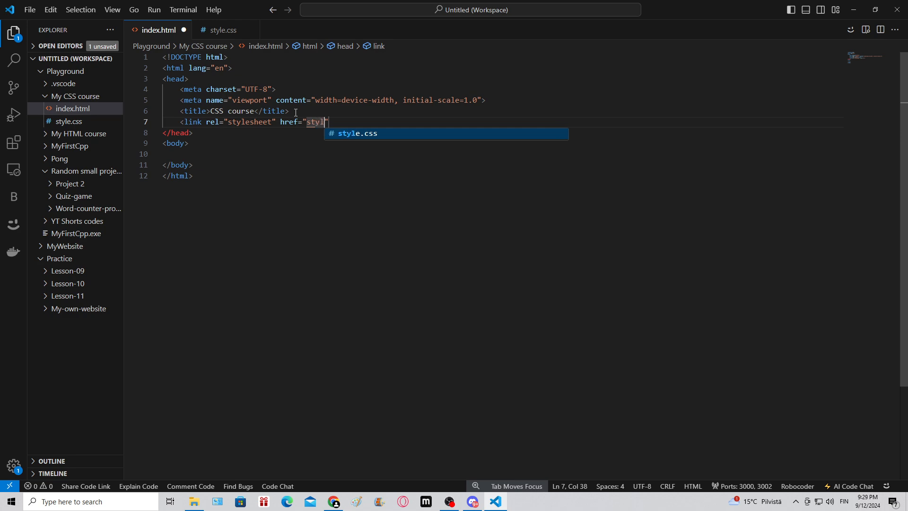
key("Enter")
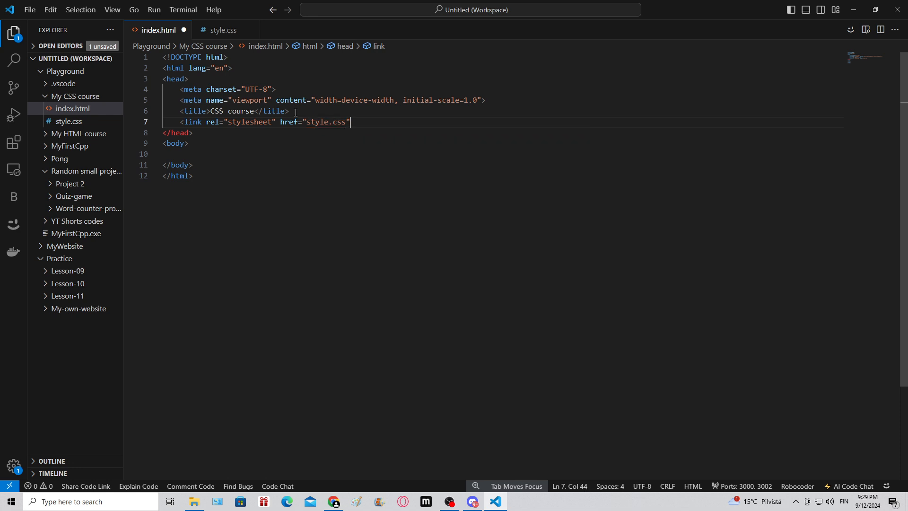
type(">")
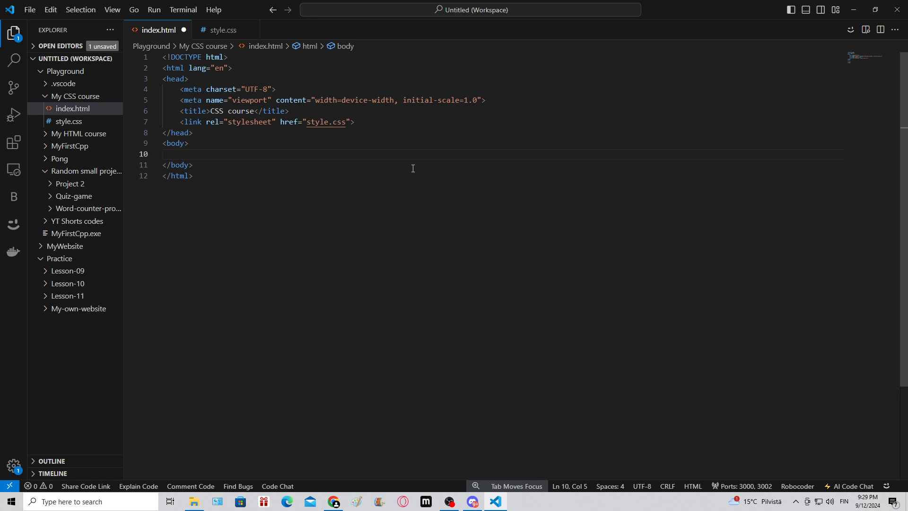
- Write a body comment explaining that CSS styles HTML and controls how elements display
key("enter")
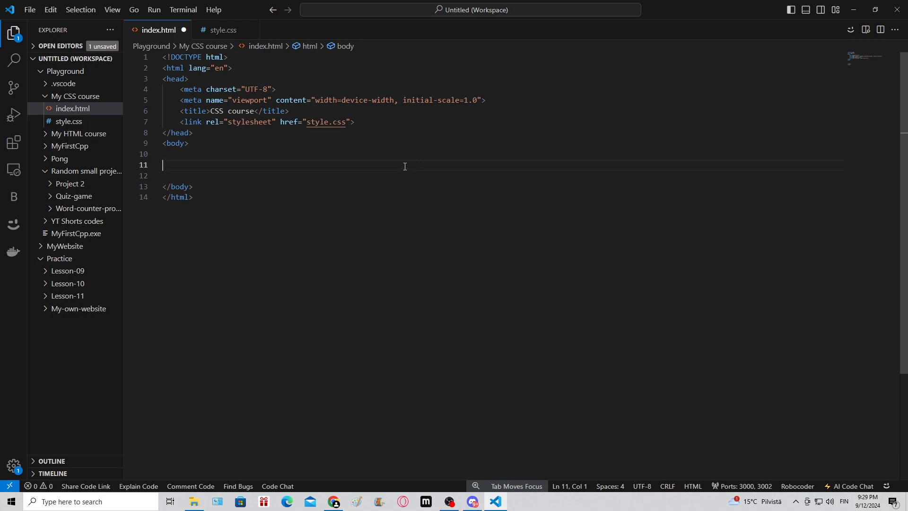
key("Tab")
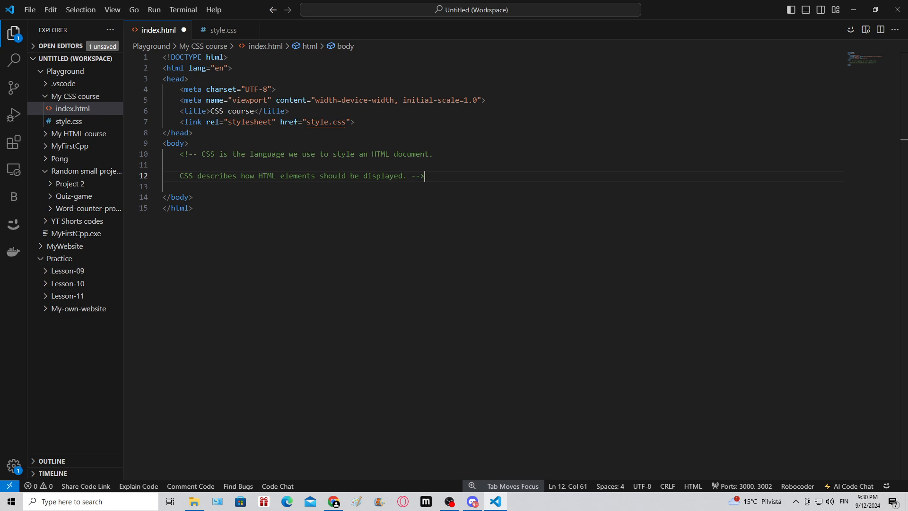
- Show the live preview and add an h1 heading reading Introduction to CSS
left_click(866, 30)
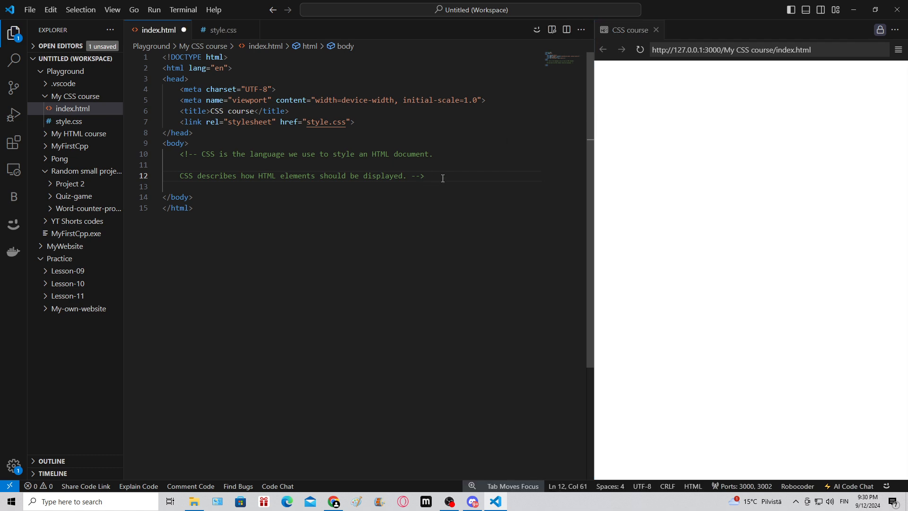
type("<h1>CSS</h1>")
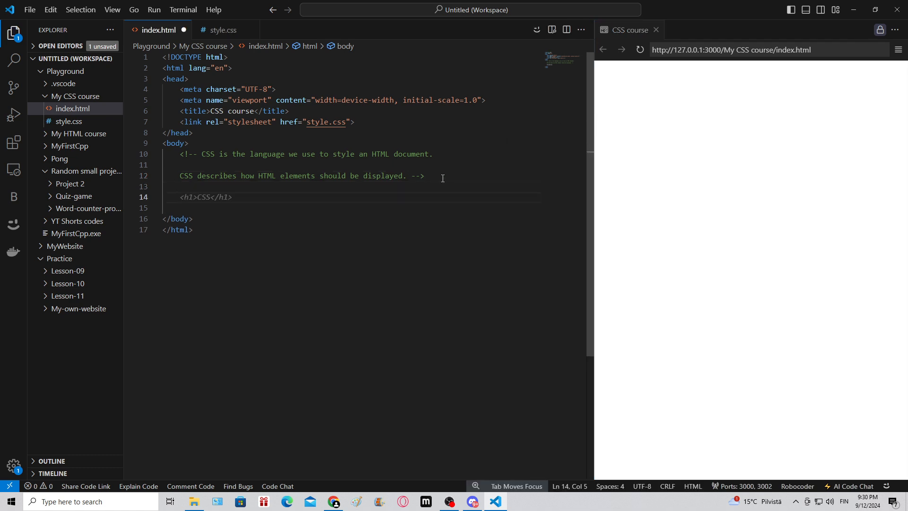
left_click(196, 197)
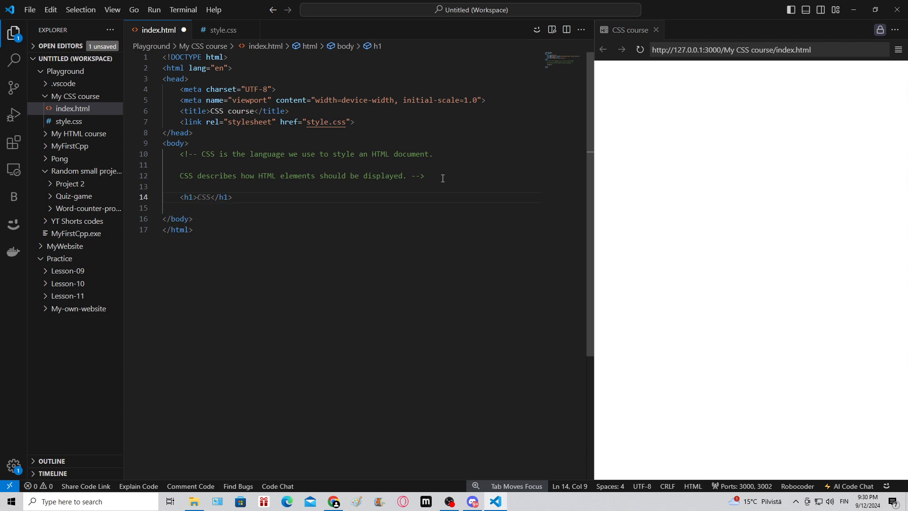
type("Introduc")
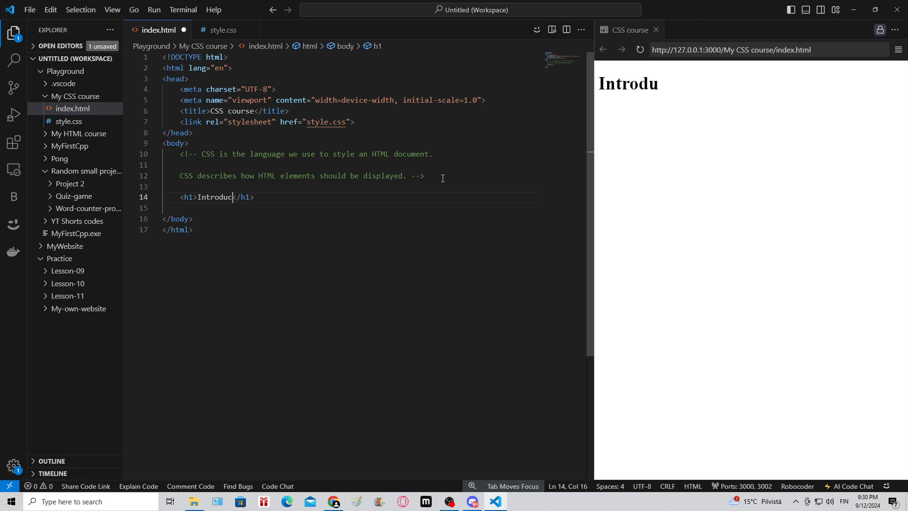
type("tion to CSS")
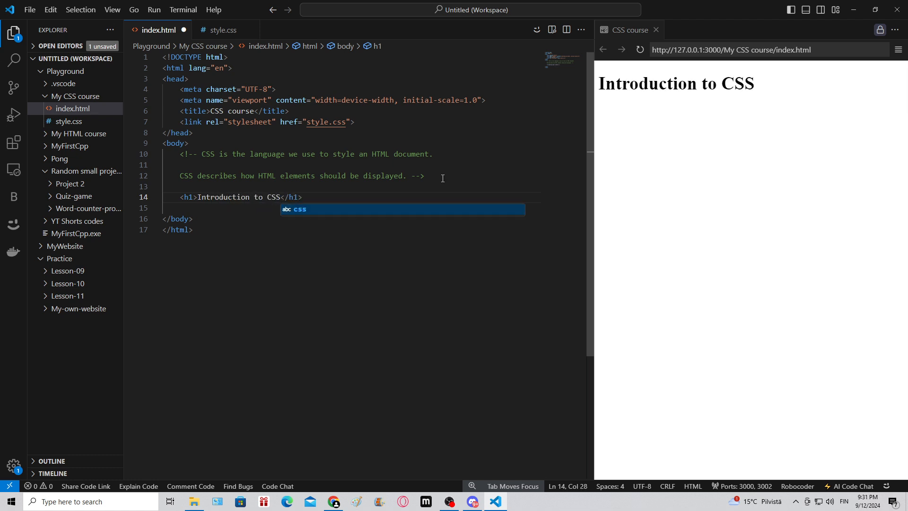
key("Escape")
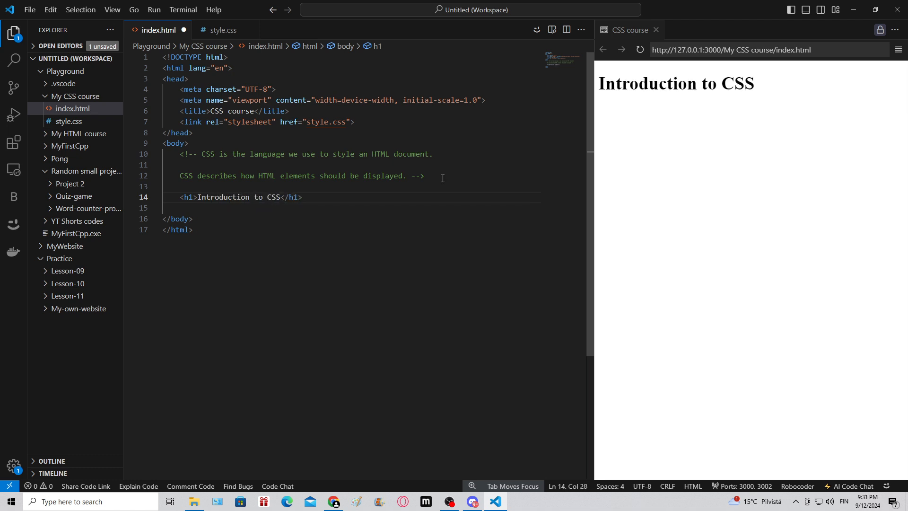
mouse_move(186, 196)
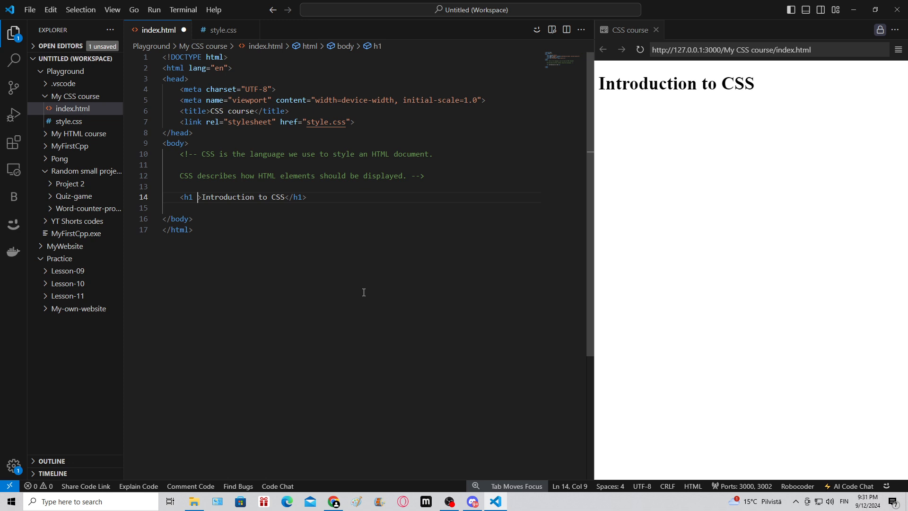
- Give the h1 an inline style with color: blue and text-decoration: underline
type("style")
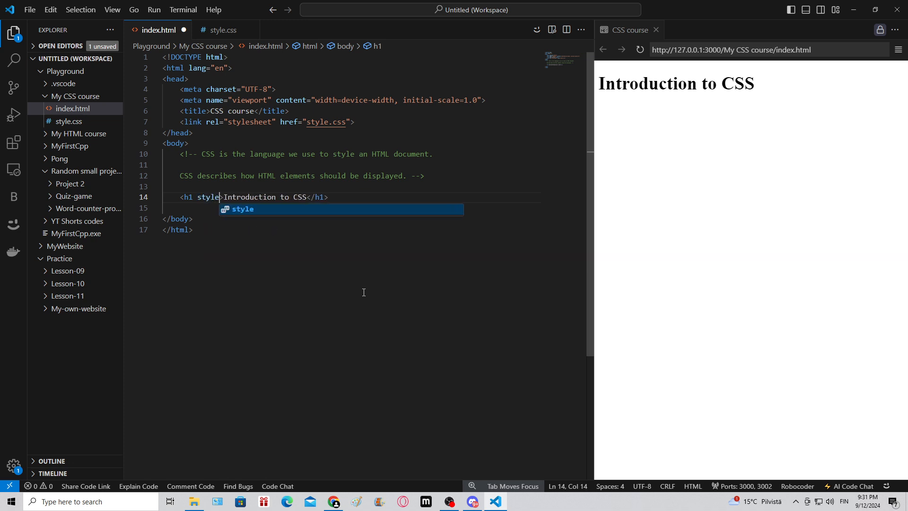
key("Enter")
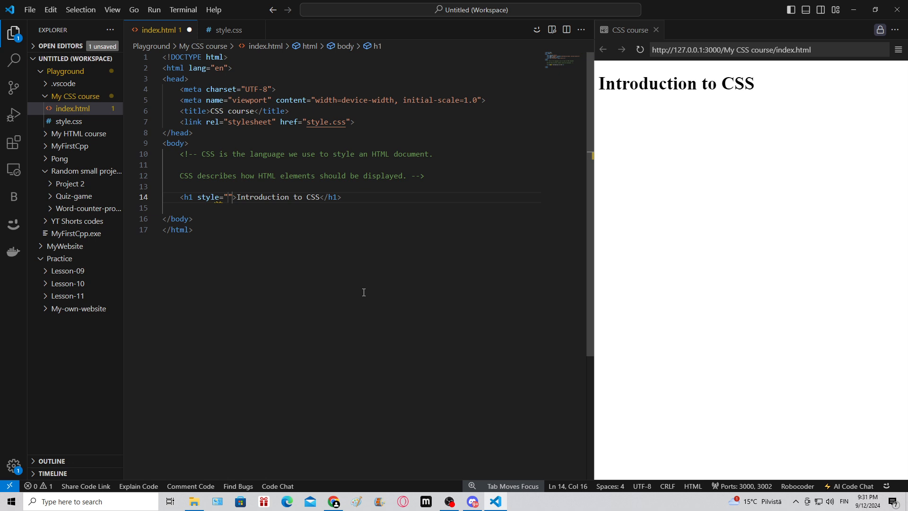
type("color: blue;")
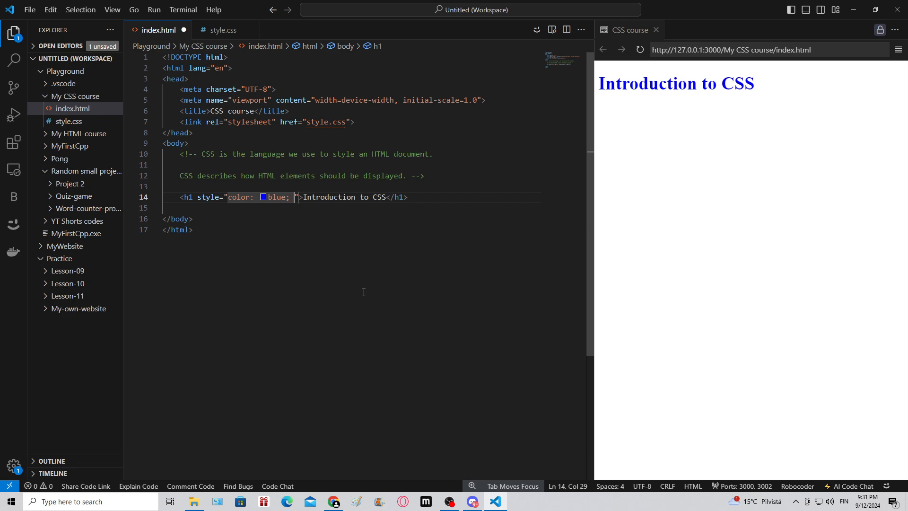
type("text-decoration: underline;")
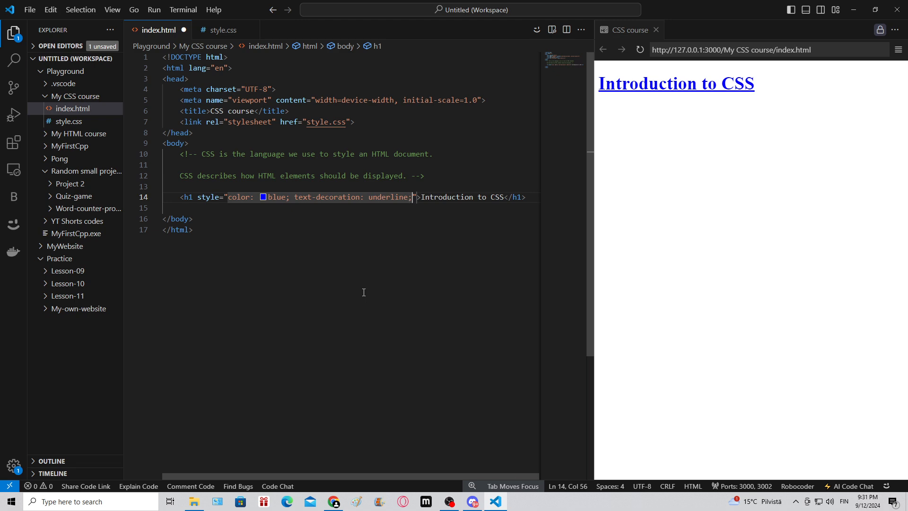
- Save index.html and begin a universal * rule in the empty style.css
key("ctrl+s")
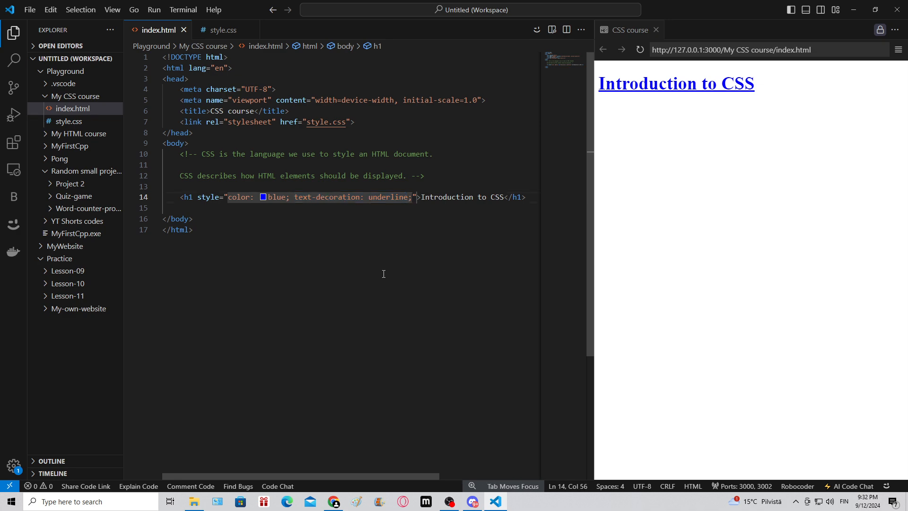
left_click(322, 208)
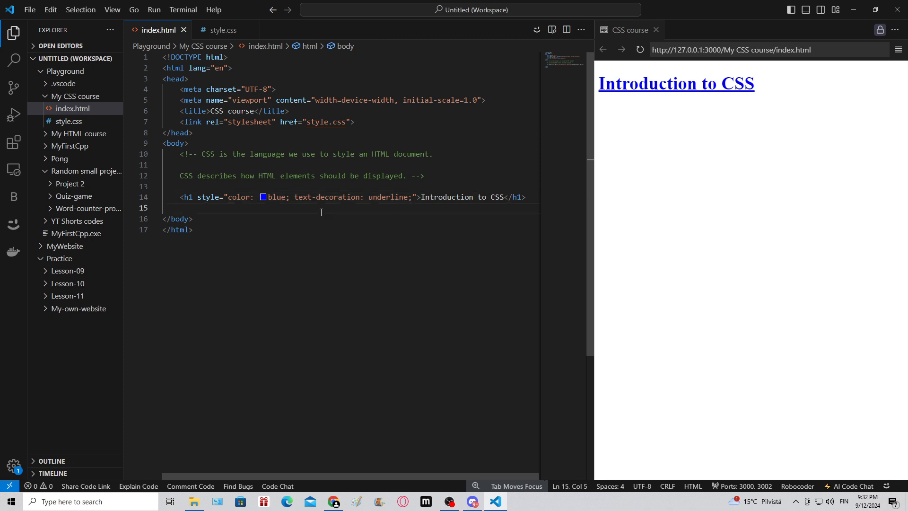
mouse_move(340, 194)
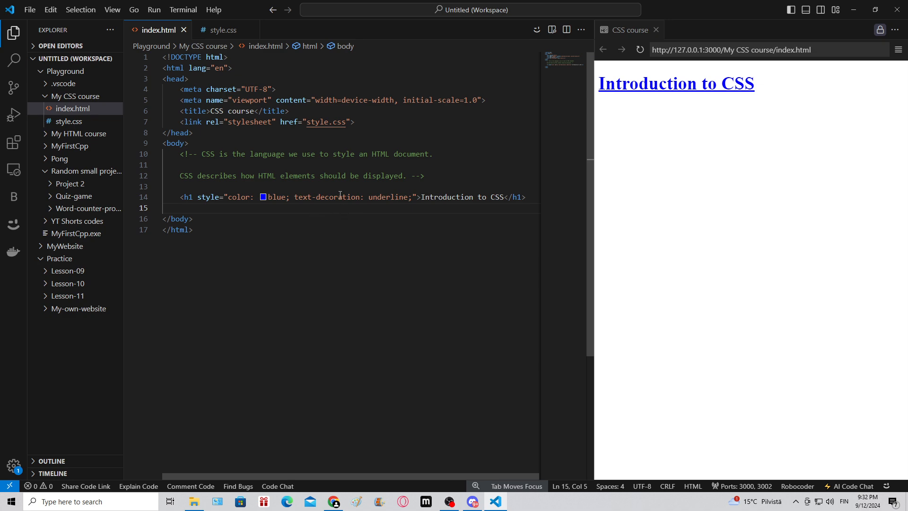
left_click(223, 29)
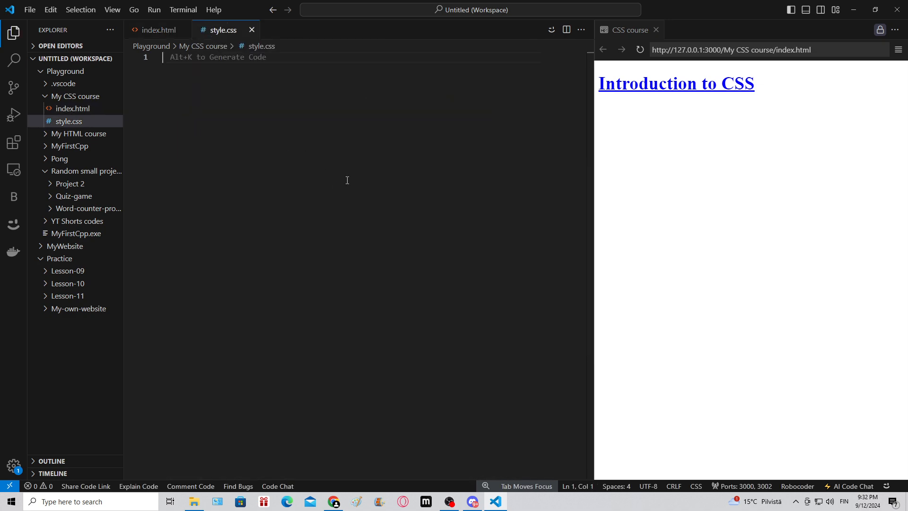
mouse_move(409, 248)
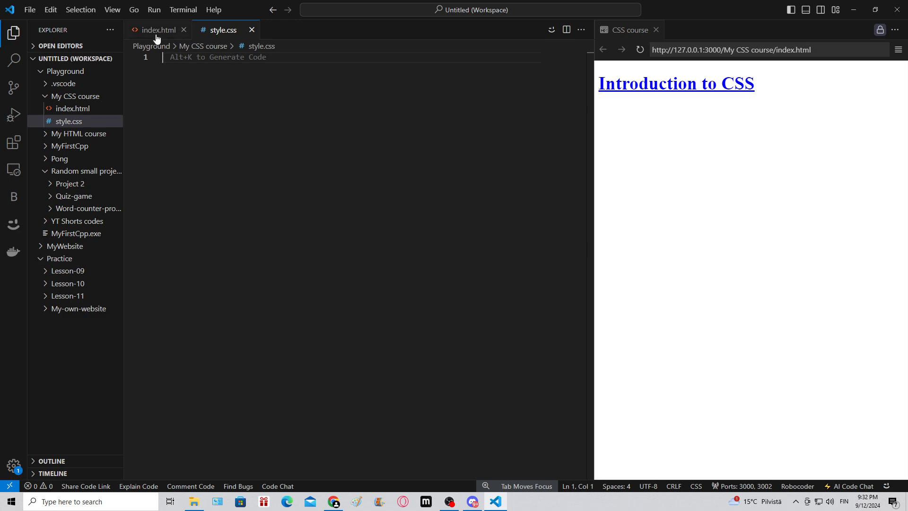
left_click(158, 29)
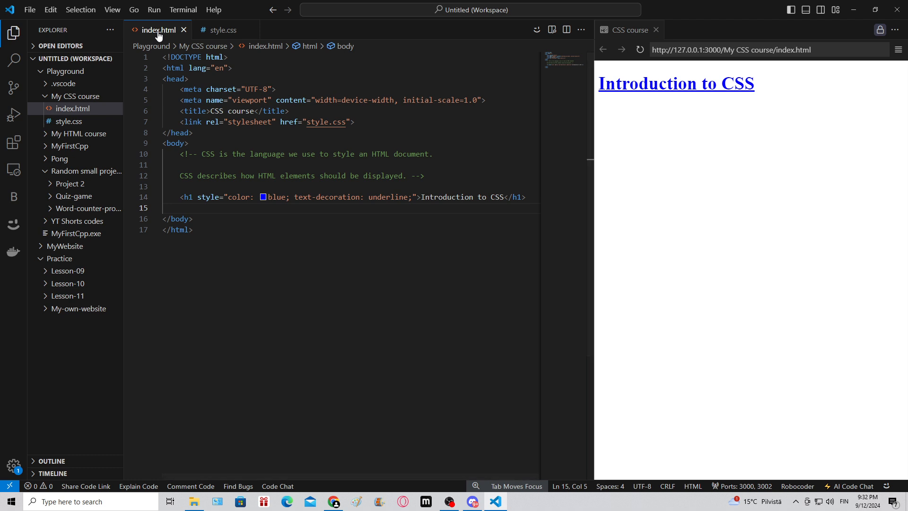
left_click(223, 30)
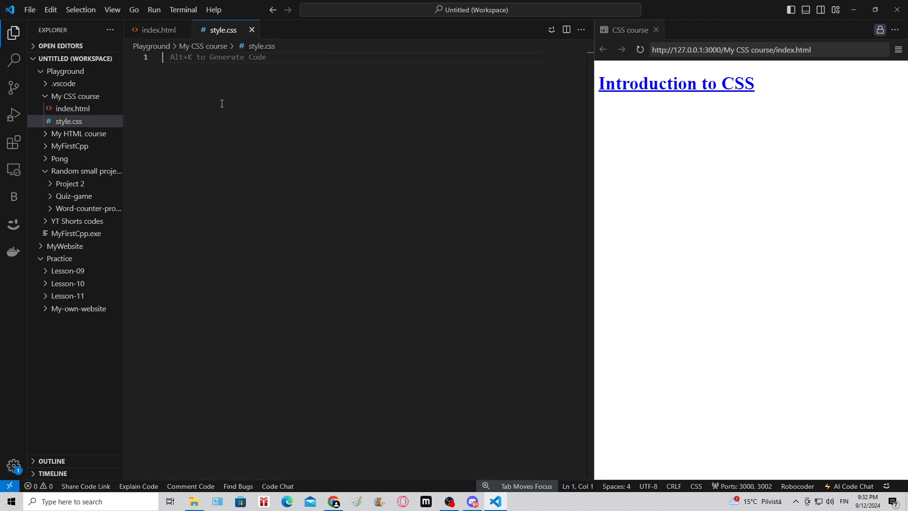
mouse_move(242, 110)
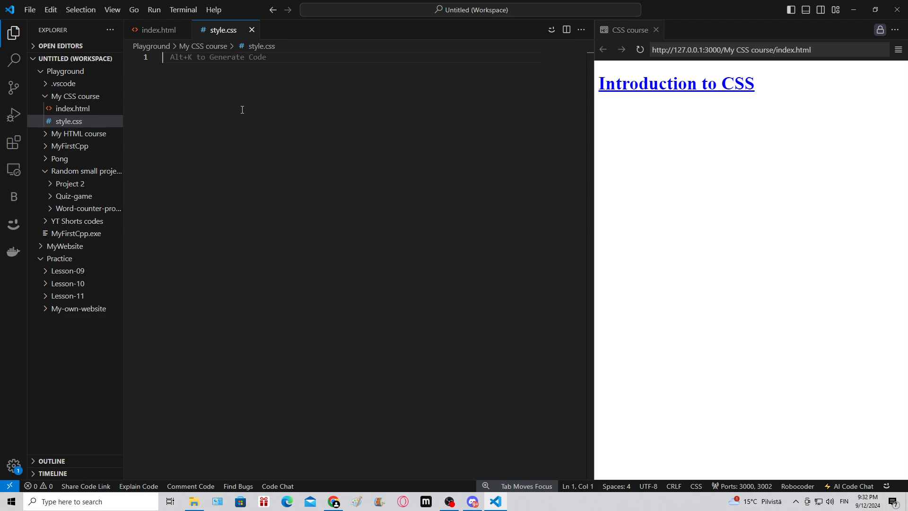
type("*")
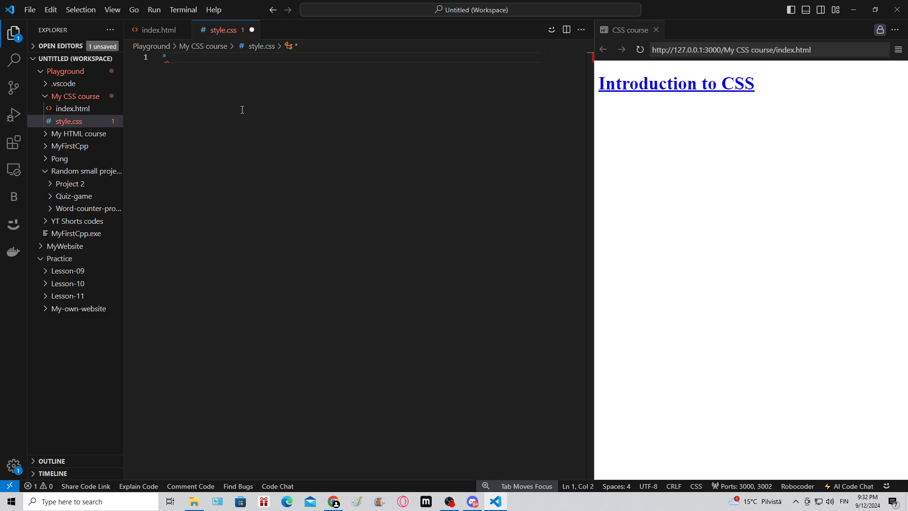
- Complete the * { margin: 0; padding: 0; } reset rule in style.css
type("\" \"")
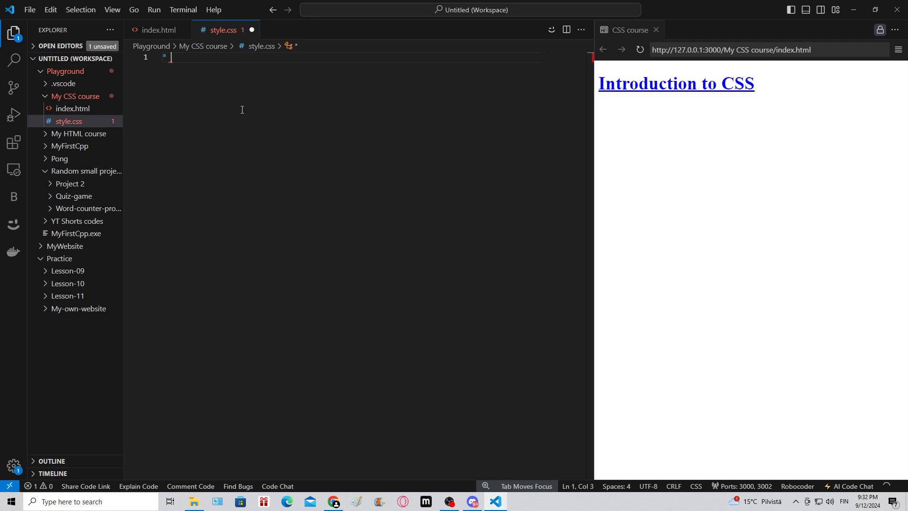
type("{}")
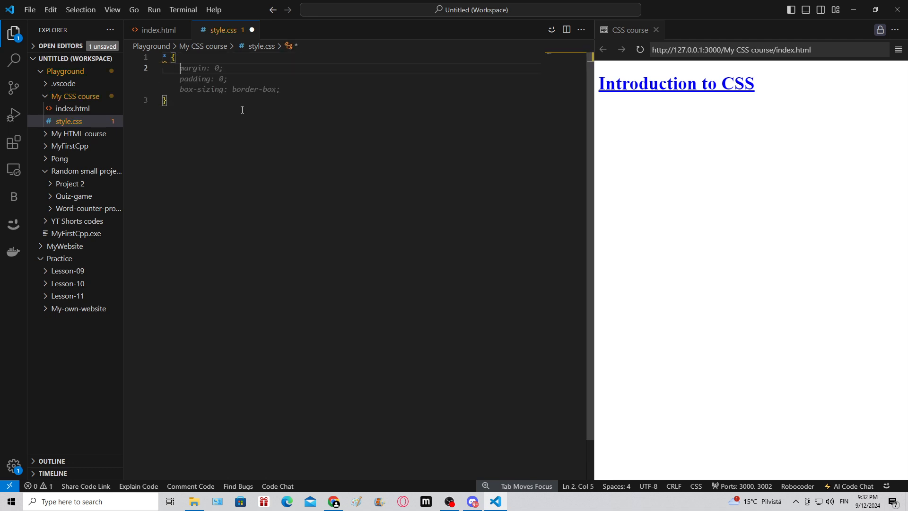
type("margin: 0;")
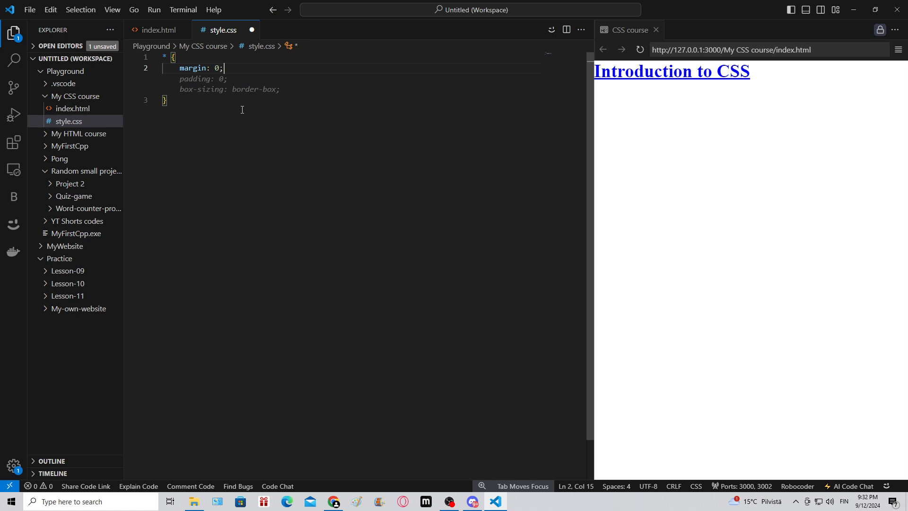
type("padding: 0;")
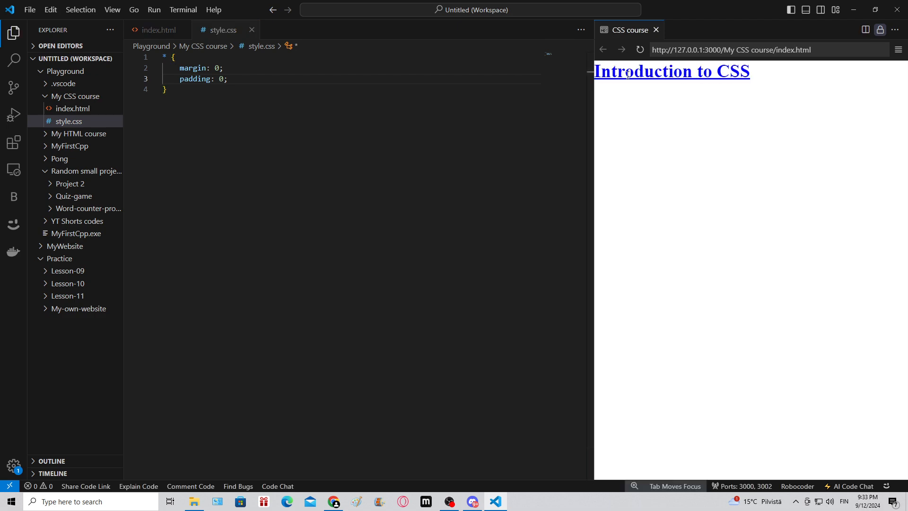
mouse_move(734, 156)
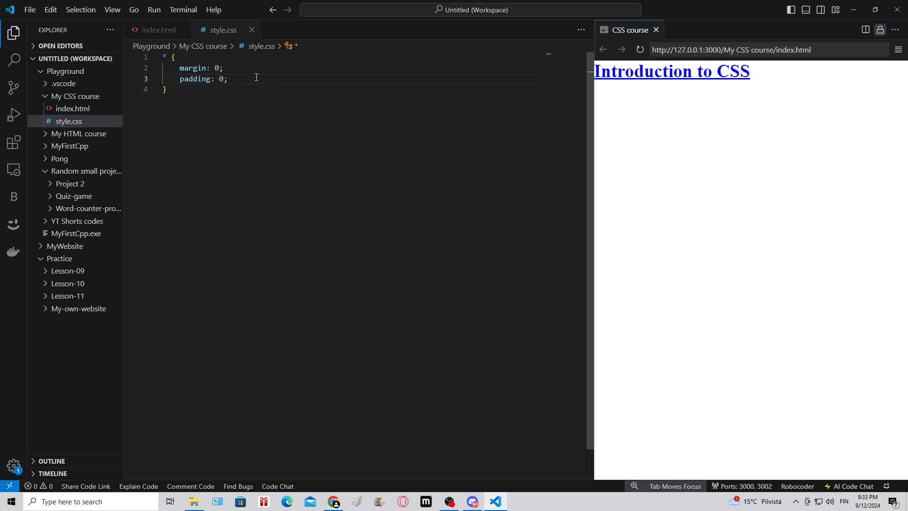
mouse_move(323, 186)
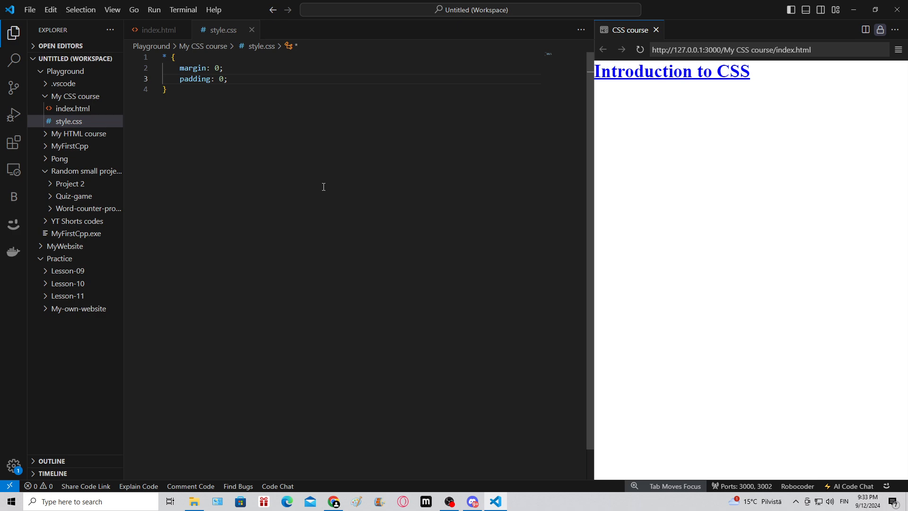
left_click(167, 90)
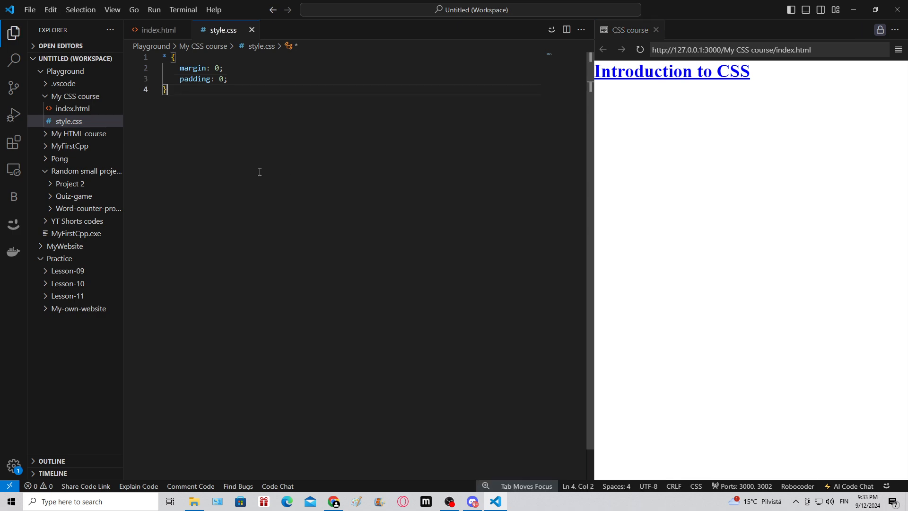
mouse_move(246, 168)
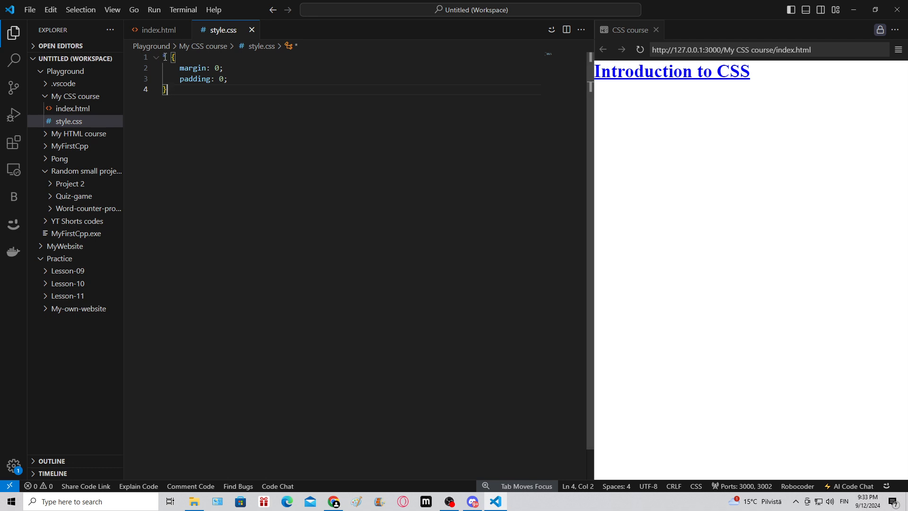
left_click(158, 30)
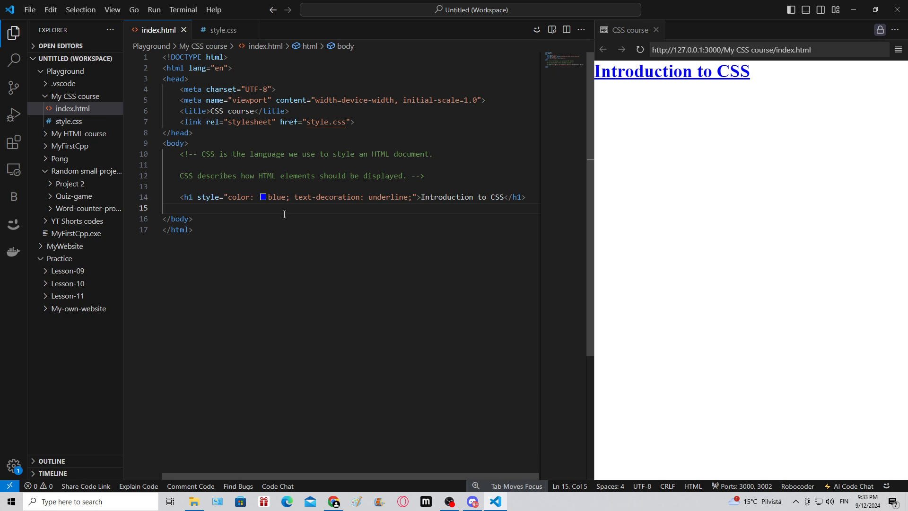
left_click(223, 30)
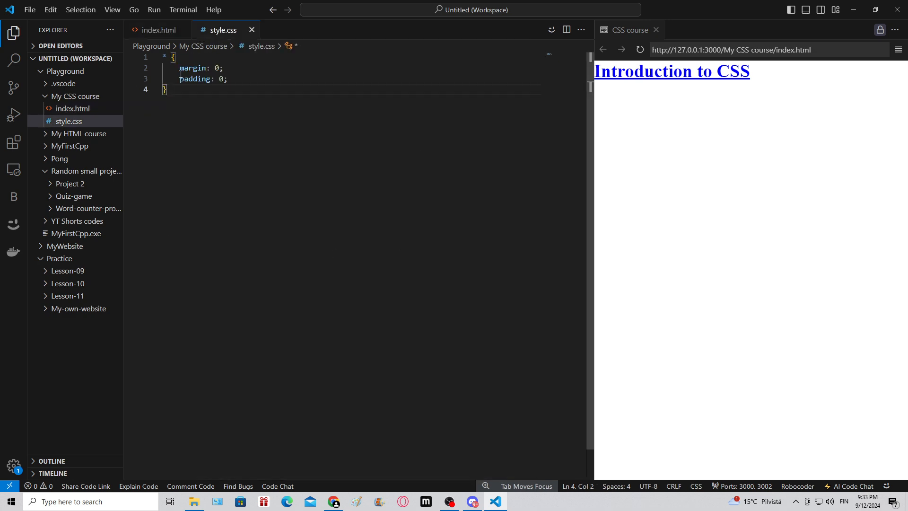
mouse_move(157, 30)
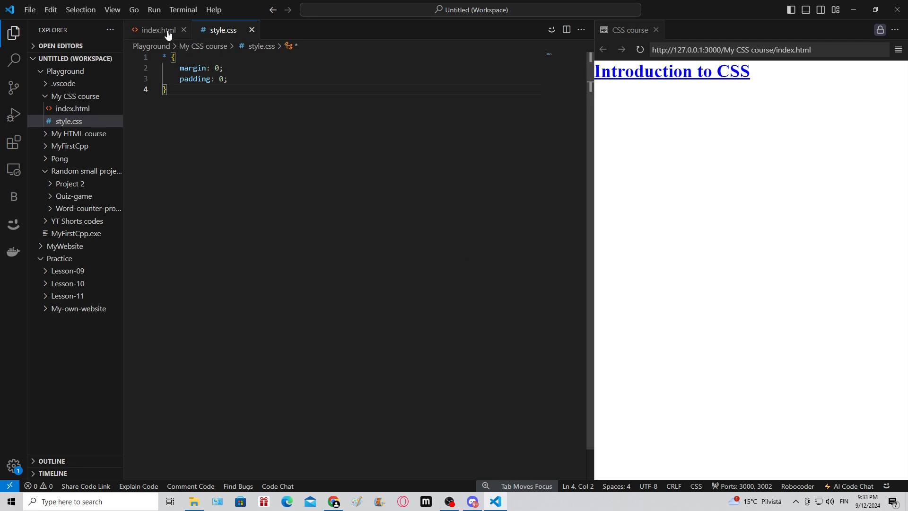
left_click(157, 30)
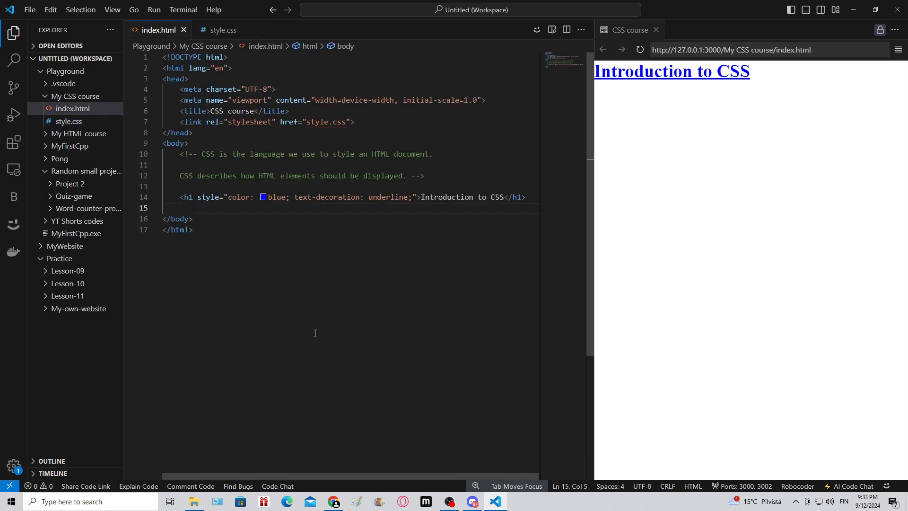
mouse_move(253, 297)
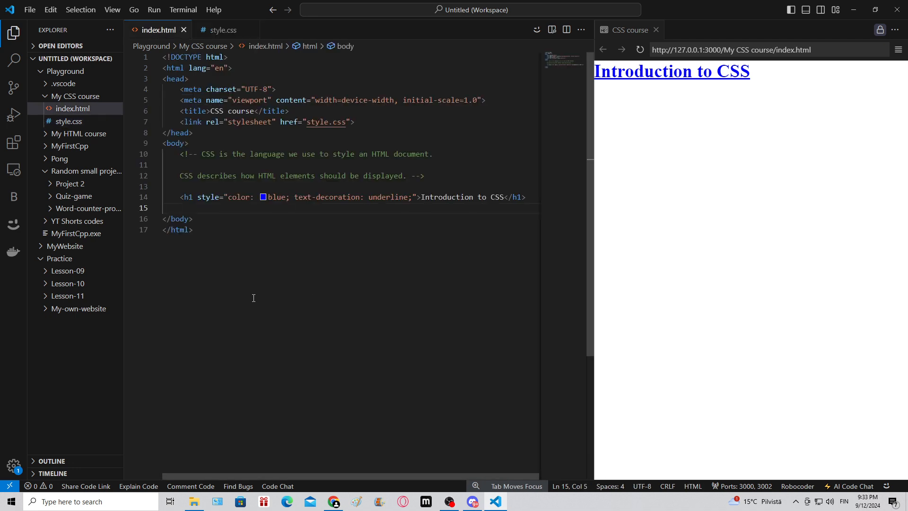
- Add <div class="box">Box</div> below the heading and save the page
type("<")
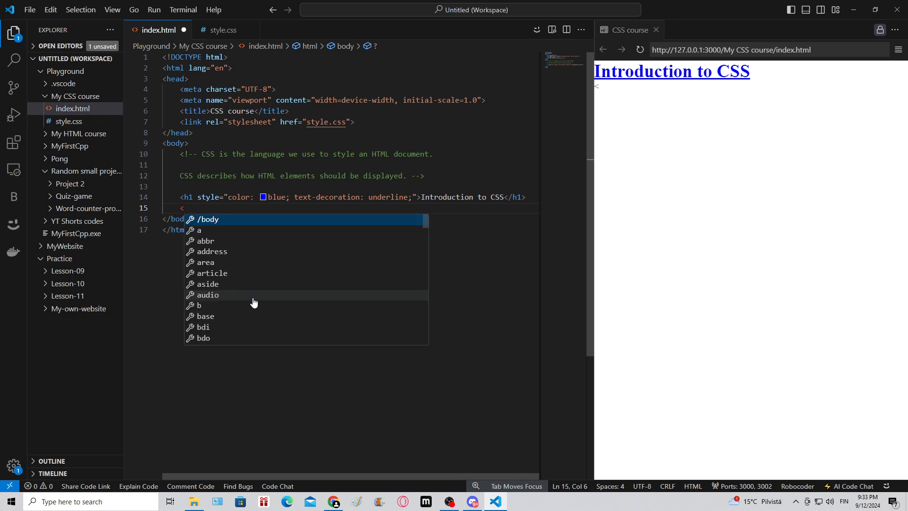
type("div")
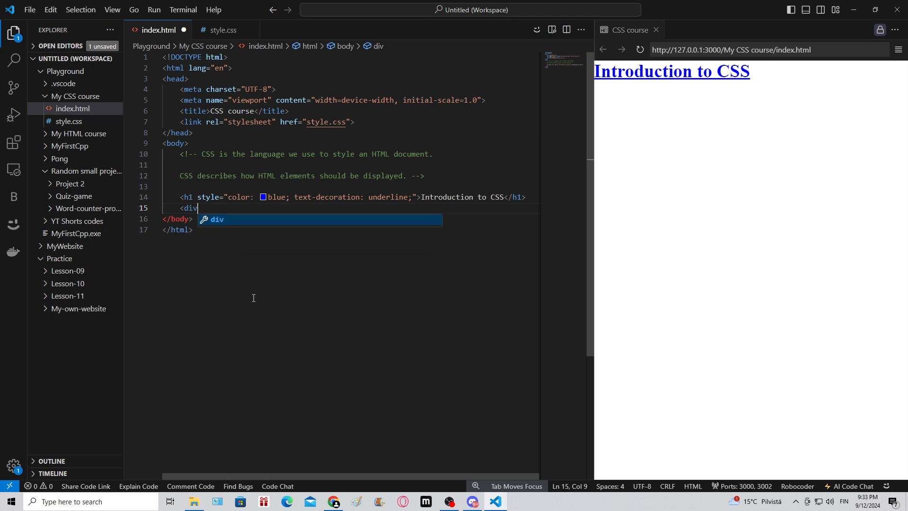
type("class=\"\"")
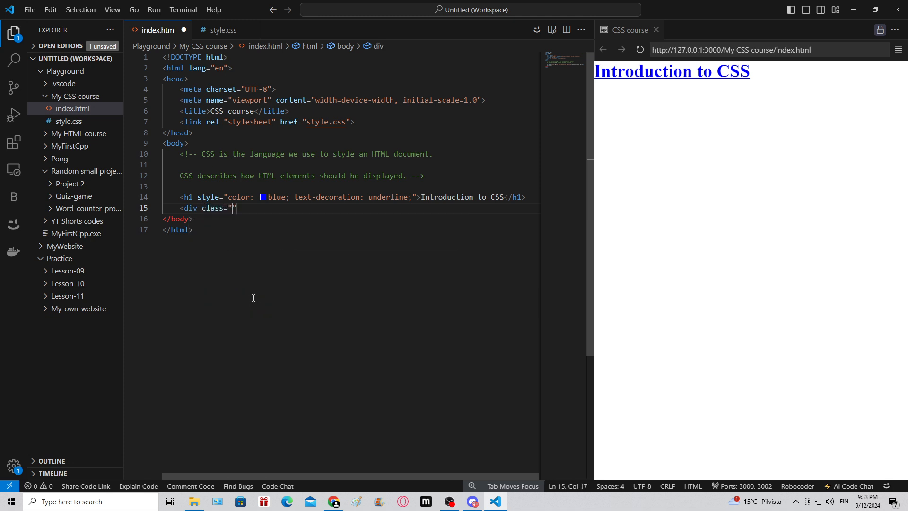
type("box\"></div>")
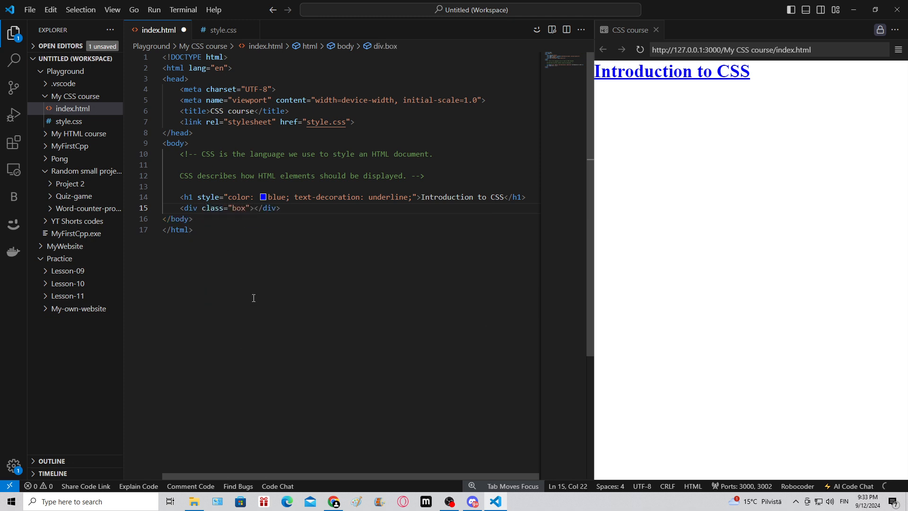
key("ctrl+s")
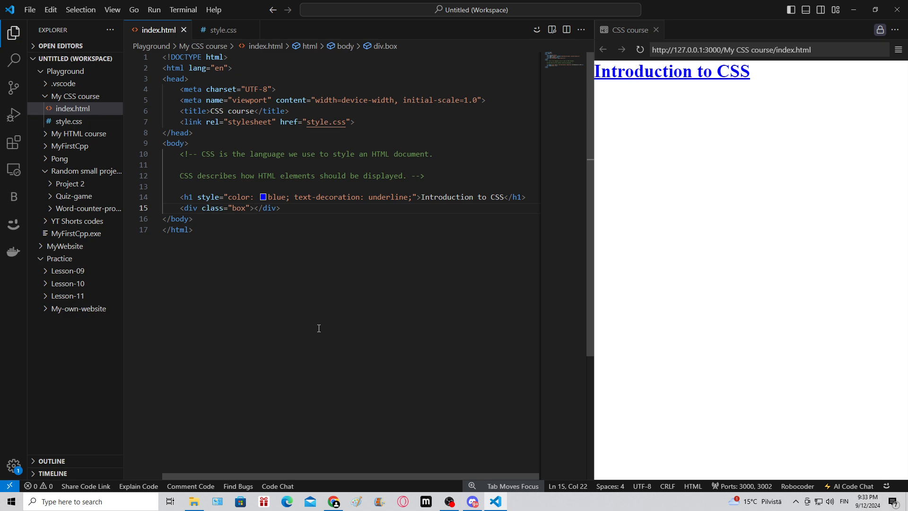
type("Box")
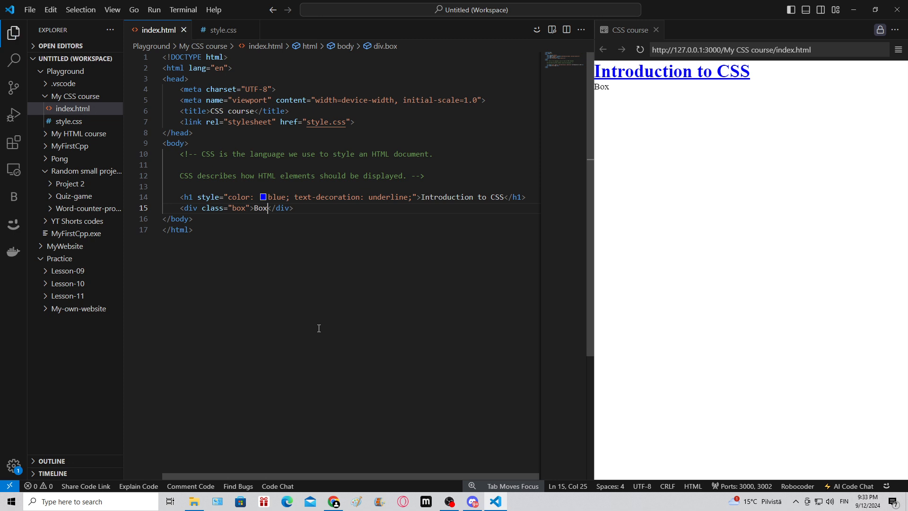
mouse_move(222, 30)
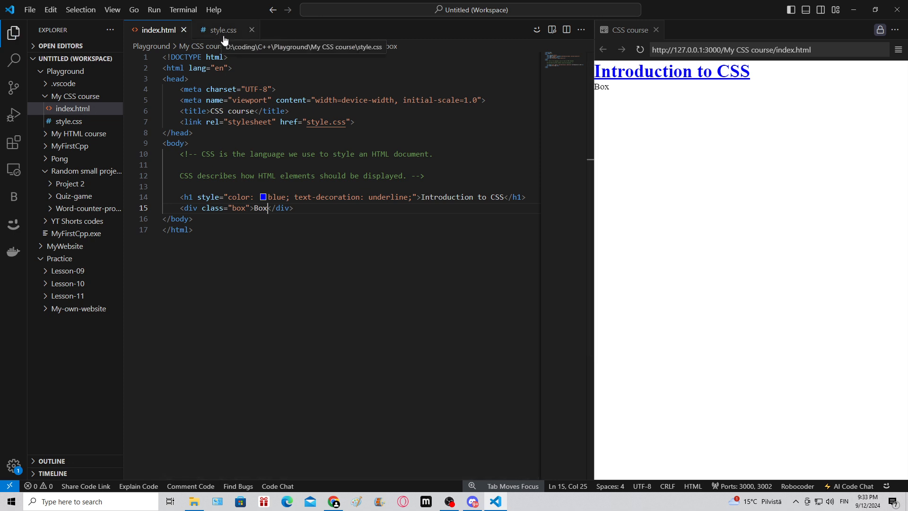
double_click(237, 208)
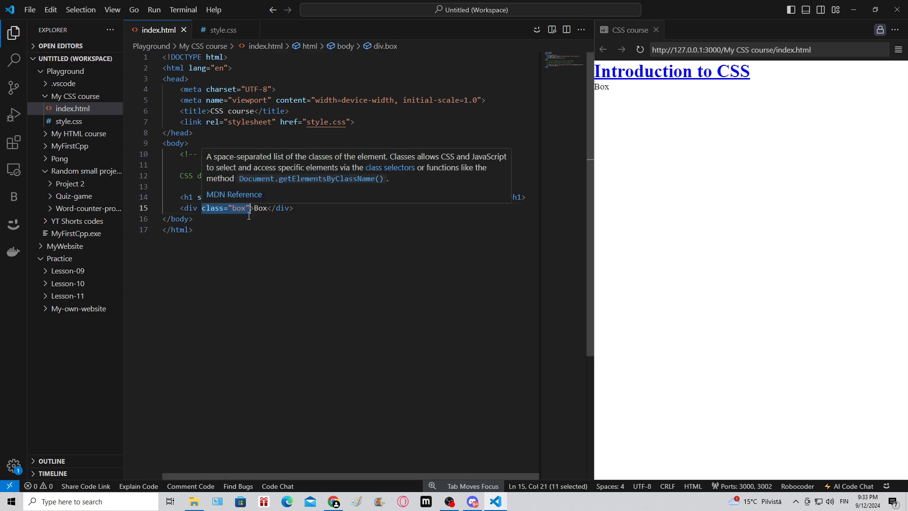
left_click(222, 29)
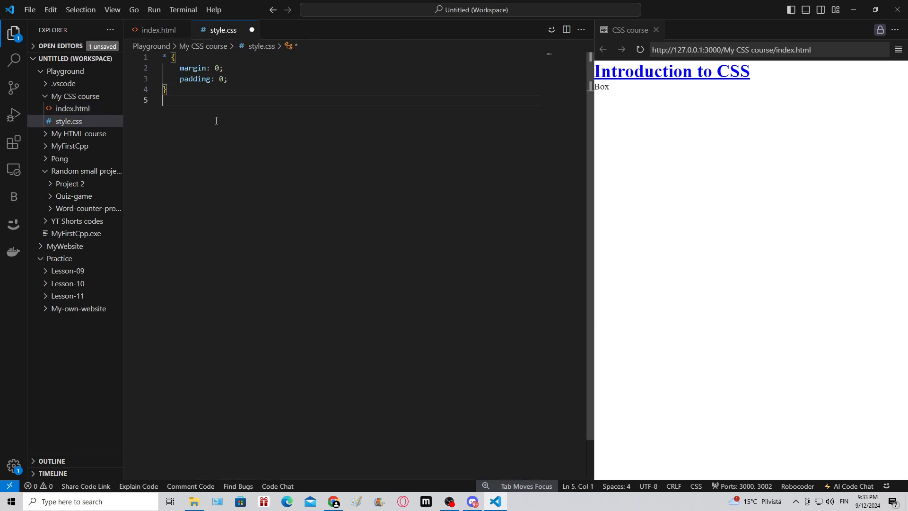
- Write a .class rule with 100px height, 100px width and pink background, and save
type(".class")
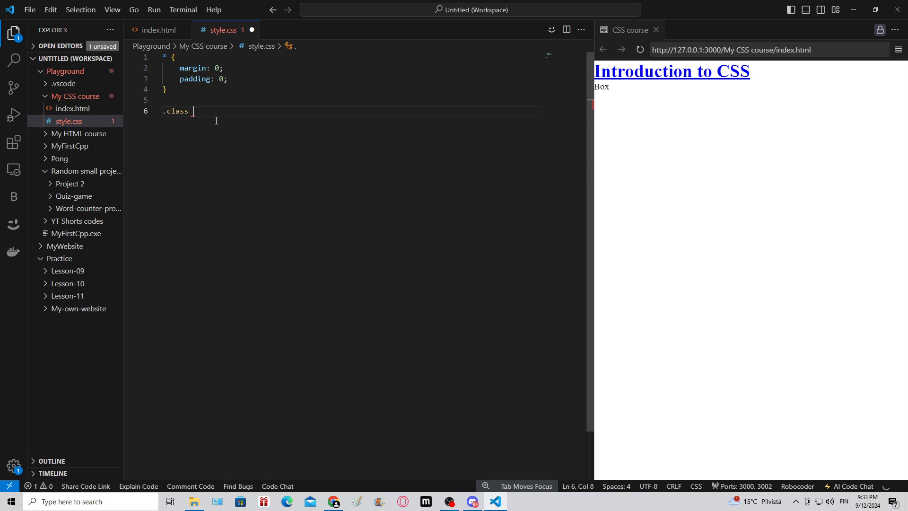
type("{")
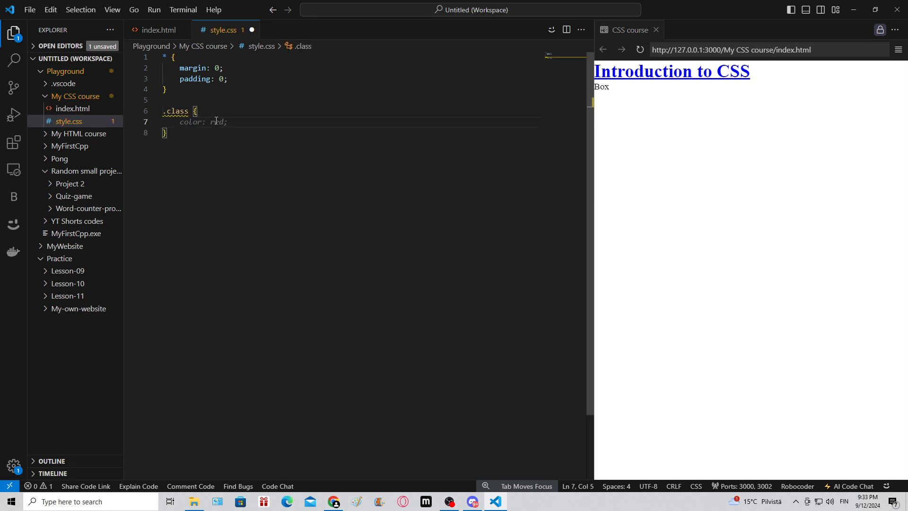
type("height:")
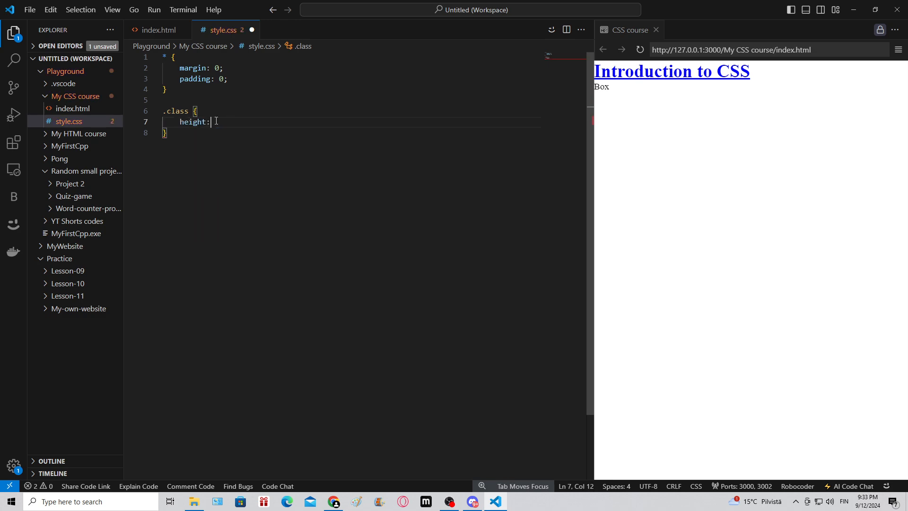
type("100px;")
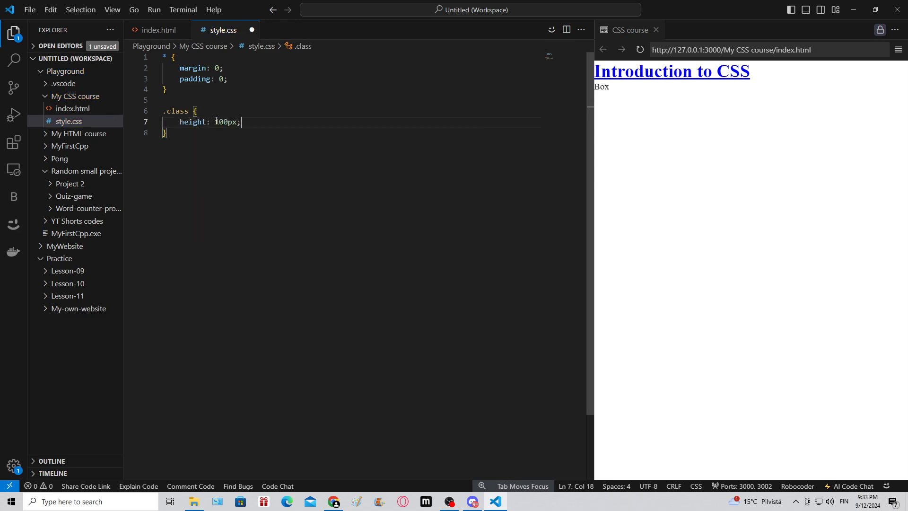
type("width:")
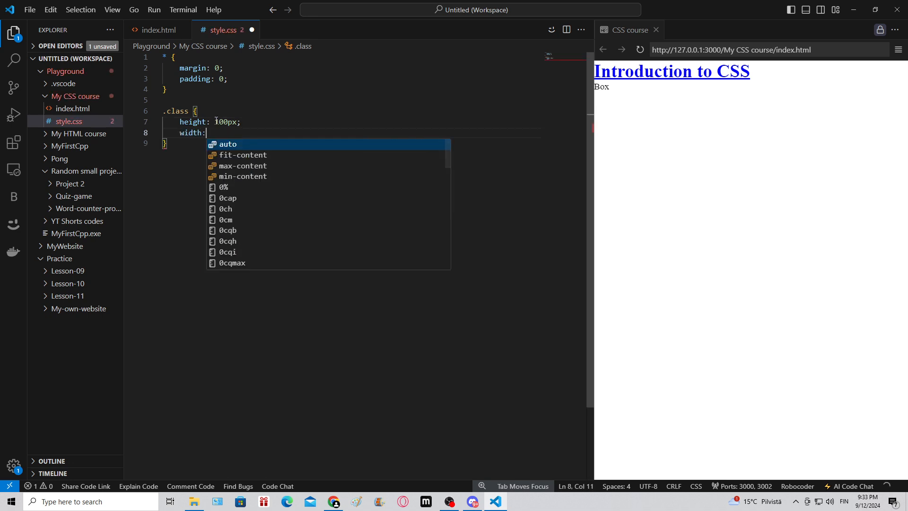
type("100px;")
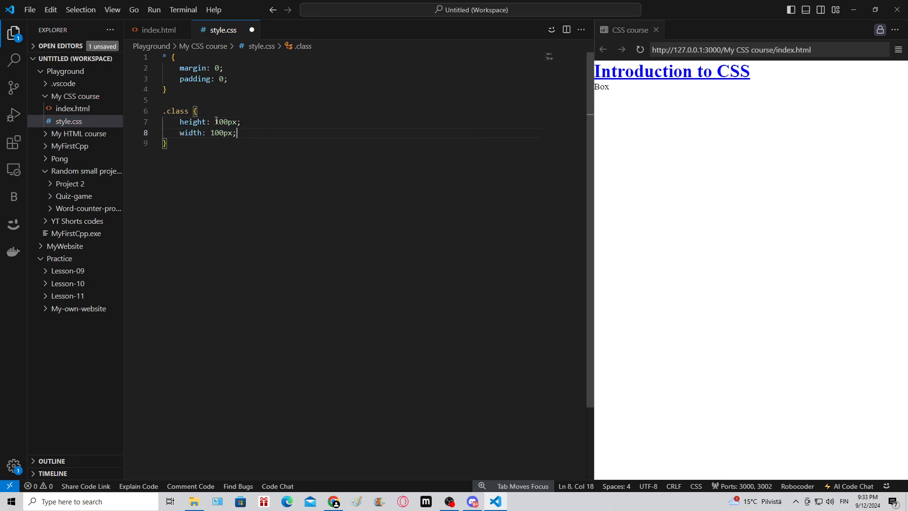
type("b")
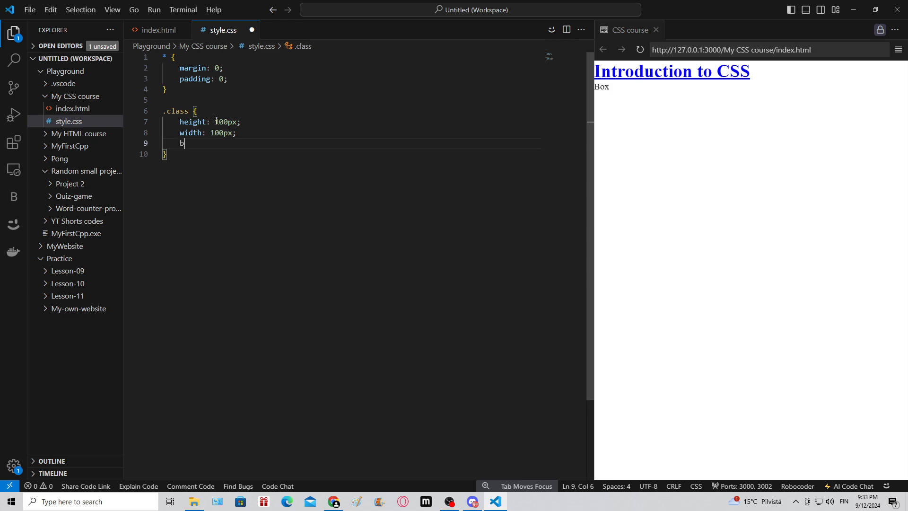
type("ackground-color: pink;")
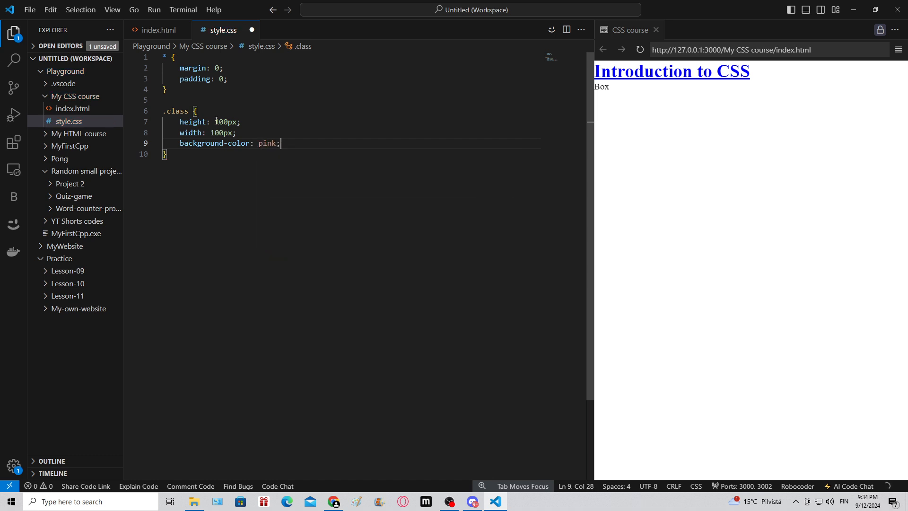
key("ctrl+s")
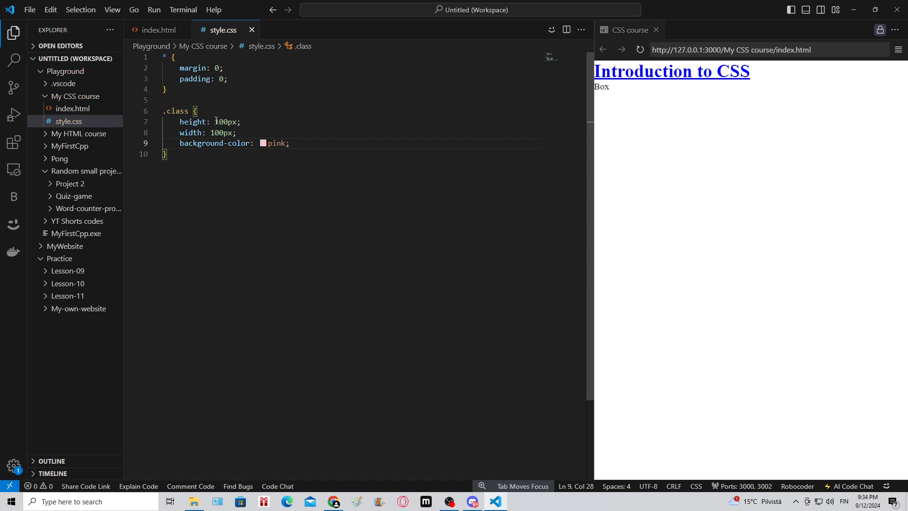
- Check the div's class name in index.html and select the placeholder .class selector
left_click(157, 30)
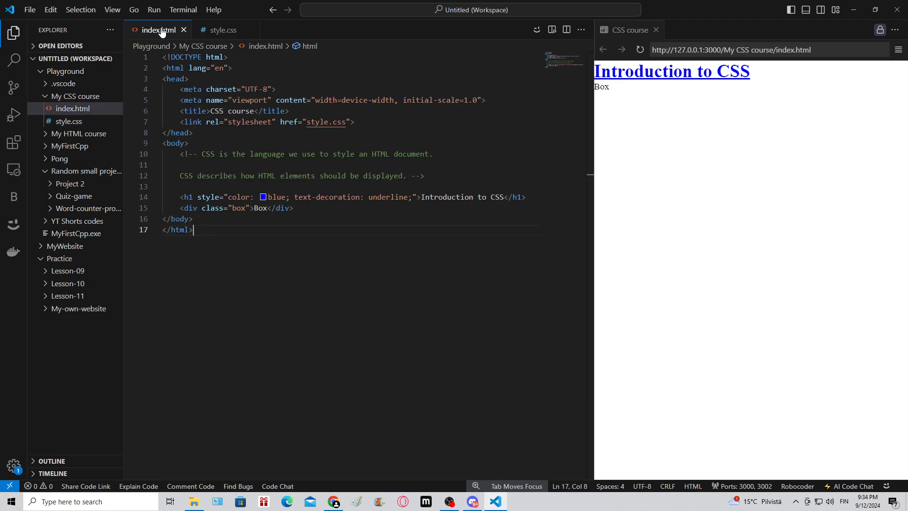
left_click(222, 29)
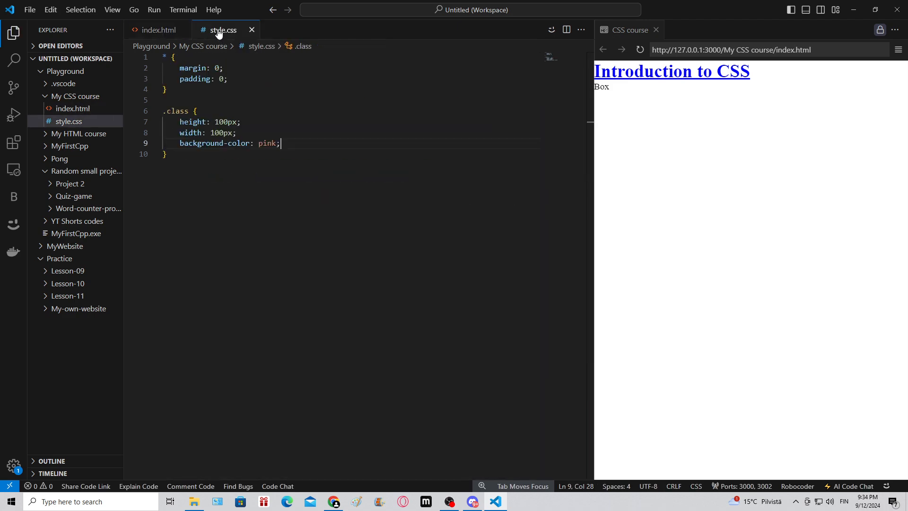
double_click(175, 111)
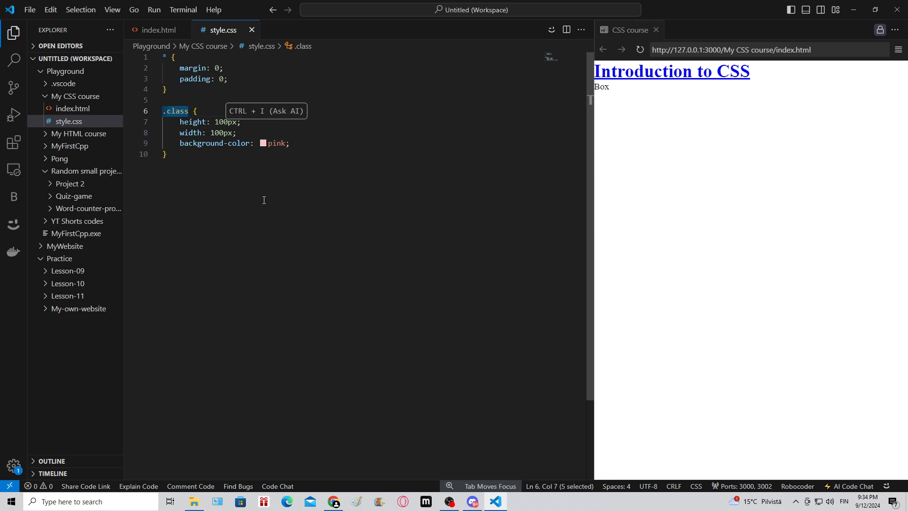
- Rename the rule's selector to .box and start a new line after background-color
type(".box {")
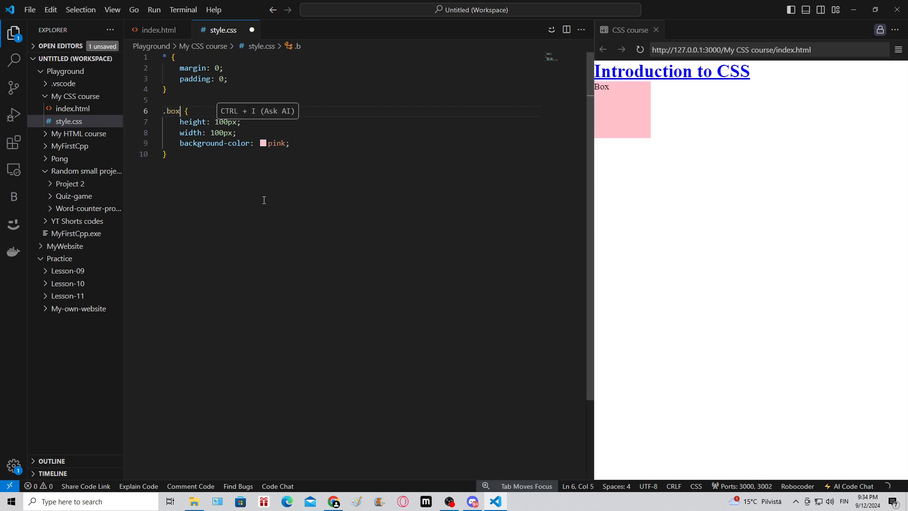
mouse_move(616, 108)
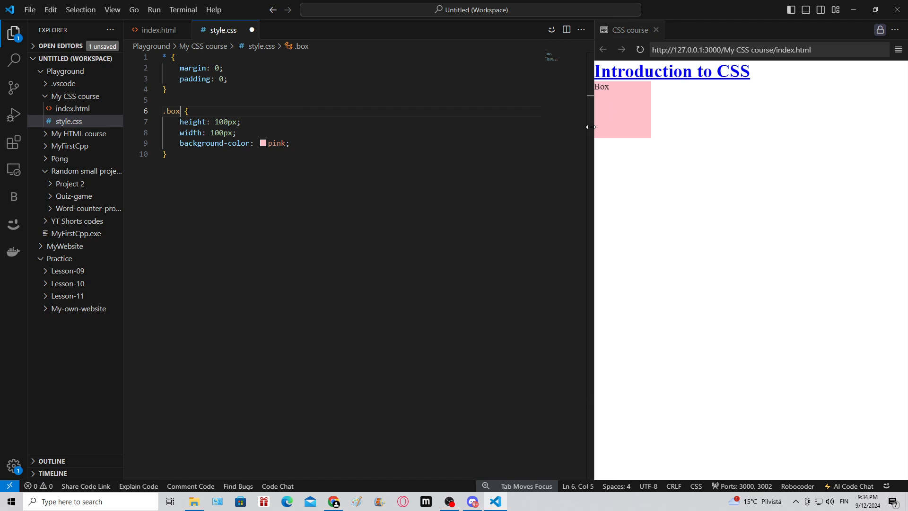
left_click(301, 143)
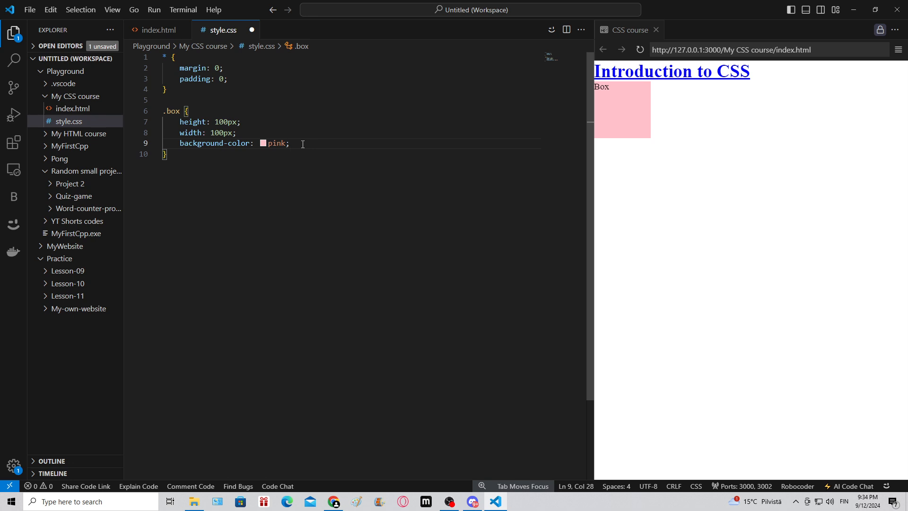
key("Enter")
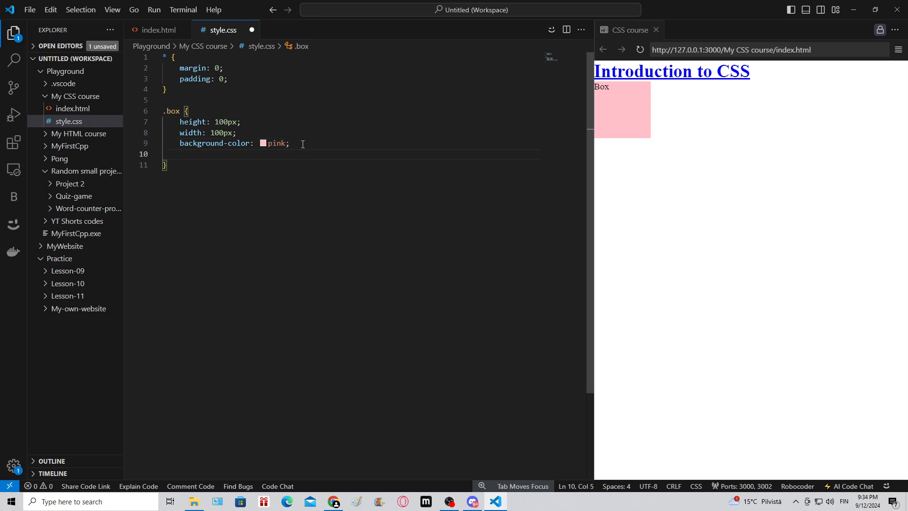
- Add margin: 10px to the .box rule via autocomplete
type("margin:")
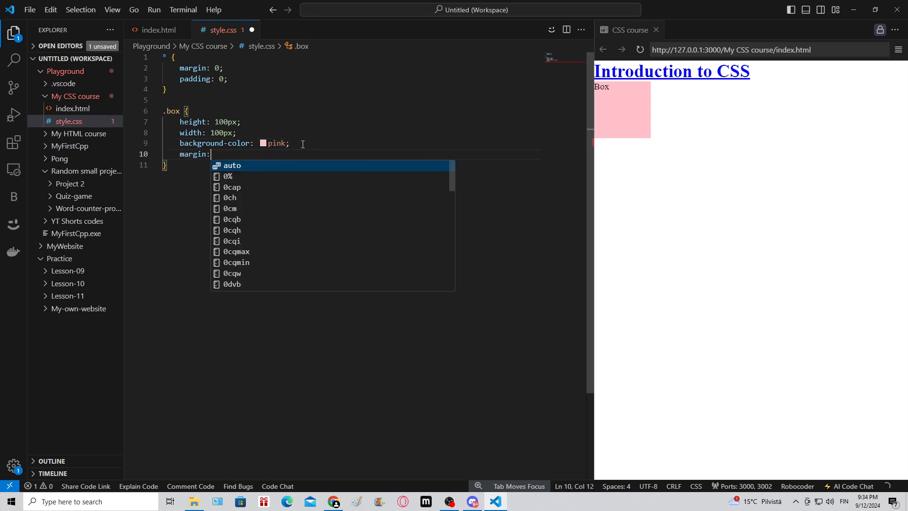
type("10px")
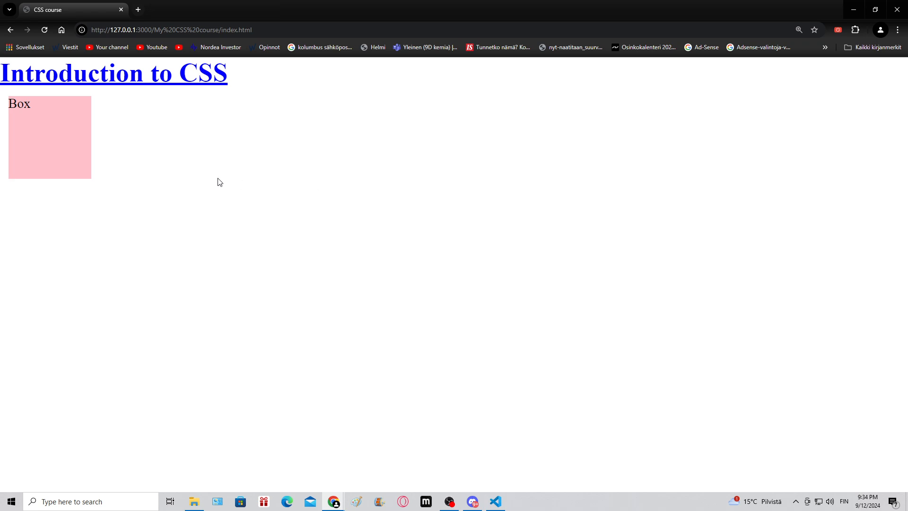
- Inspect the Box div in Chrome DevTools, showing 100×100 content with 10px margin
right_click(218, 185)
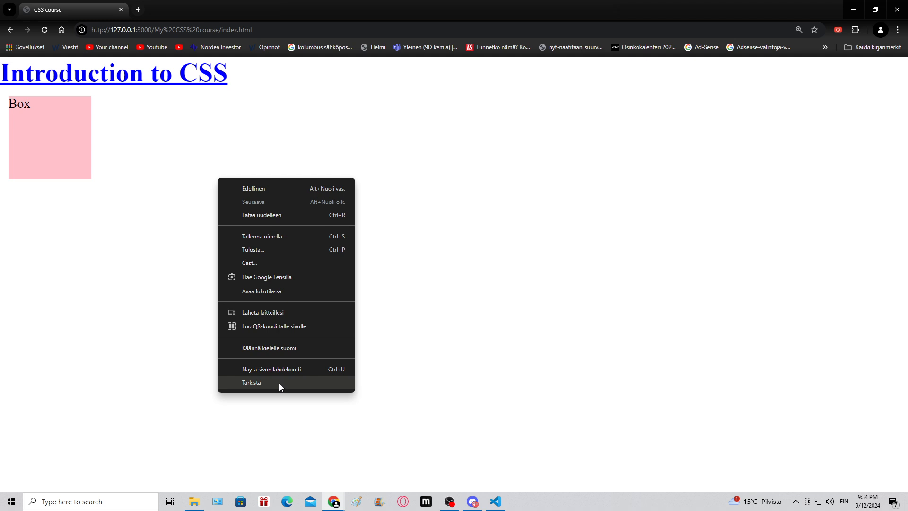
mouse_move(254, 385)
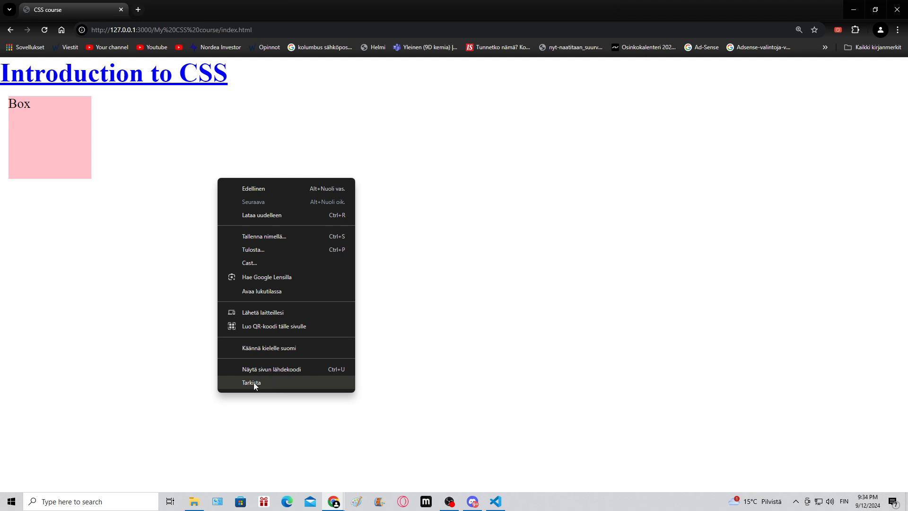
left_click(251, 382)
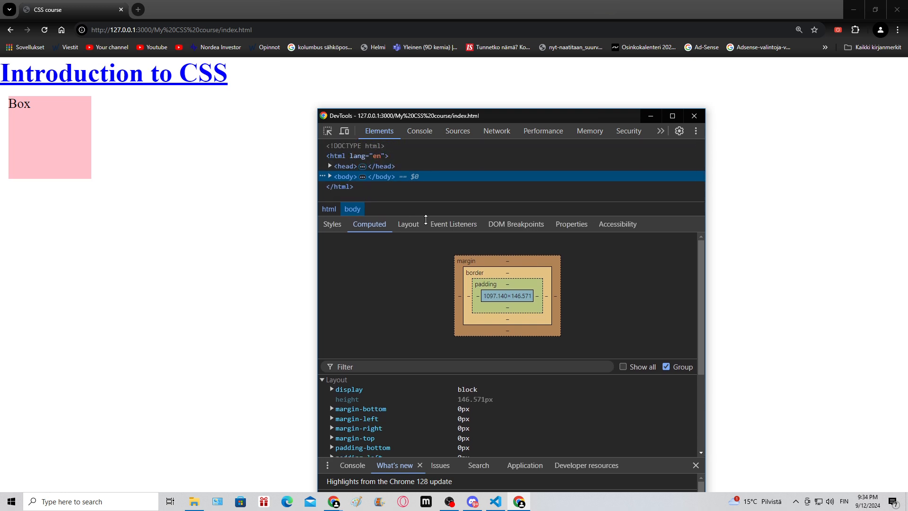
left_click(329, 176)
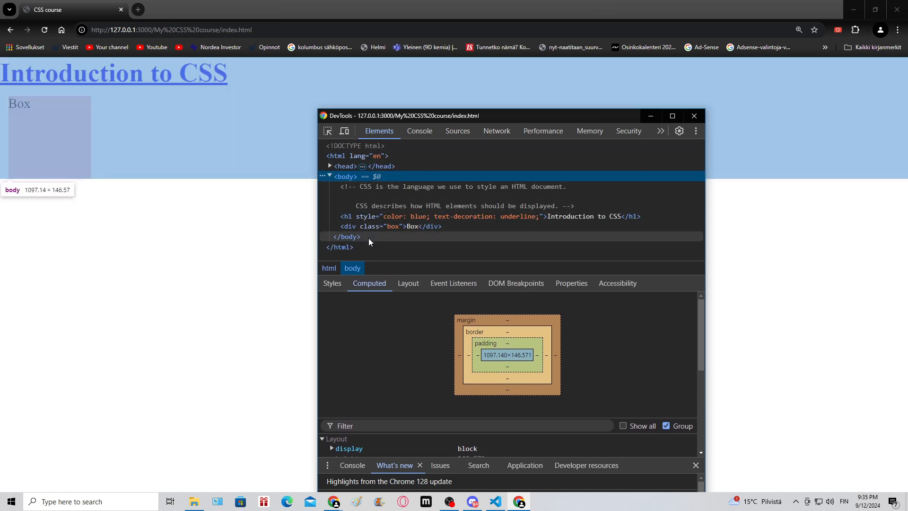
mouse_move(349, 226)
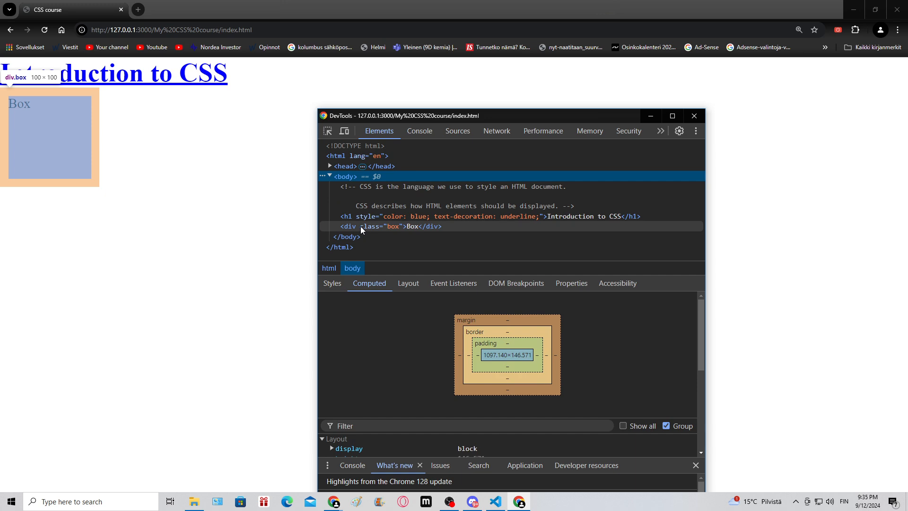
left_click(390, 226)
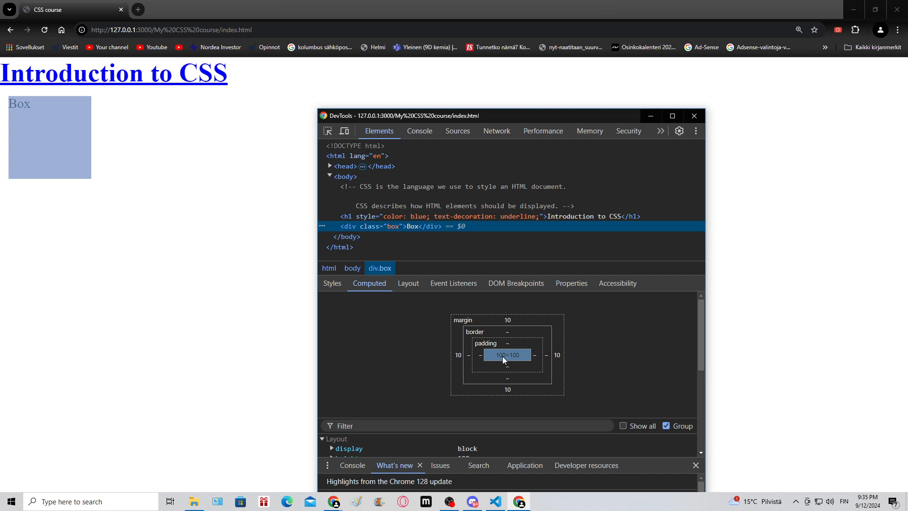
mouse_move(501, 362)
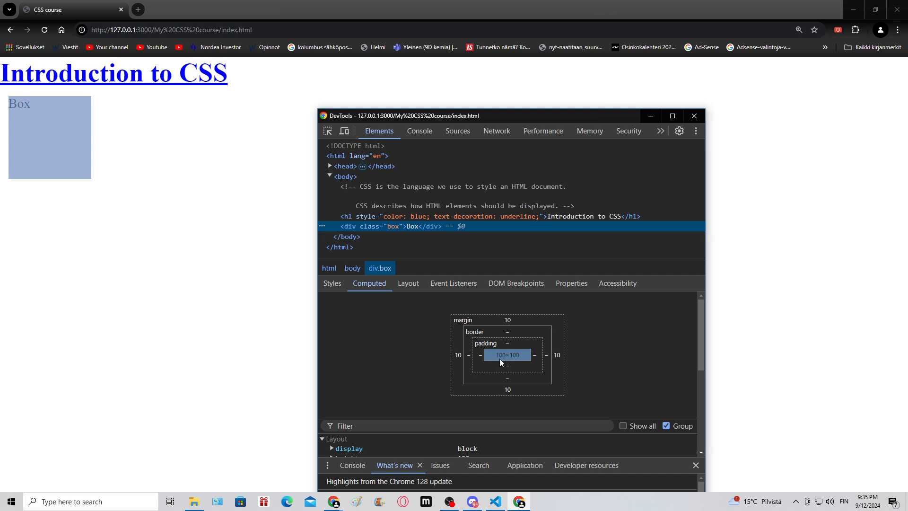
mouse_move(514, 360)
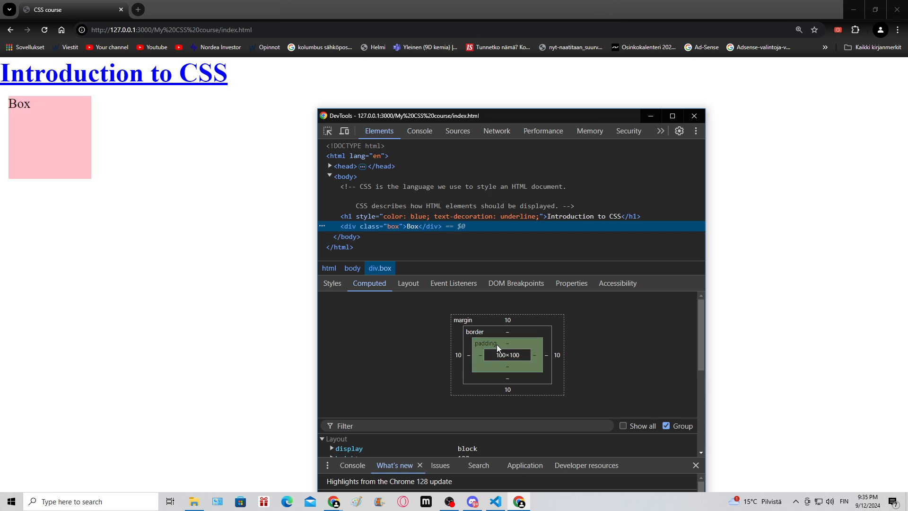
mouse_move(457, 325)
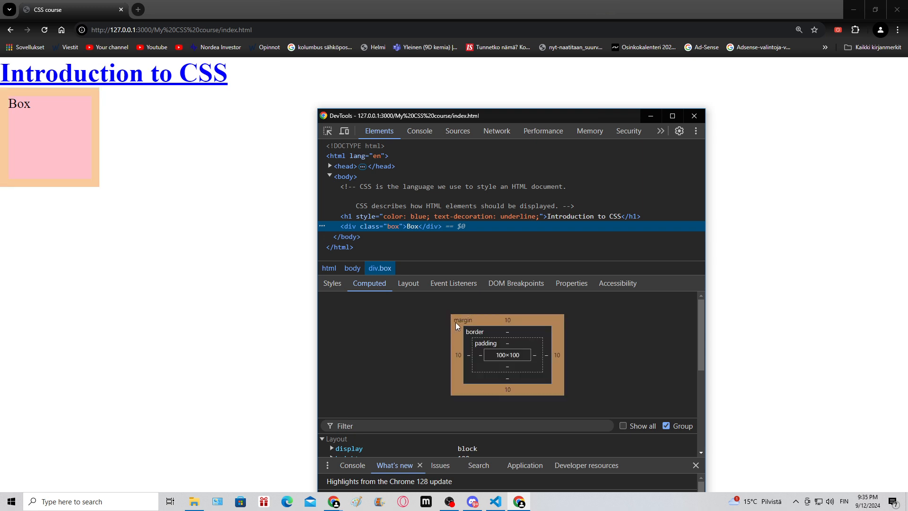
mouse_move(458, 327)
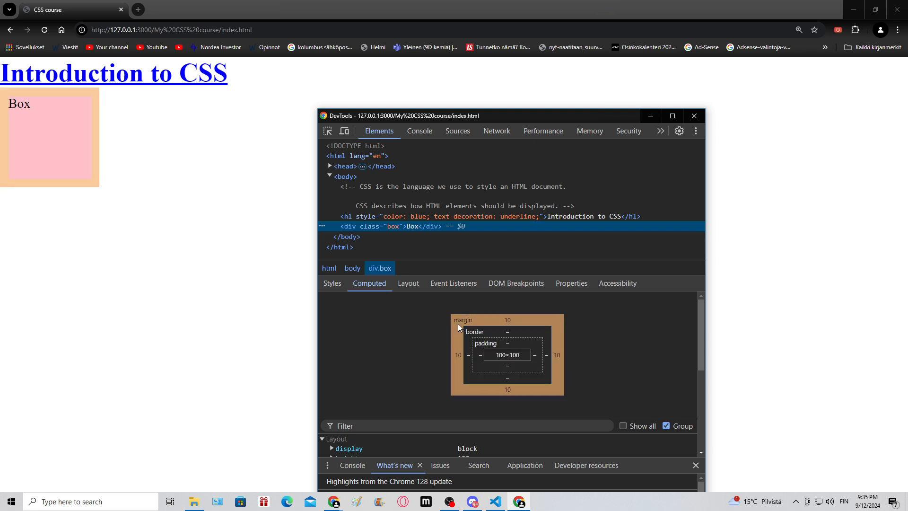
- Add padding: 10px to the .box rule in style.css
left_click(493, 501)
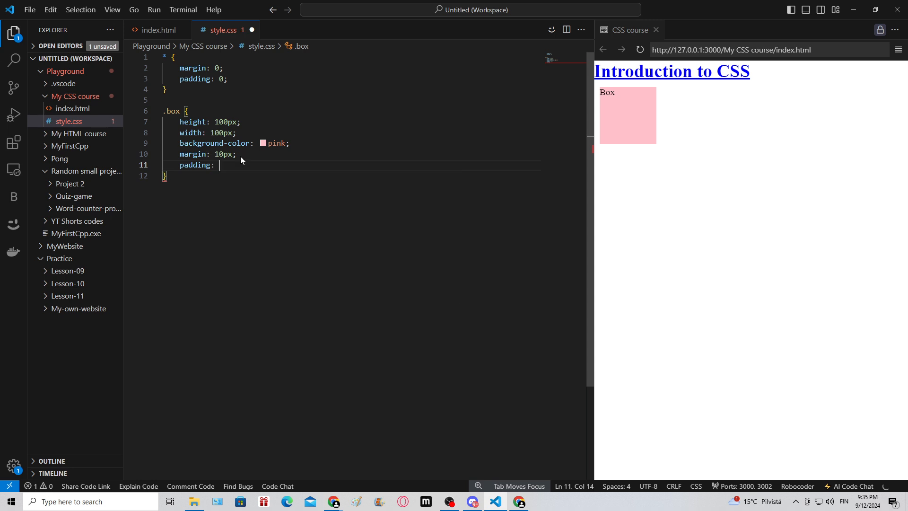
type("10px;")
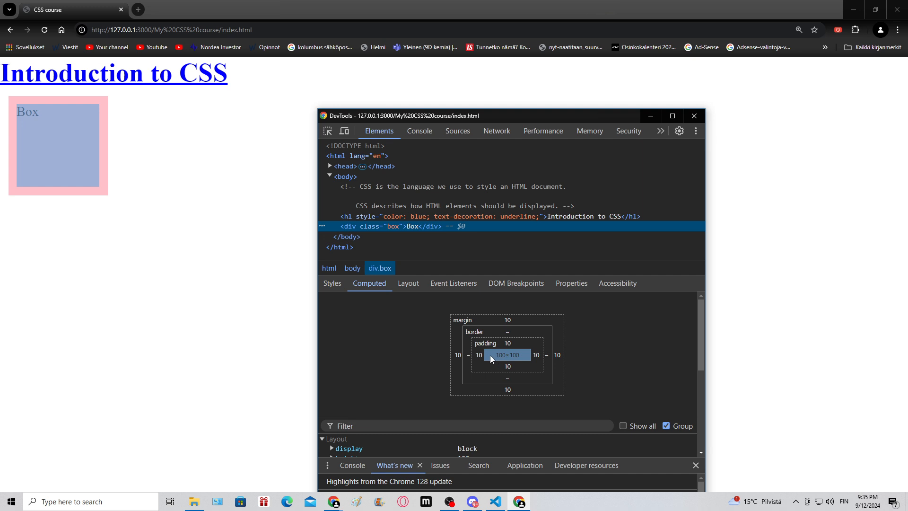
mouse_move(494, 342)
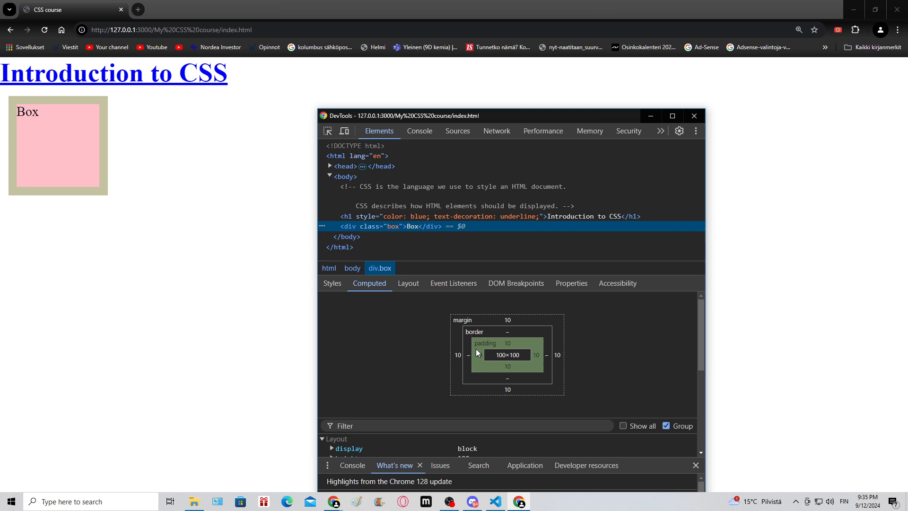
mouse_move(456, 335)
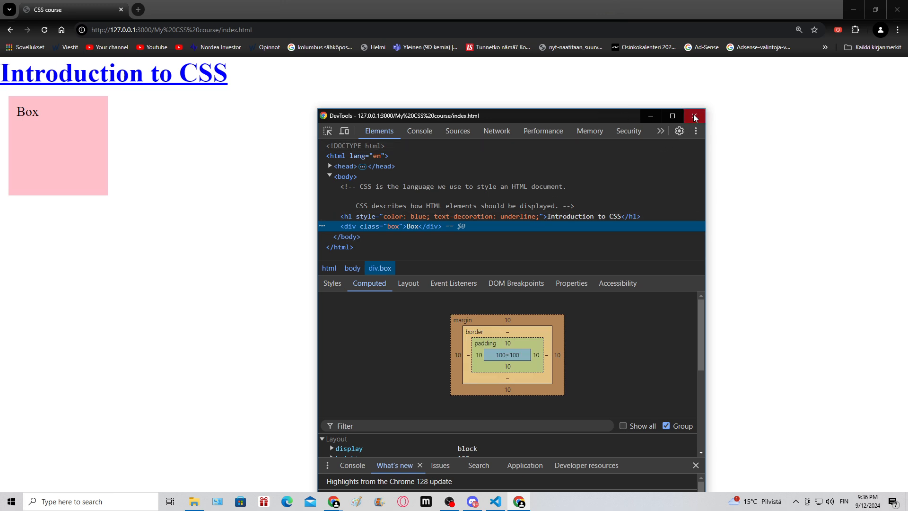
- Comment the padding line: margin=space outside of an element, padding is space inside
left_click(493, 501)
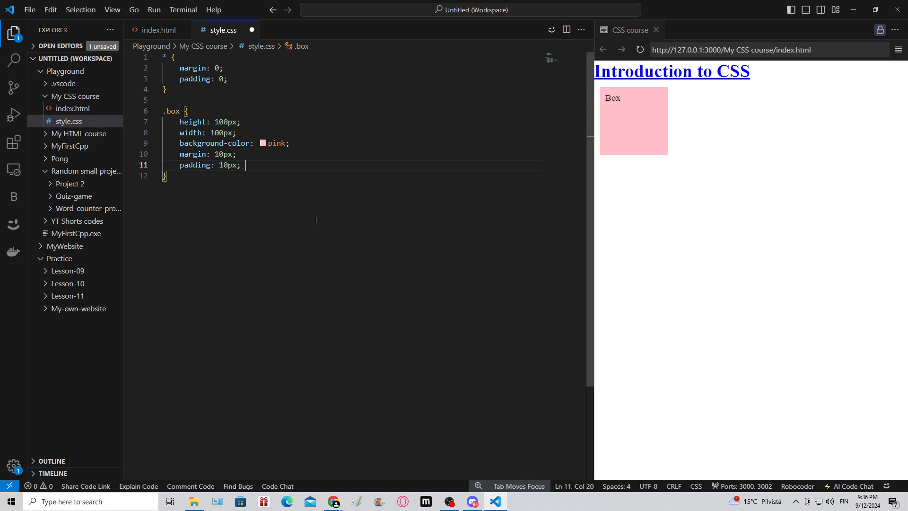
type("/*")
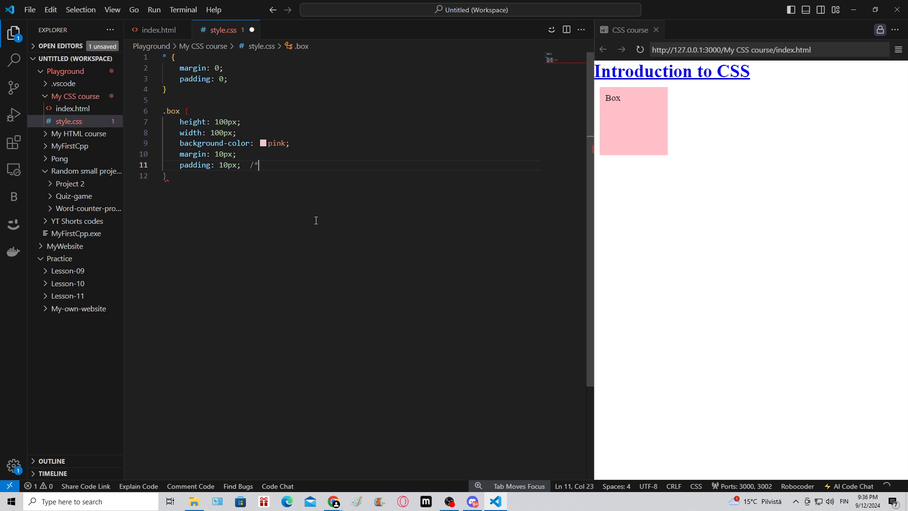
type("margin=")
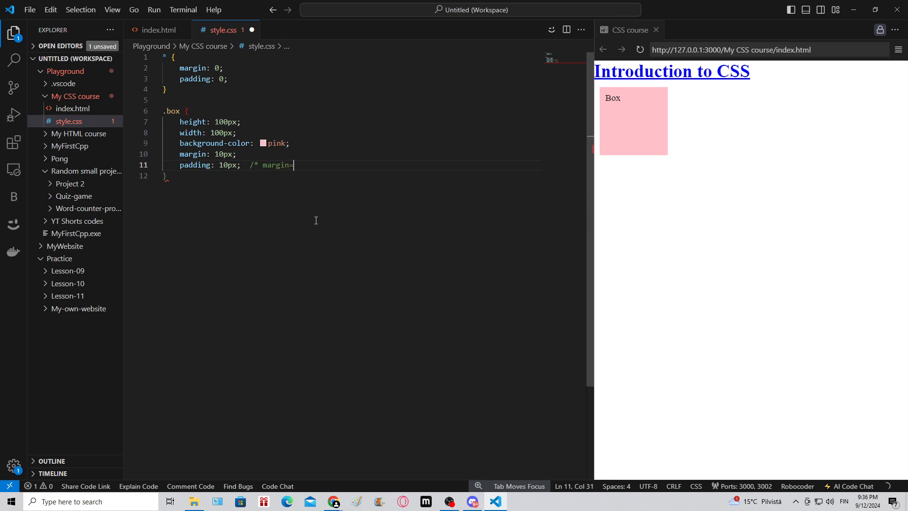
type("s")
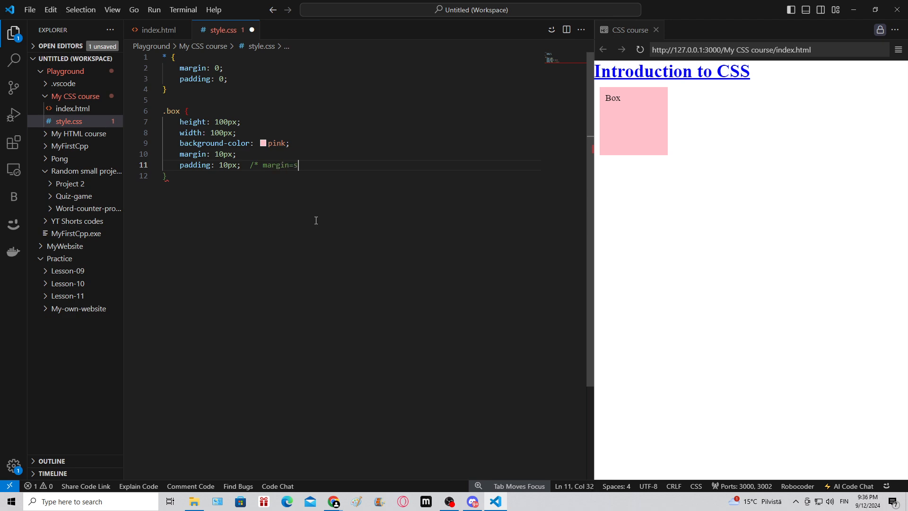
type("pace outside o")
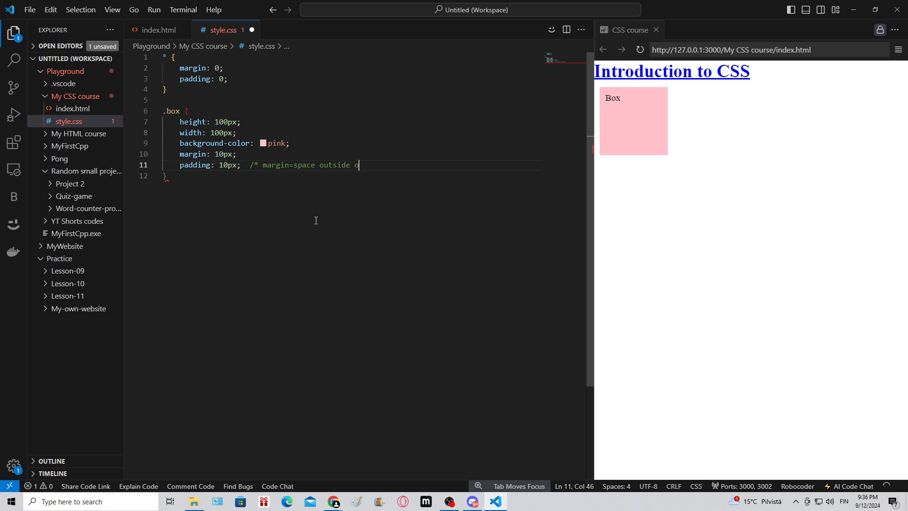
type("f an element, p")
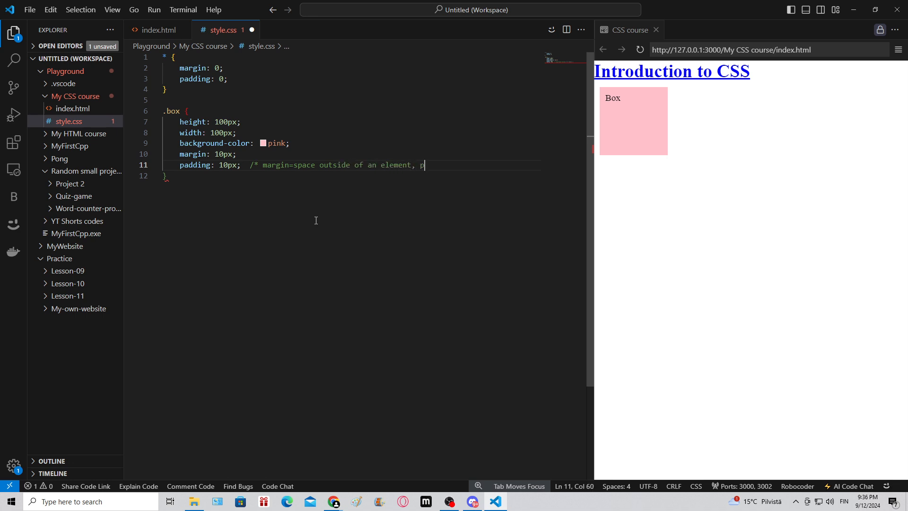
type("adding is insi")
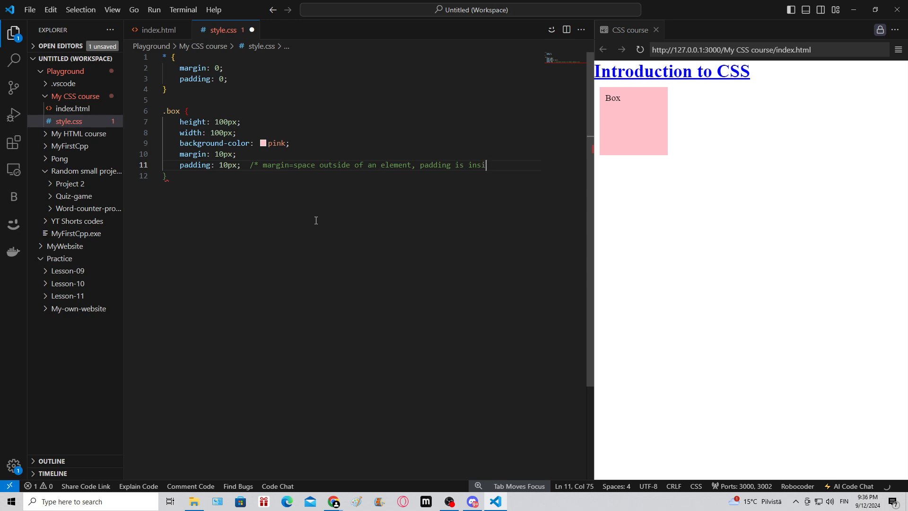
type("space ins")
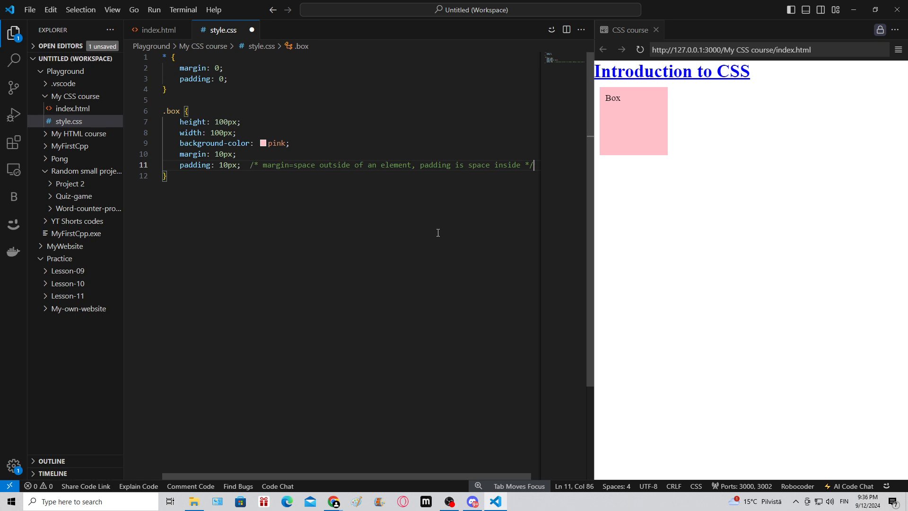
mouse_move(528, 165)
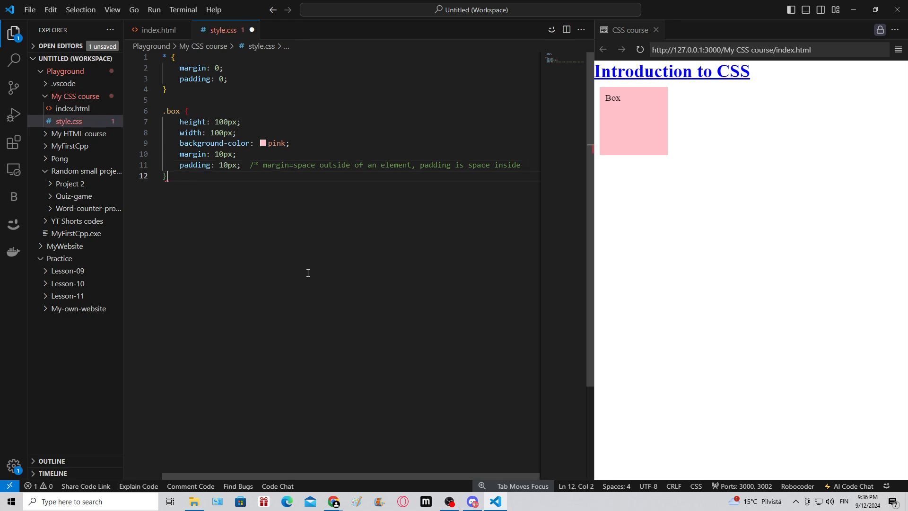
- Add blank lines below .box and begin an h1 { rule
key("Enter")
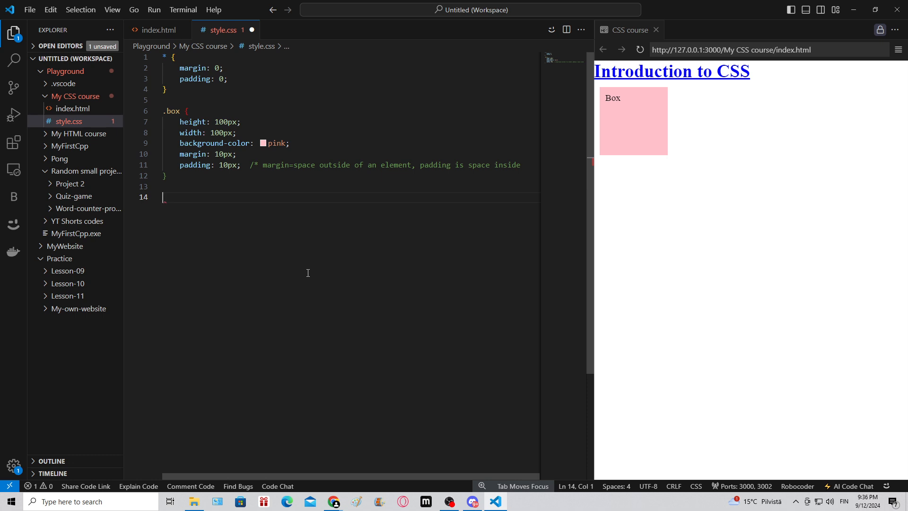
type("h1")
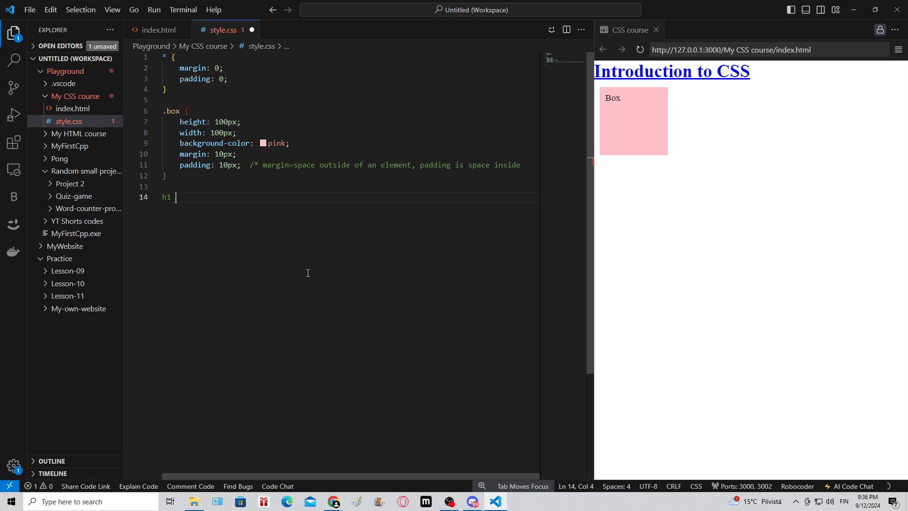
type("{")
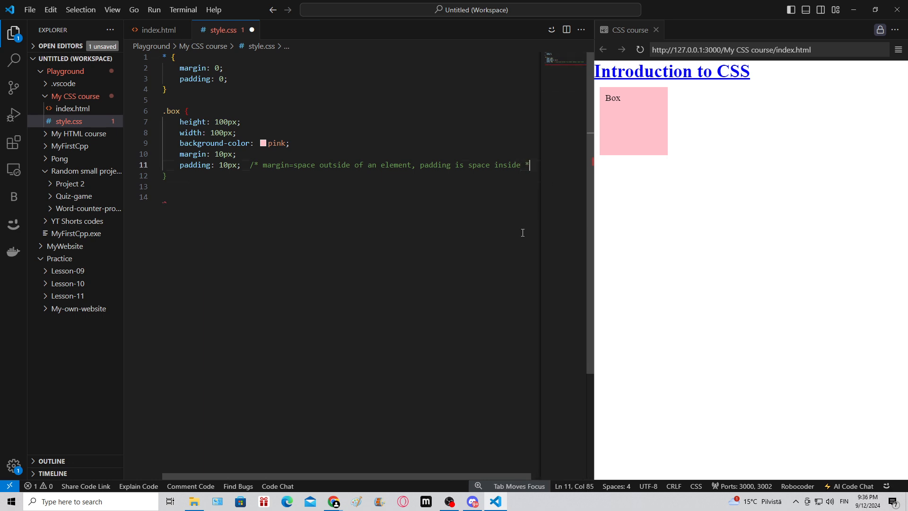
type("/")
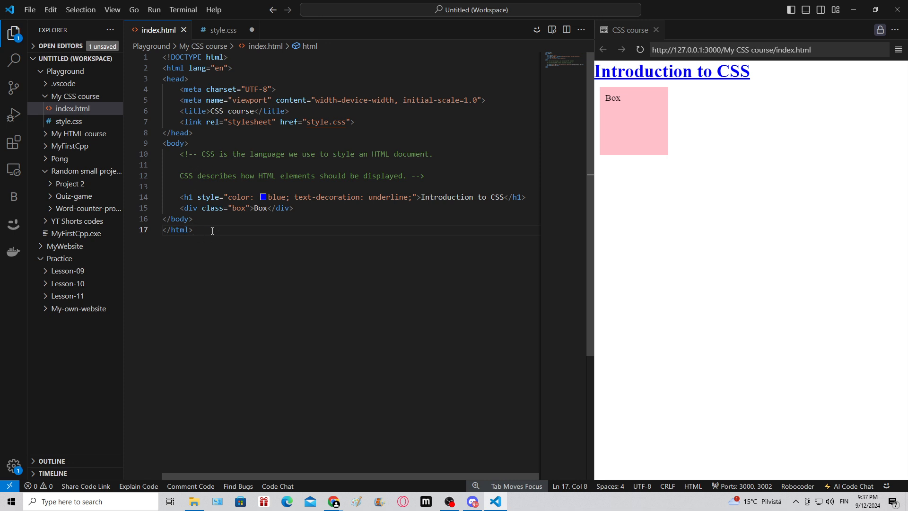
mouse_move(224, 250)
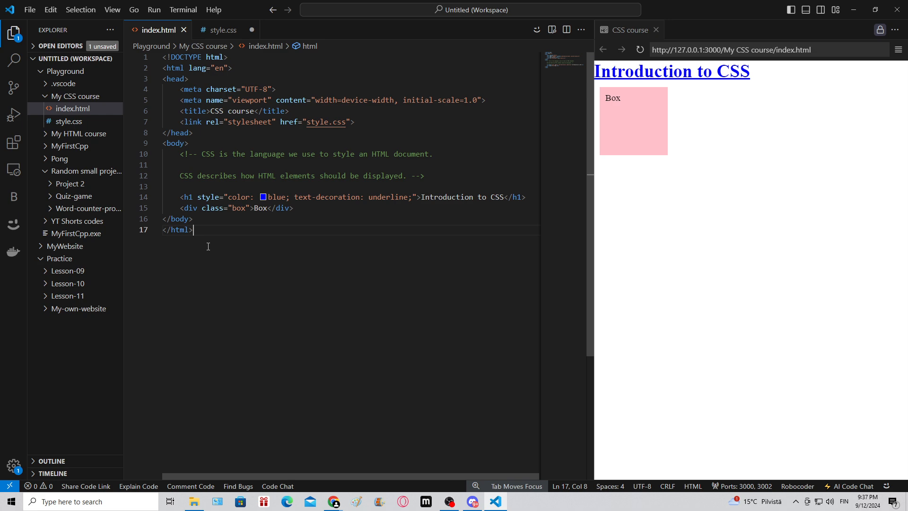
mouse_move(164, 129)
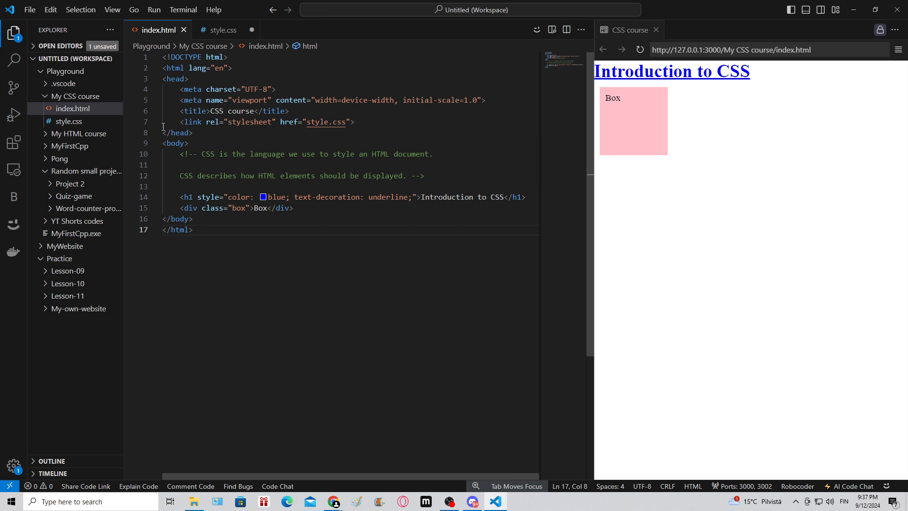
- Return to index.html and begin a style element inside the head
left_click(222, 30)
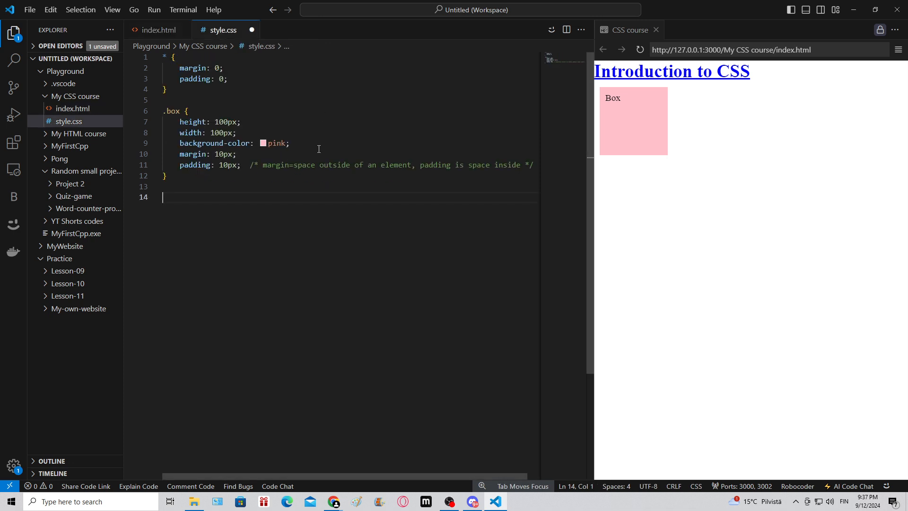
left_click(158, 29)
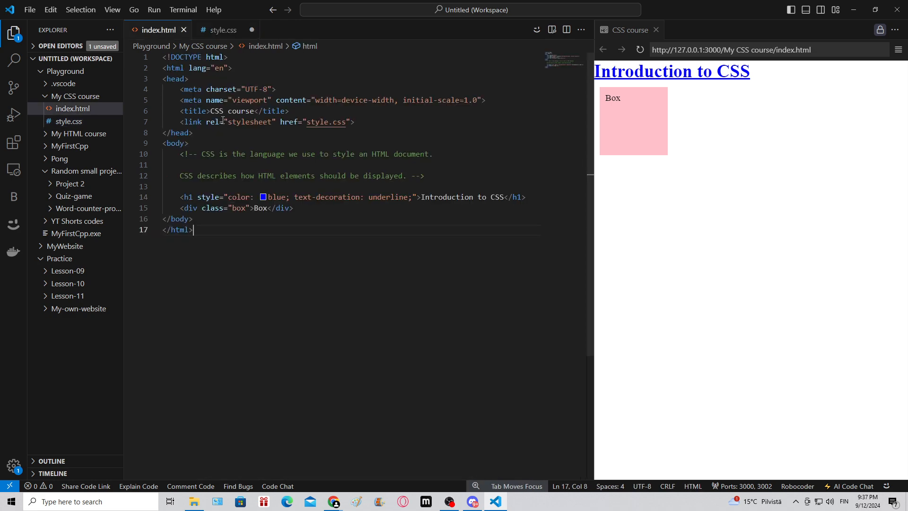
double_click(209, 197)
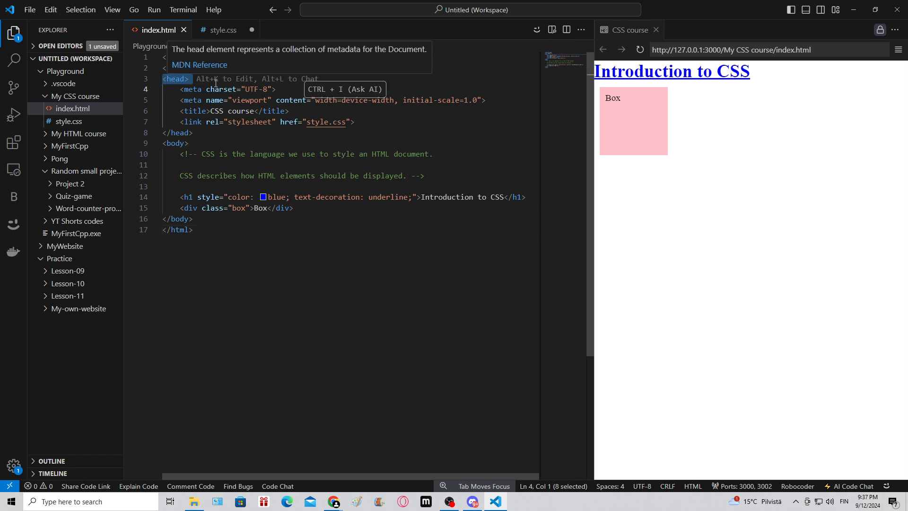
type("<p")
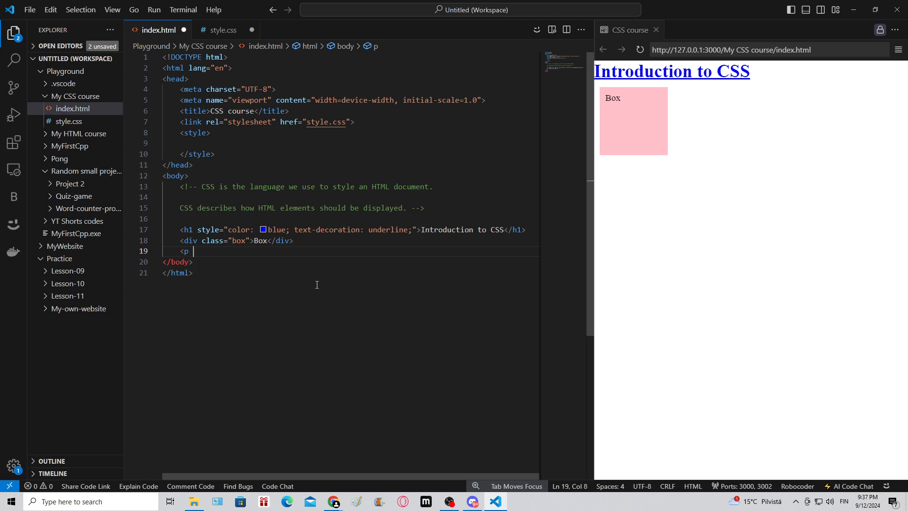
- Add a paragraph <p id="myP1">Hello!</p> after the Box div
type("i")
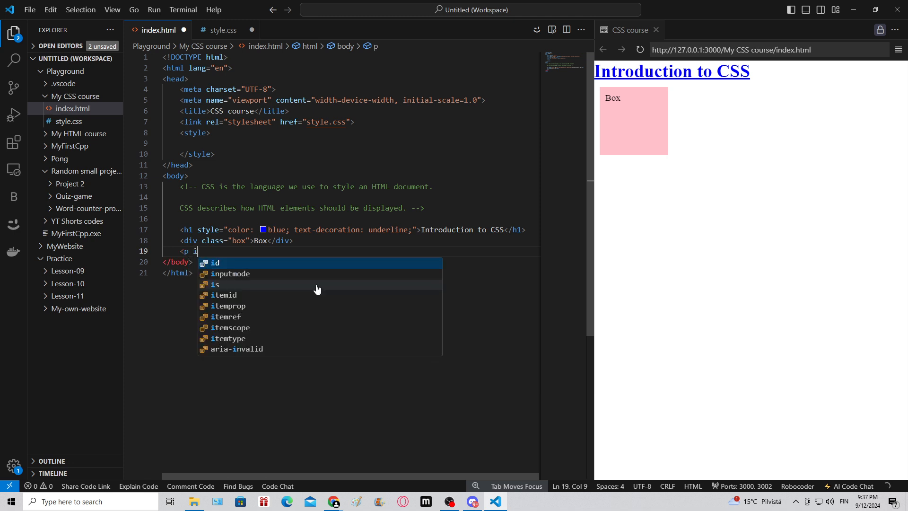
type("d=\"my")
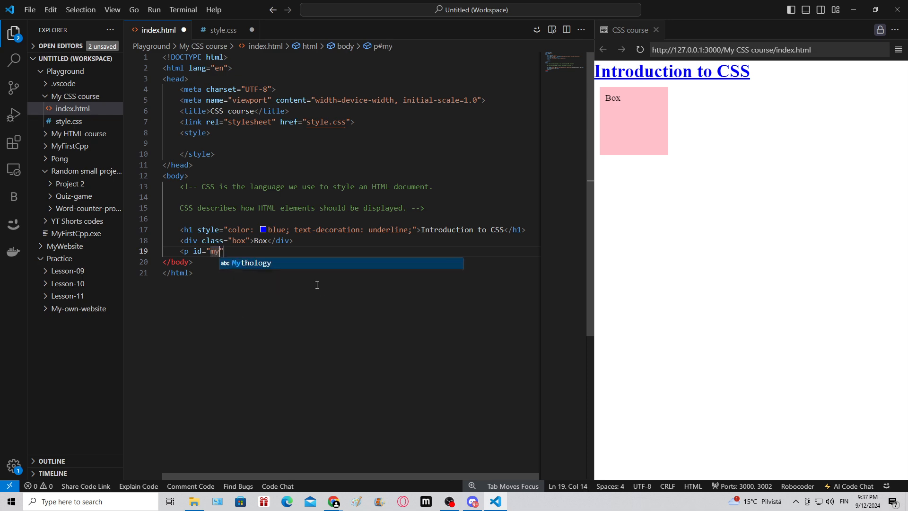
type("P1")
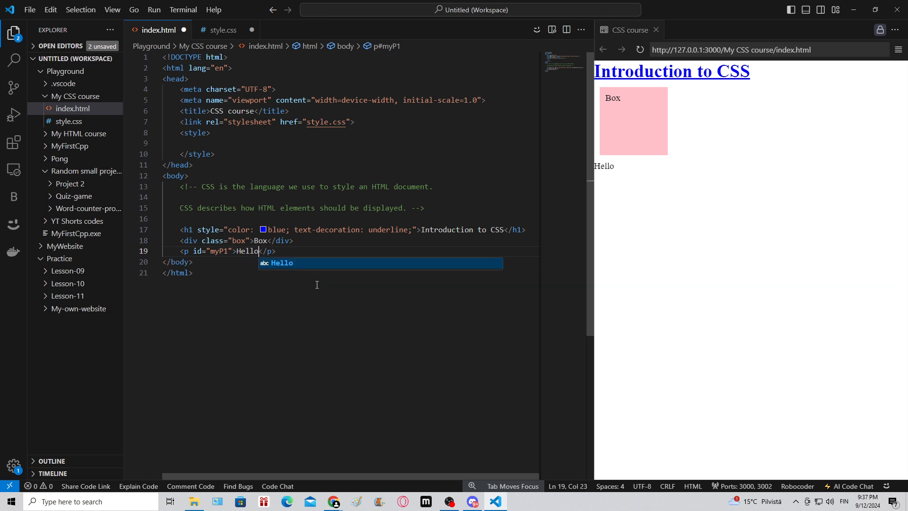
type("!")
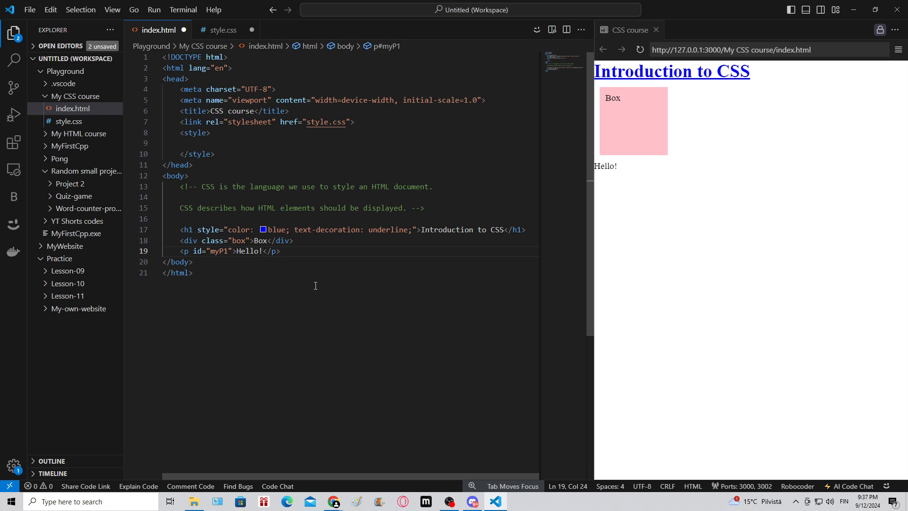
left_click(214, 143)
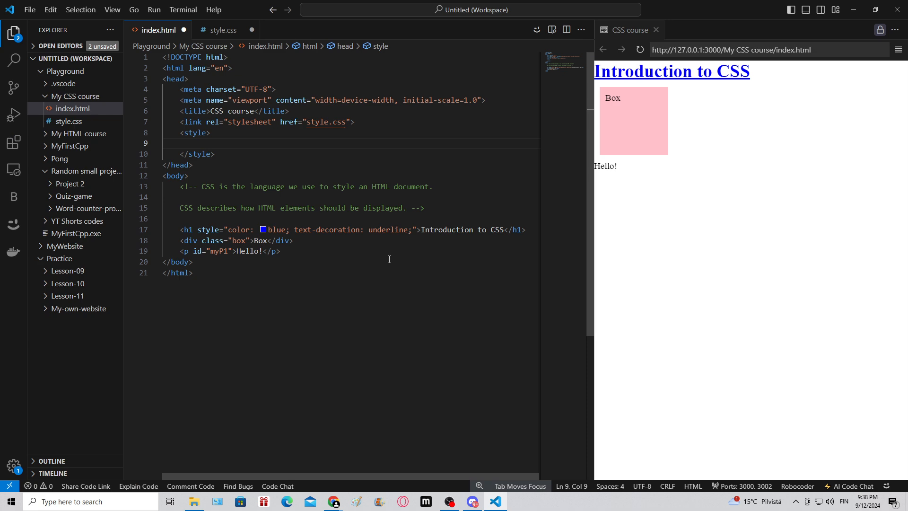
- Write an internal #myP1 rule with color: red and margin: 25px
type("#")
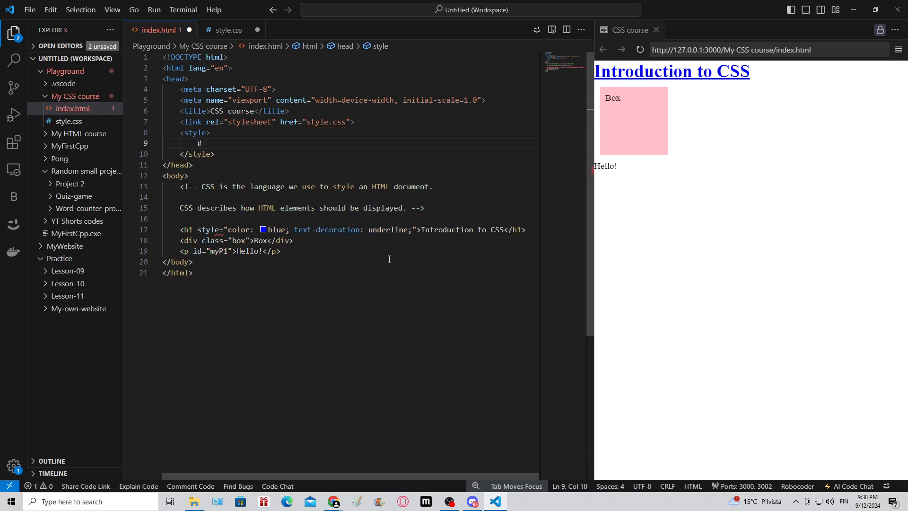
type("myP")
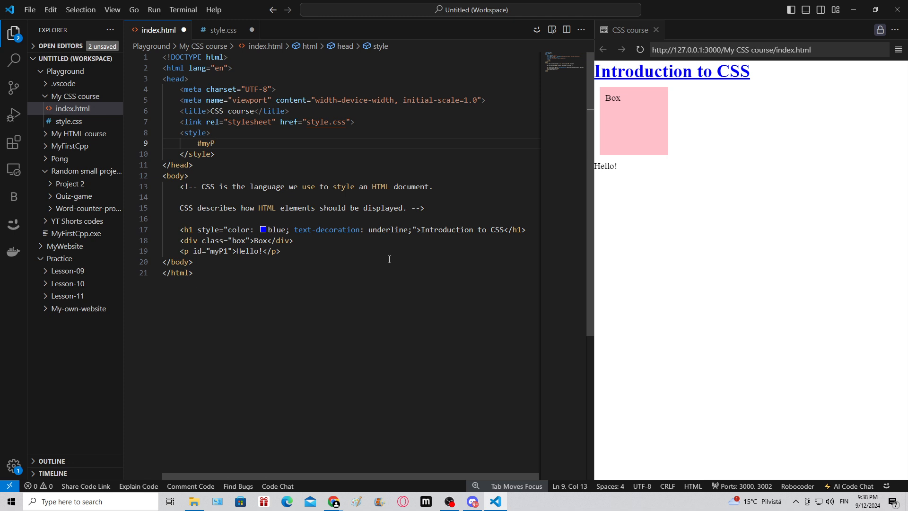
type("1")
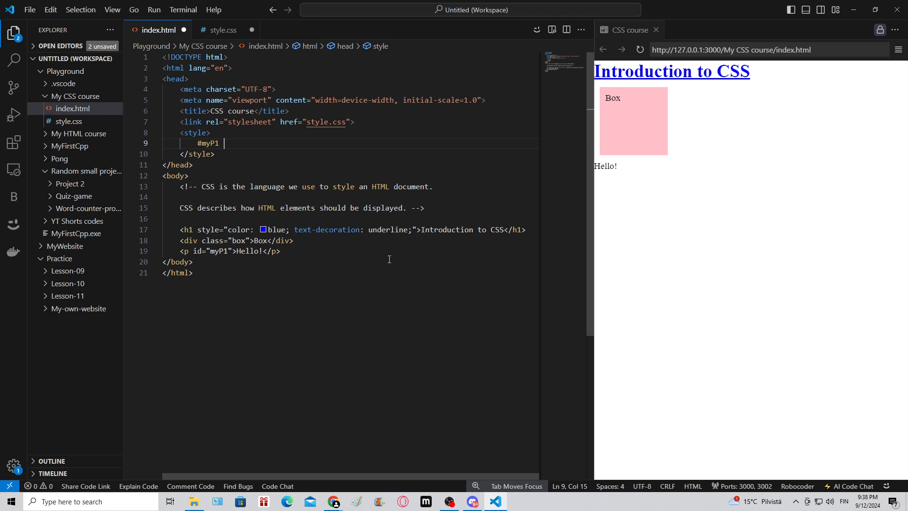
type("{")
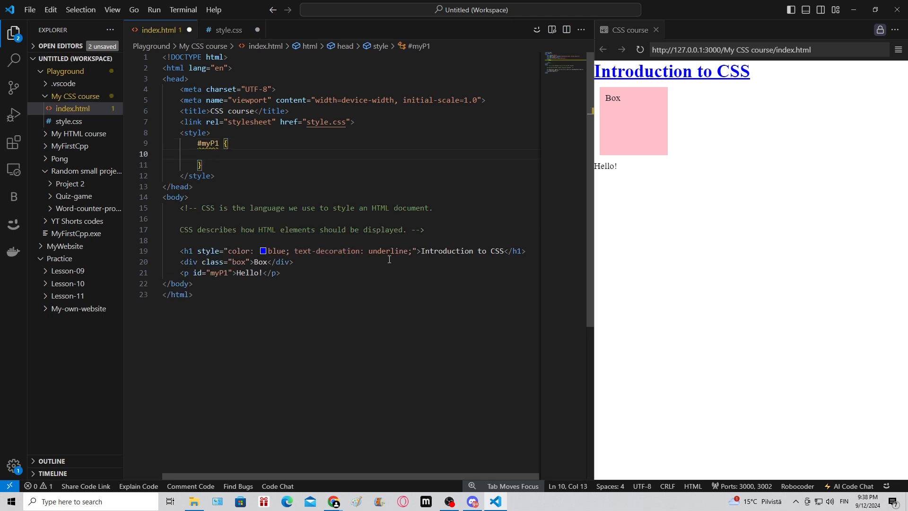
type("color: red;")
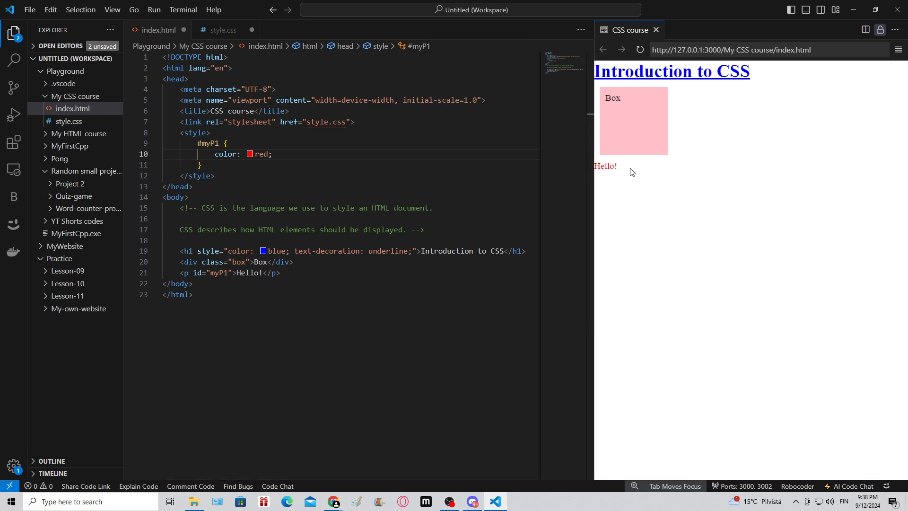
left_click(272, 154)
type("margin:")
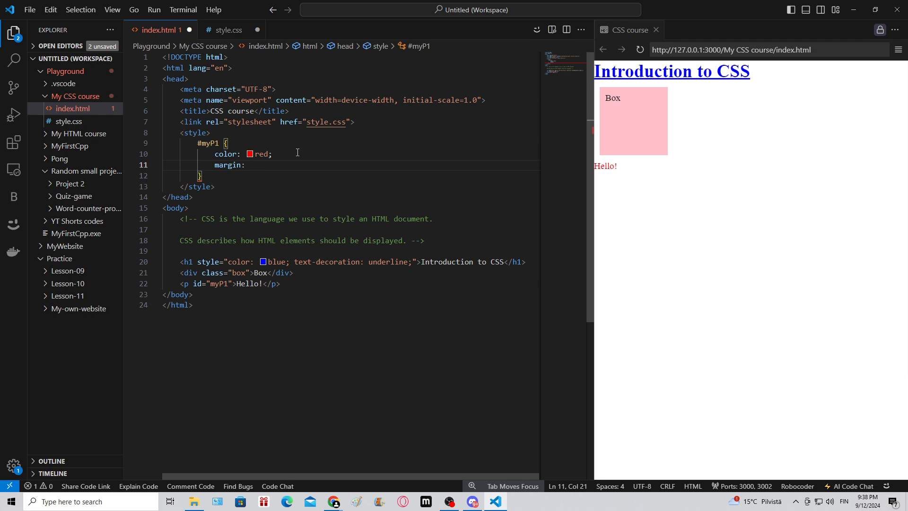
type("2")
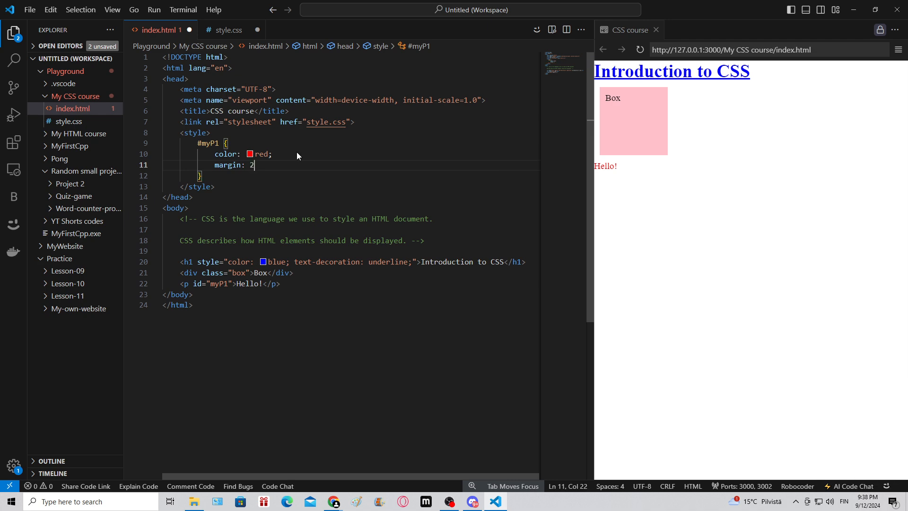
type("5px;")
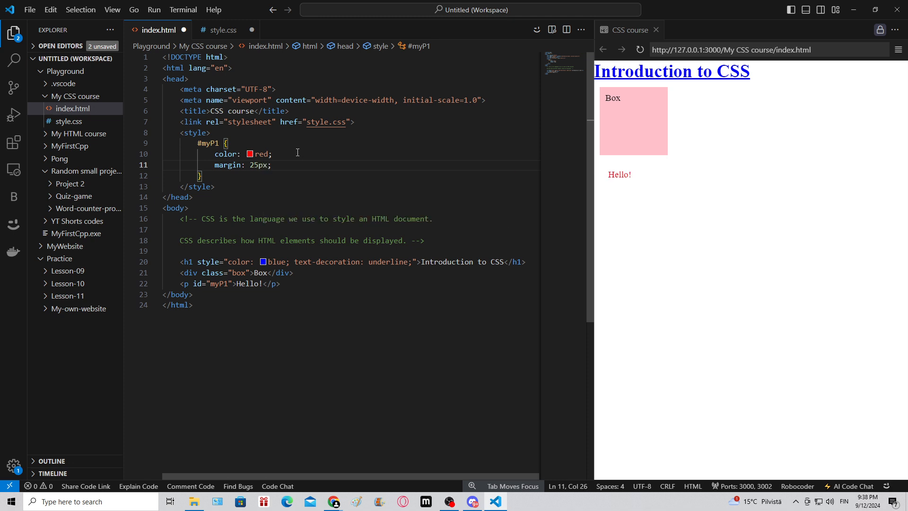
mouse_move(609, 174)
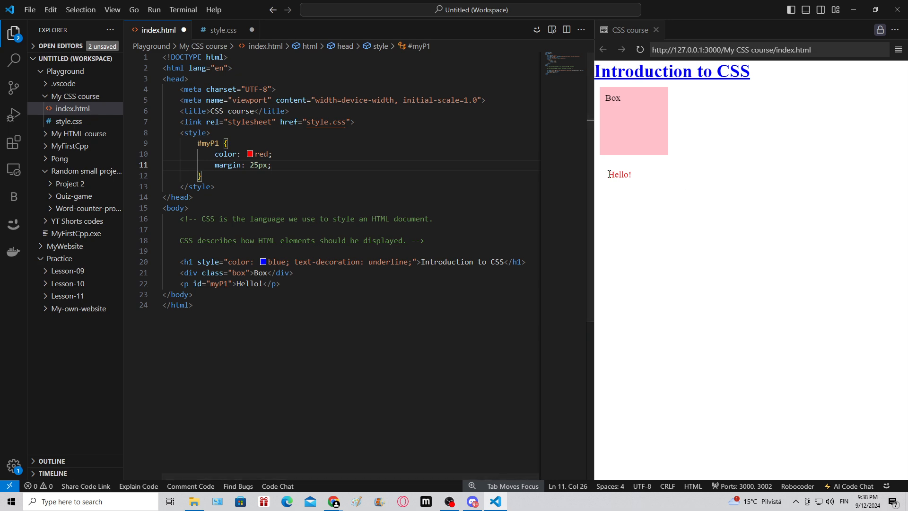
- Add background-color: pink to the #myP1 rule
left_click(285, 153)
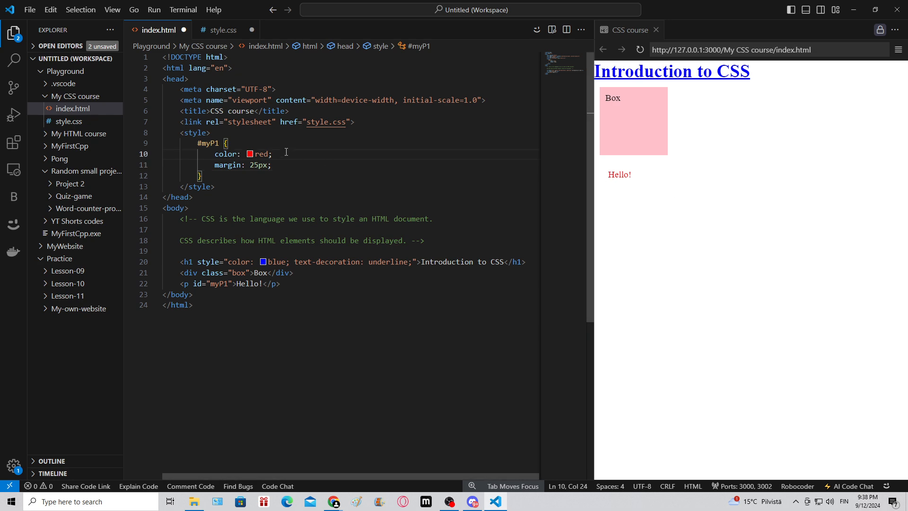
type("background-color: pink;")
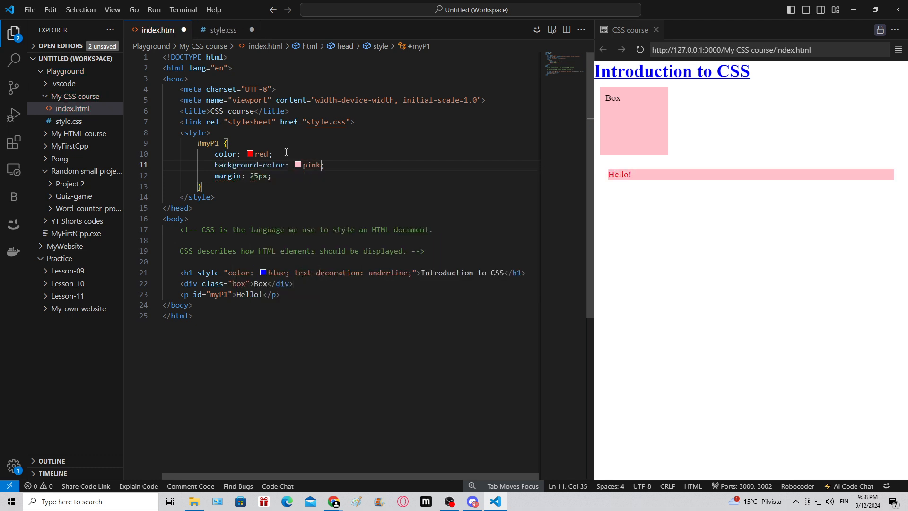
mouse_move(647, 185)
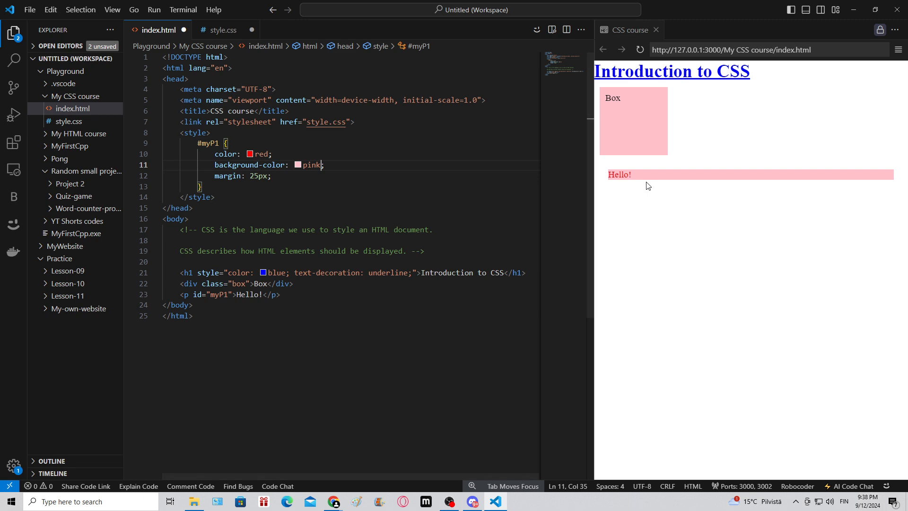
mouse_move(609, 174)
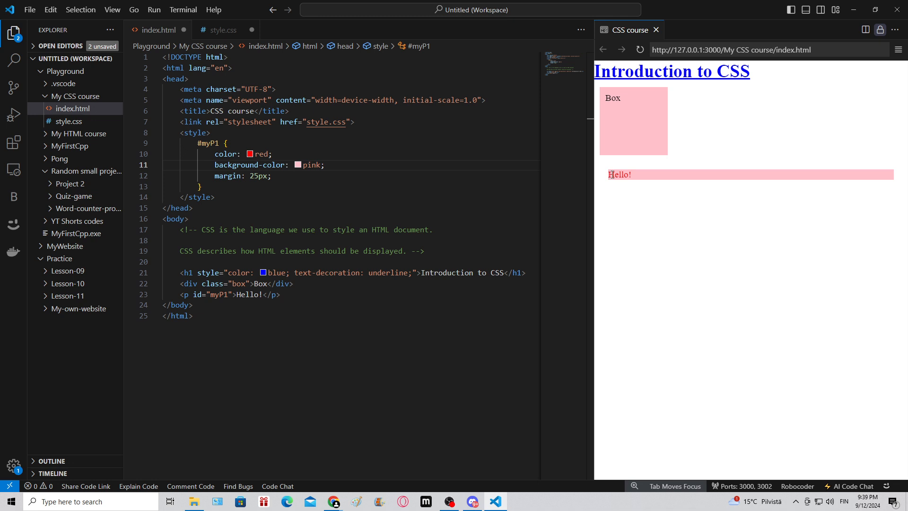
mouse_move(726, 180)
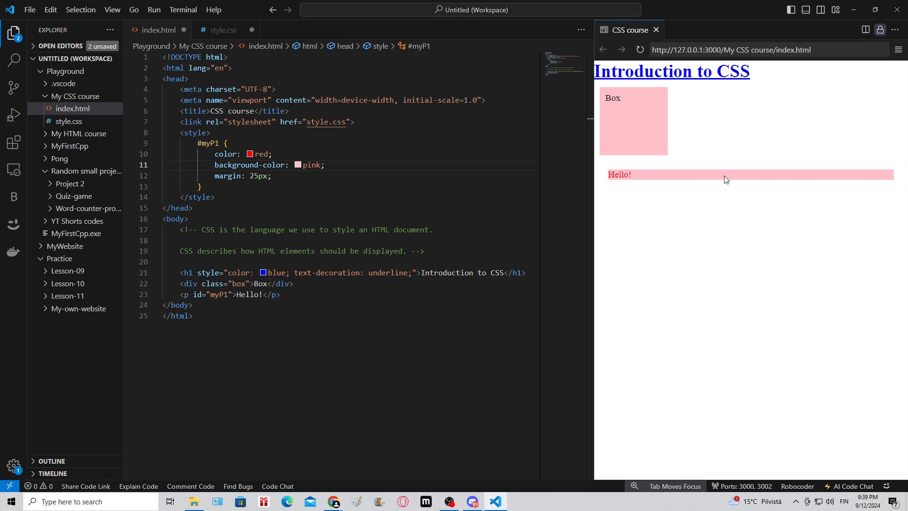
mouse_move(620, 174)
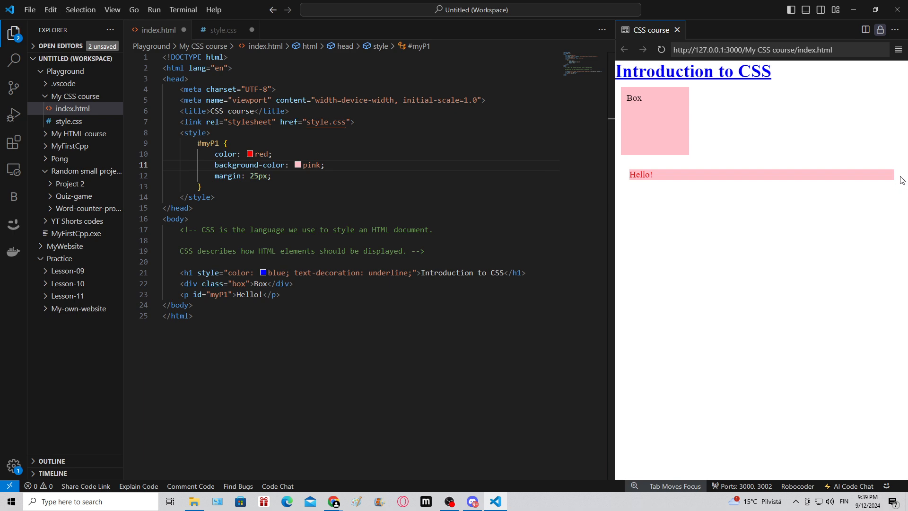
mouse_move(800, 177)
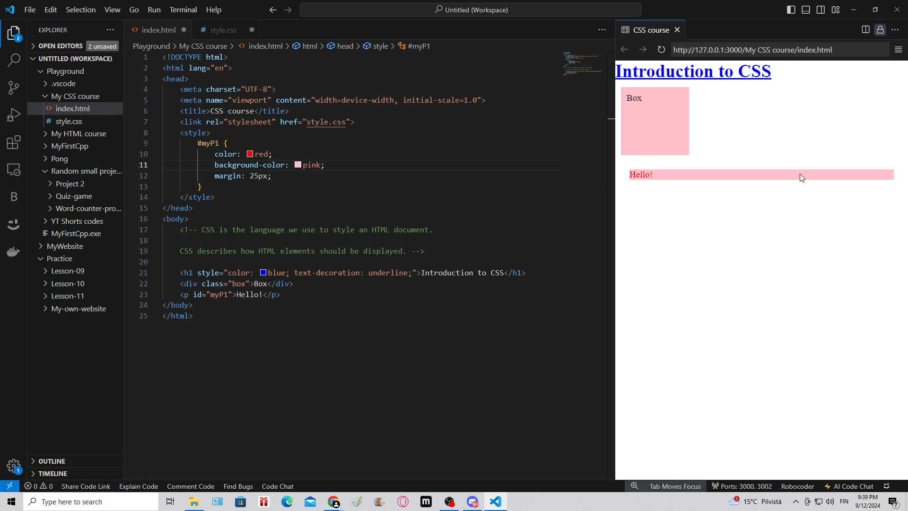
- Replace margin: 25px with padding: 10px and add border: 1px solid black
double_click(241, 176)
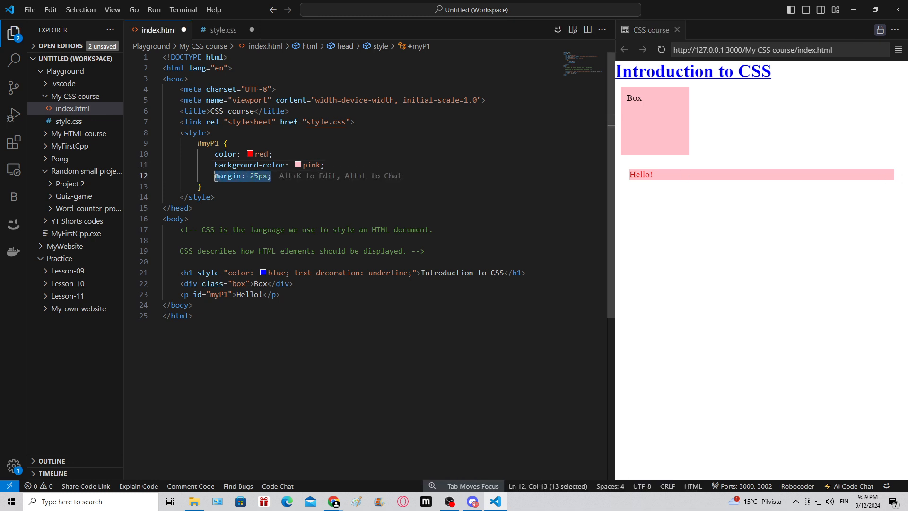
key("Delete")
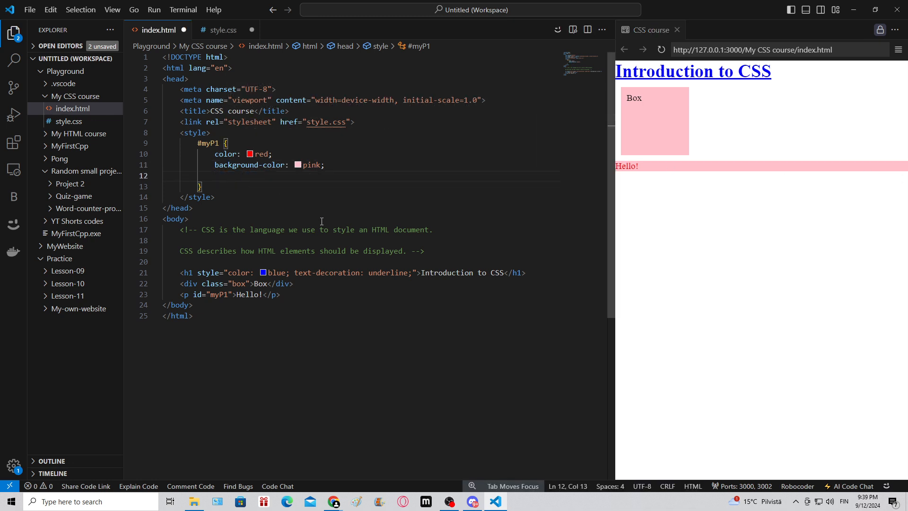
mouse_move(717, 162)
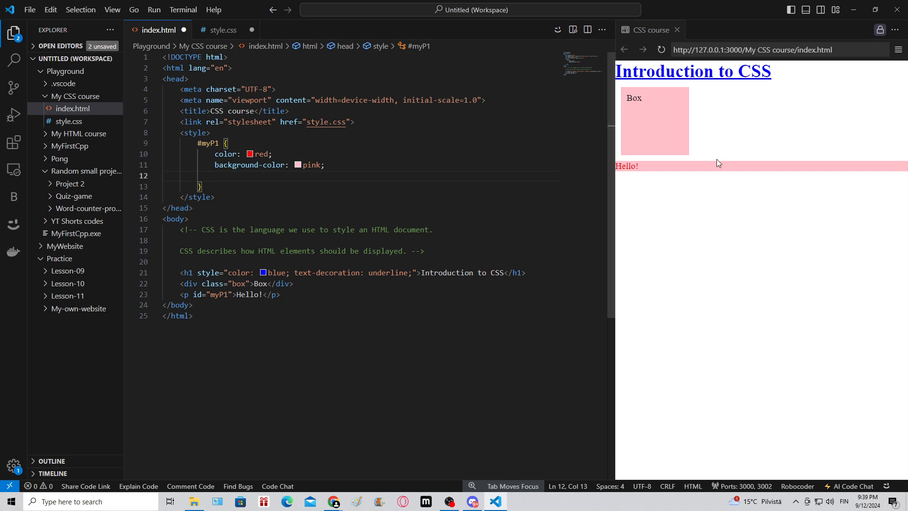
mouse_move(714, 298)
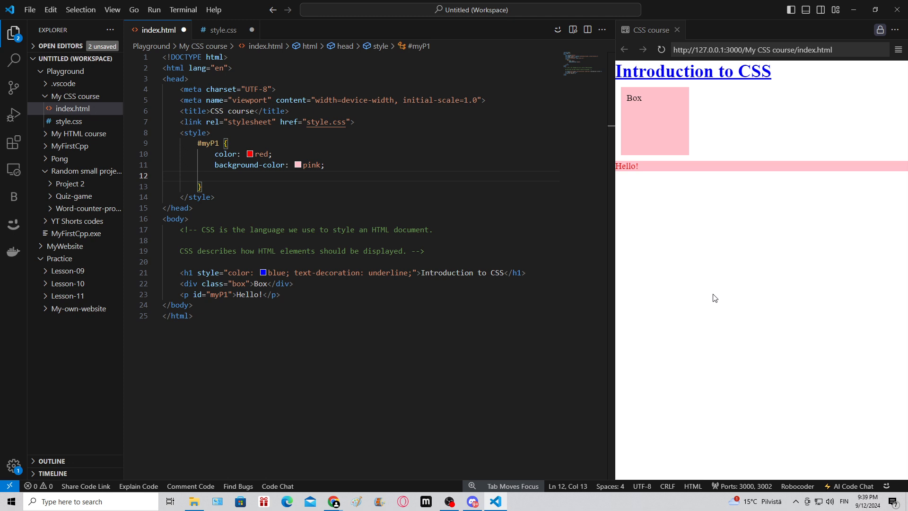
type("mar")
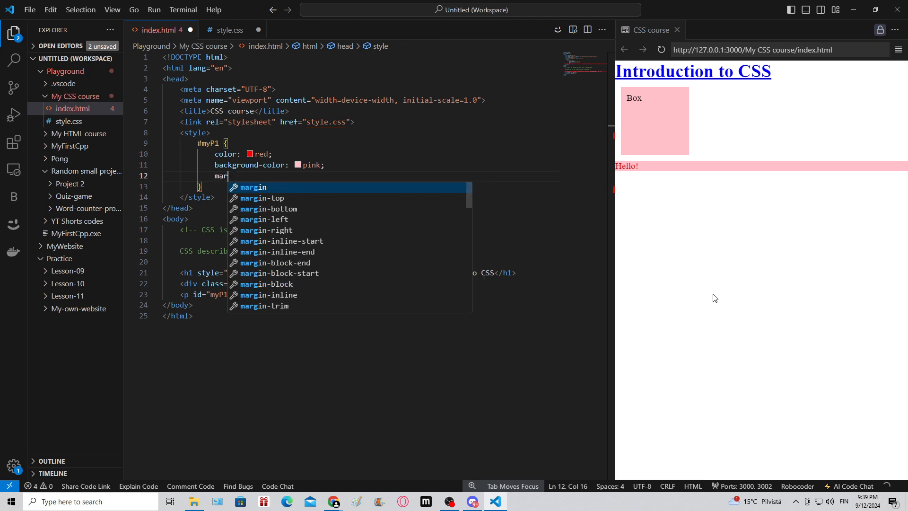
type("padding:")
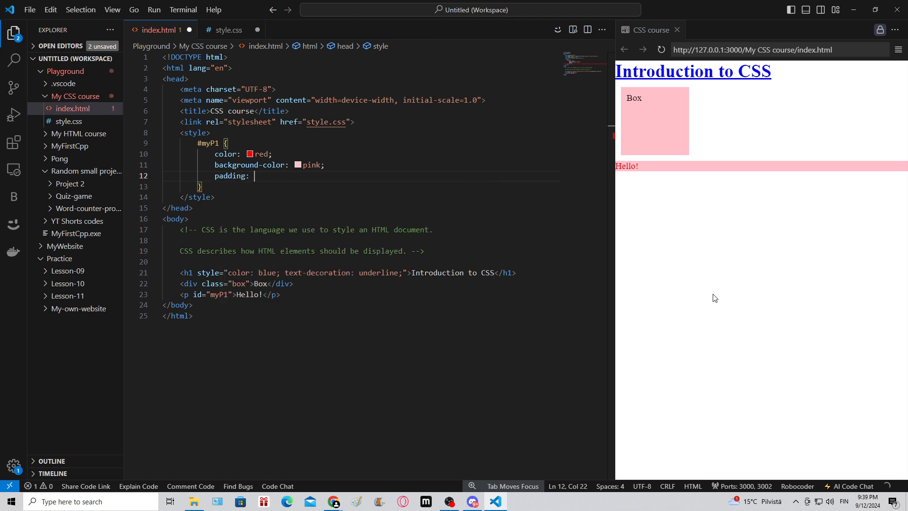
type("10px;")
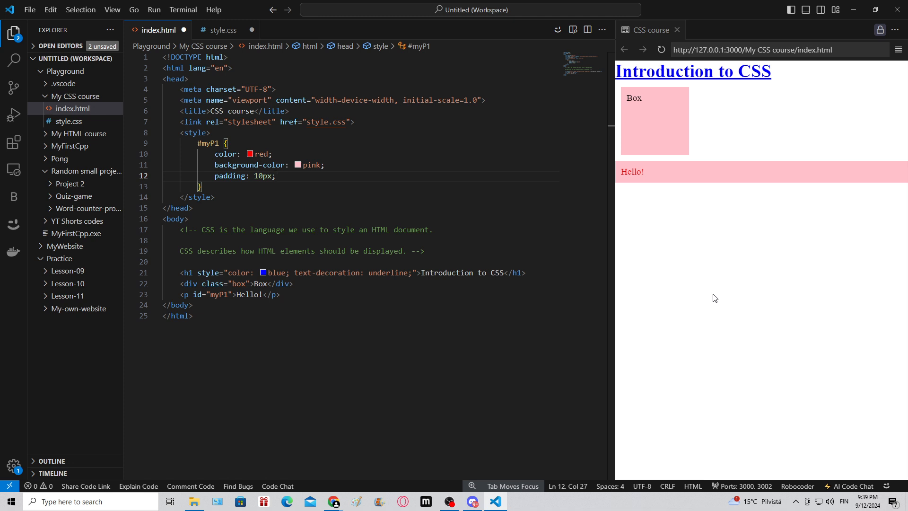
type("border: 1px solid black;")
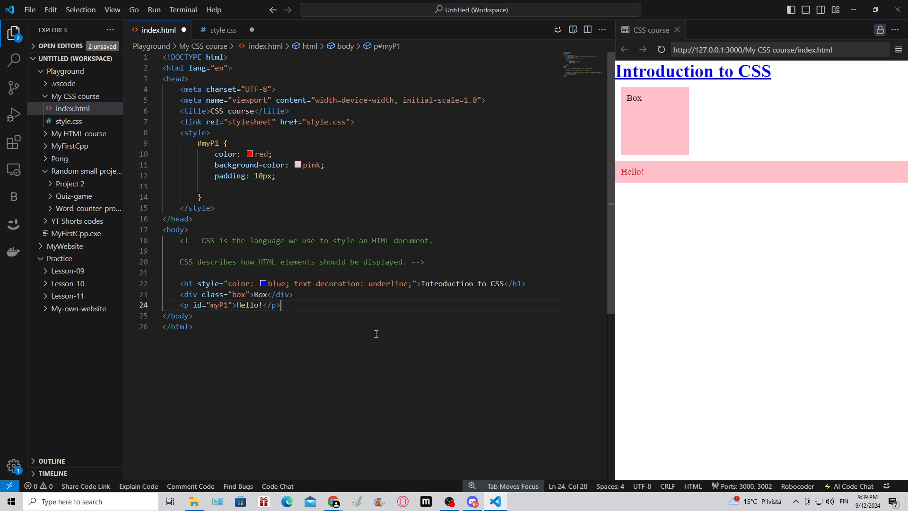
- Add a second paragraph reading 'More text here' after the Hello! paragraph
type("<p")
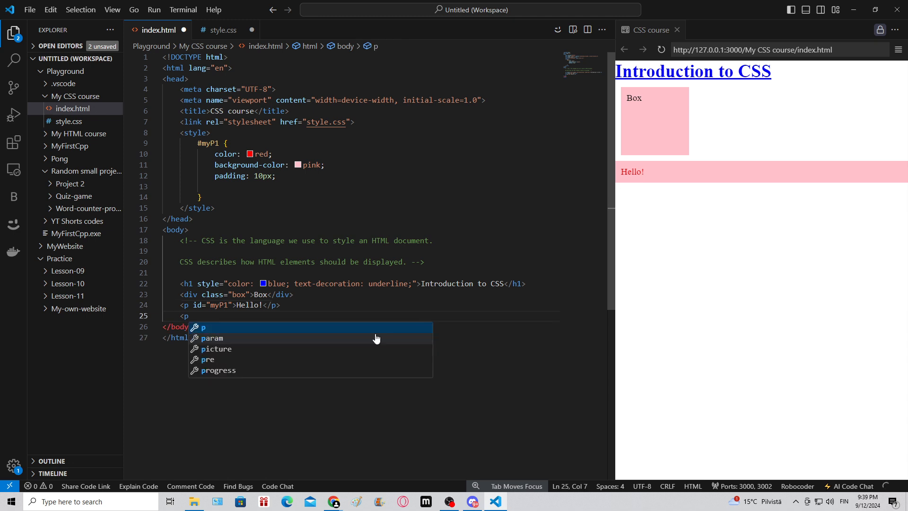
left_click(203, 327)
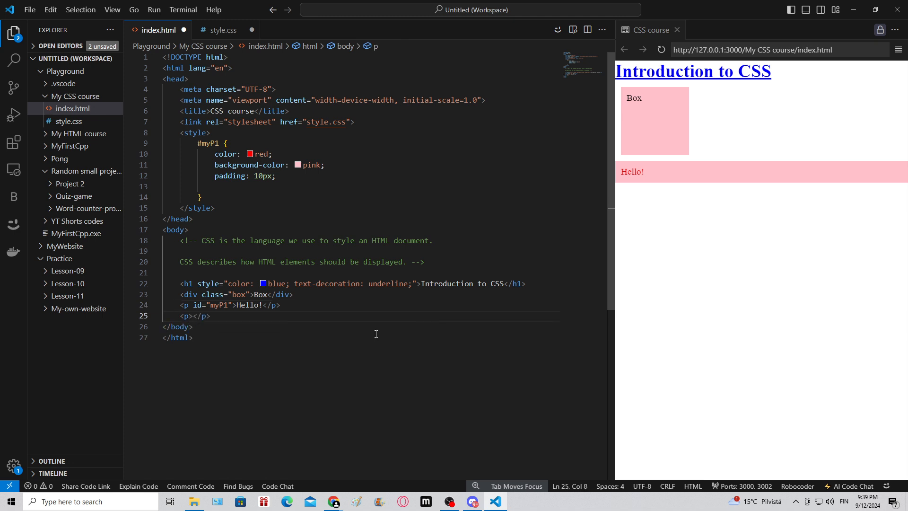
type("More text here")
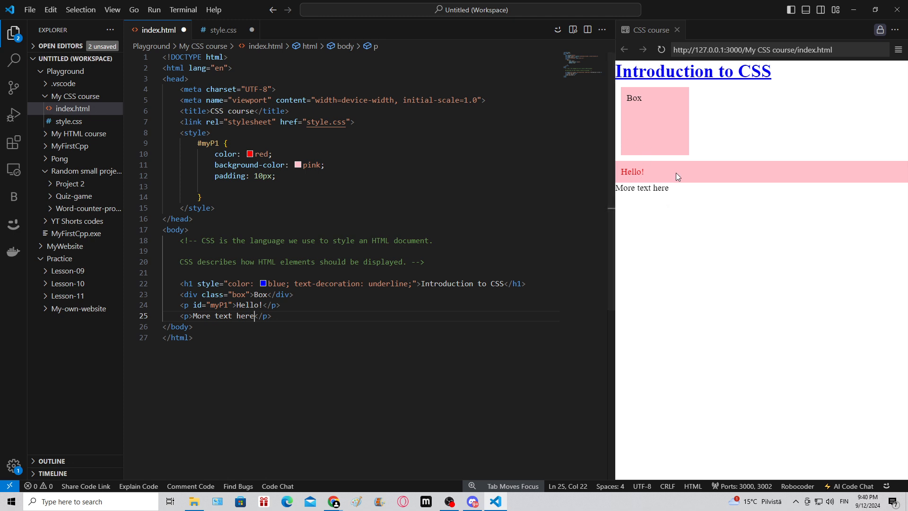
mouse_move(672, 177)
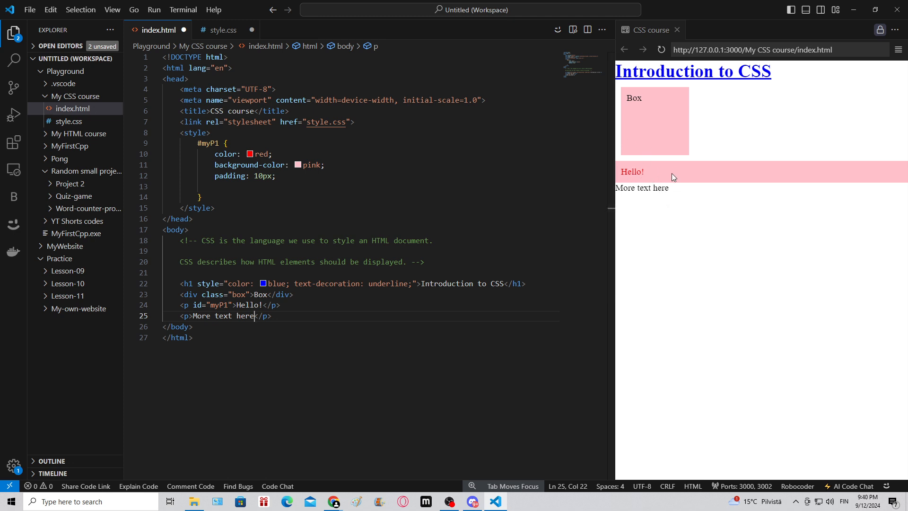
mouse_move(228, 189)
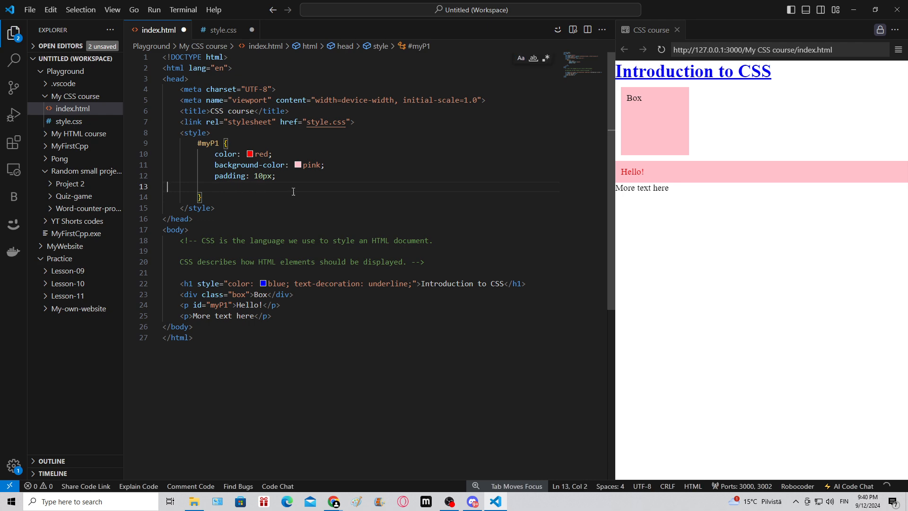
- Give the #myP1 rule display: inline-block so the pink Hello! strip shrinks to fit
type("d")
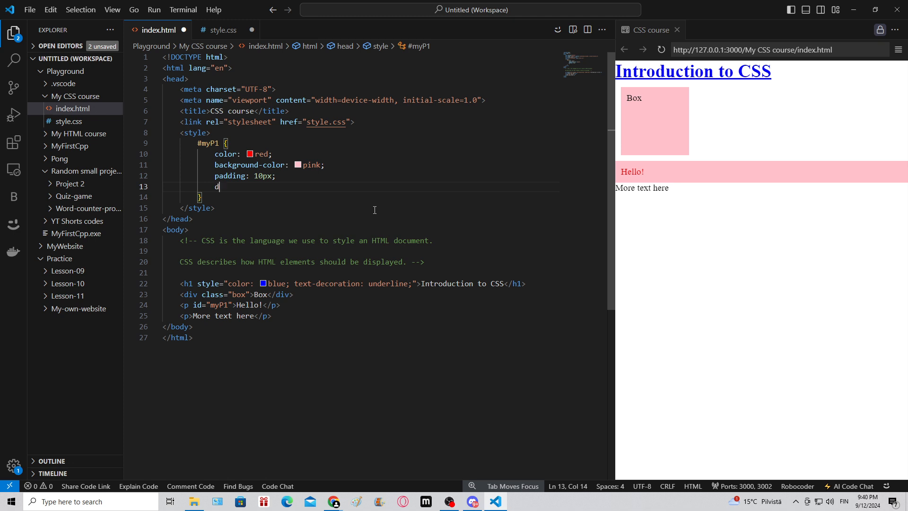
type("isplay:")
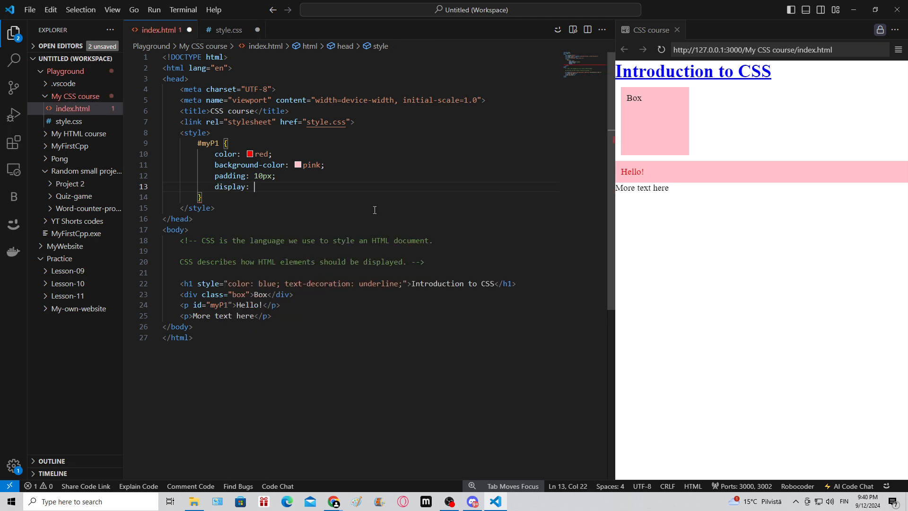
type("inline-block;")
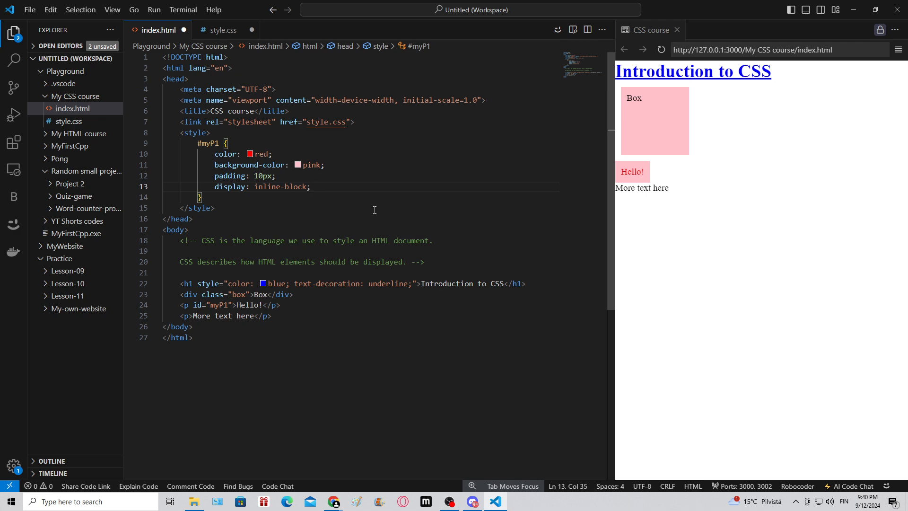
mouse_move(297, 263)
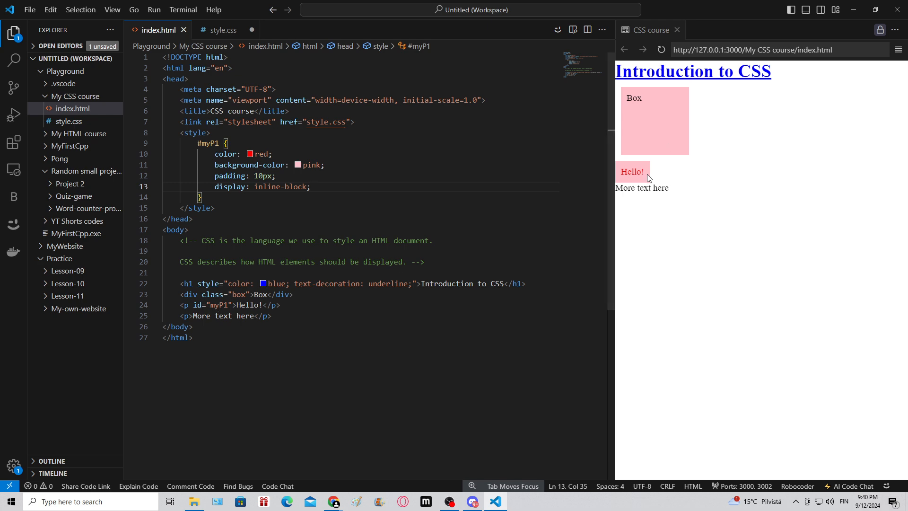
mouse_move(647, 184)
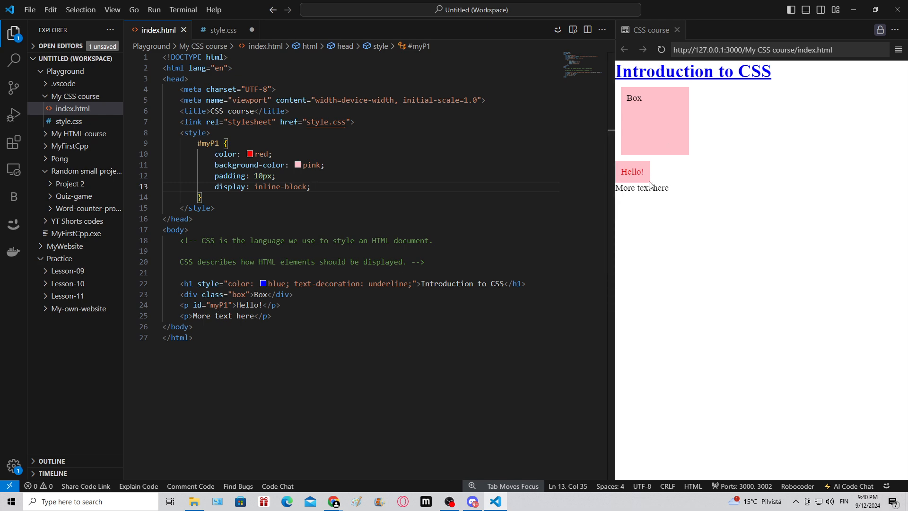
mouse_move(857, 187)
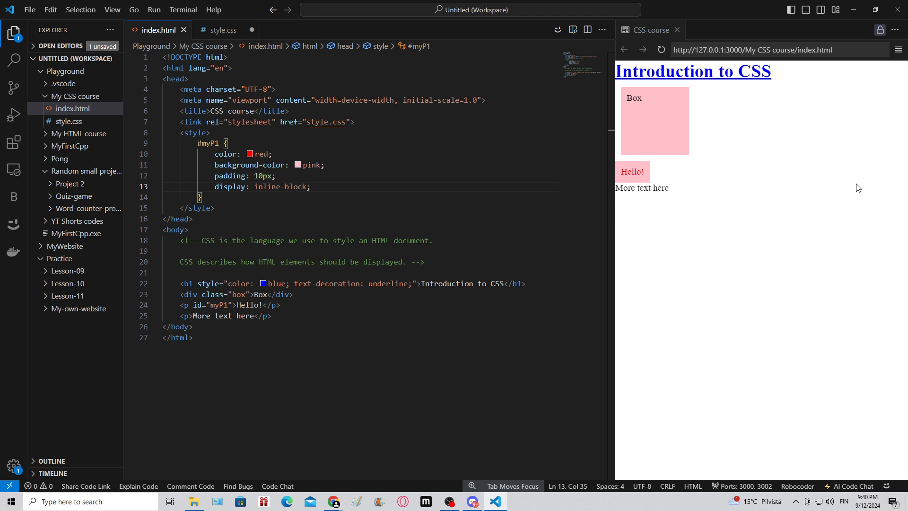
mouse_move(745, 177)
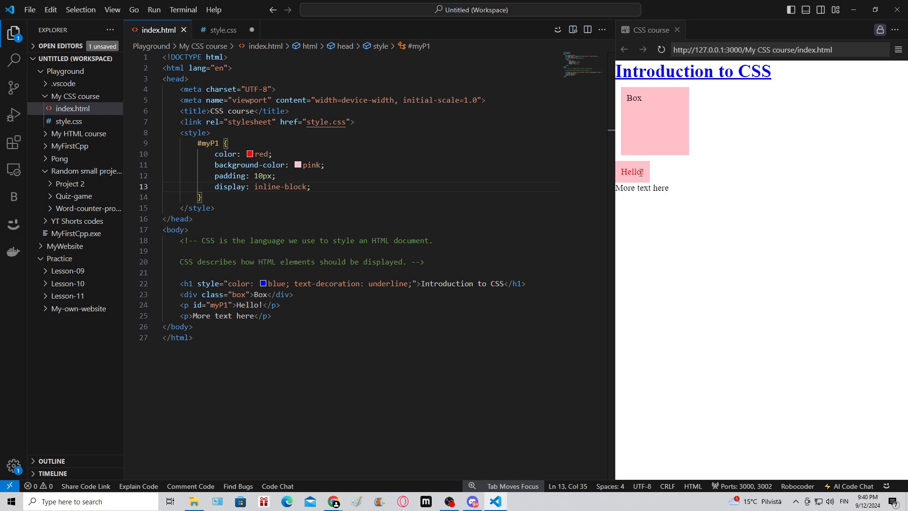
mouse_move(673, 172)
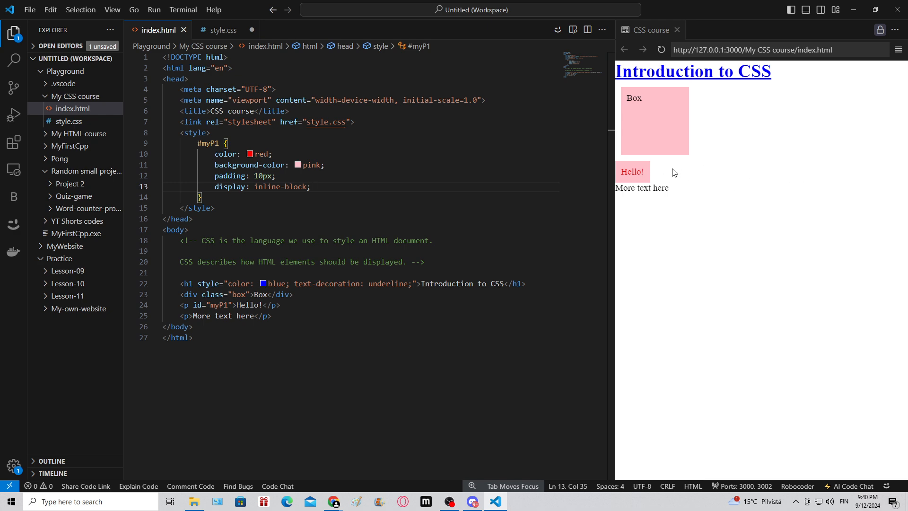
mouse_move(770, 182)
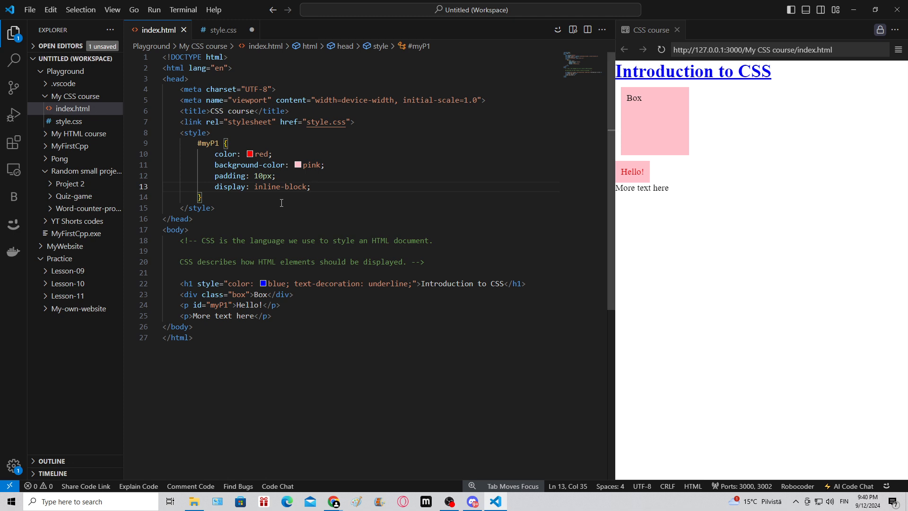
mouse_move(191, 322)
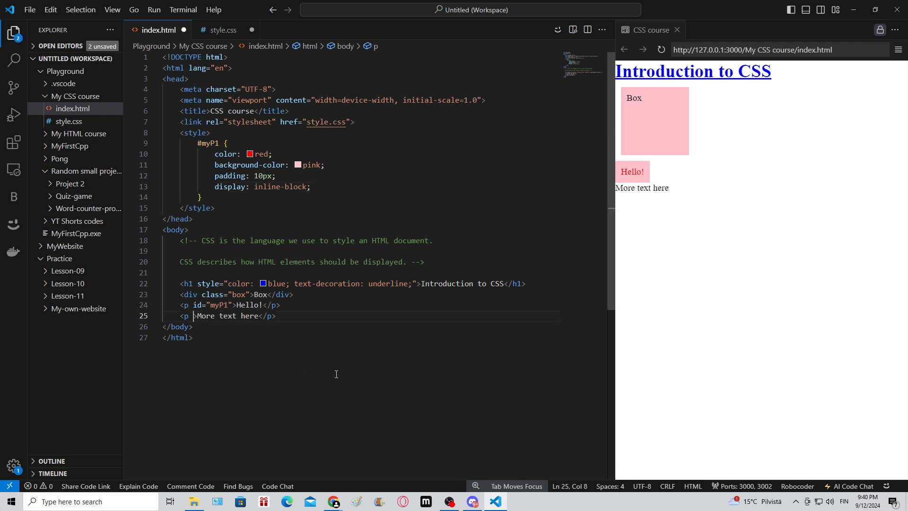
- Assign class="myP2" to the second paragraph
type("class=\"\"")
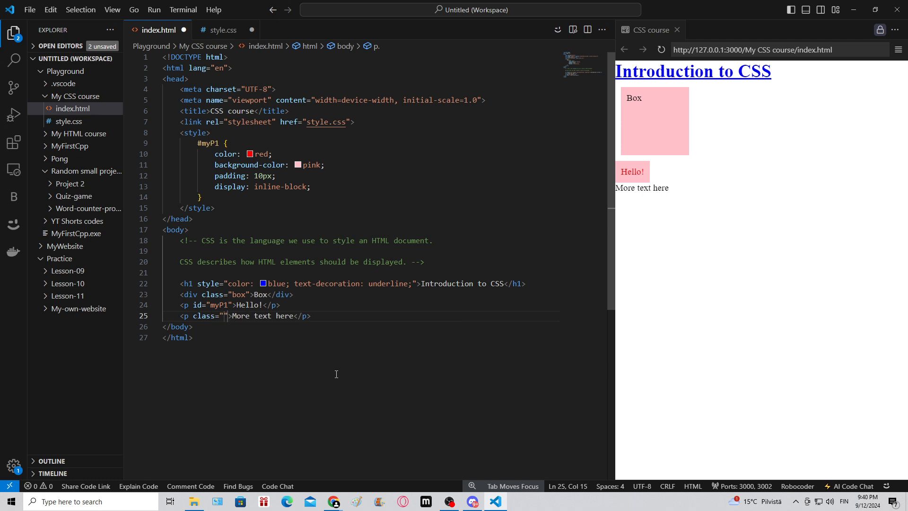
type("m")
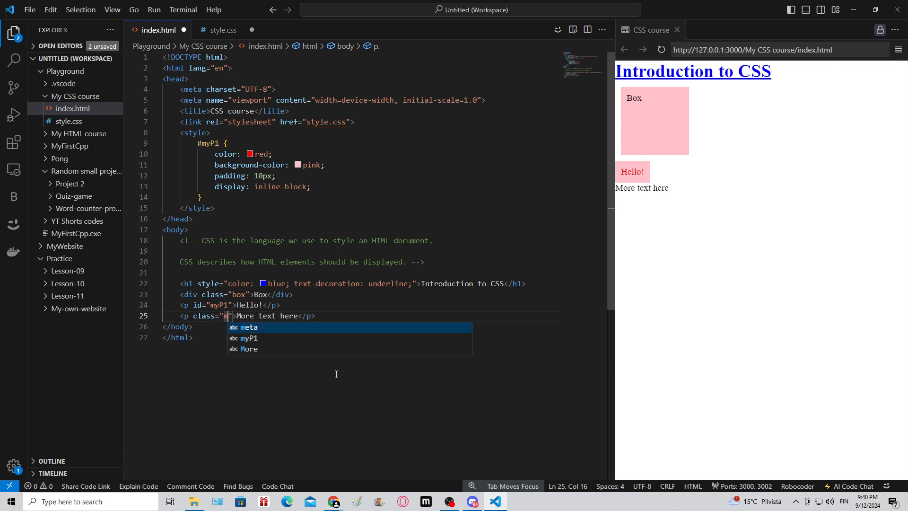
type("myP2")
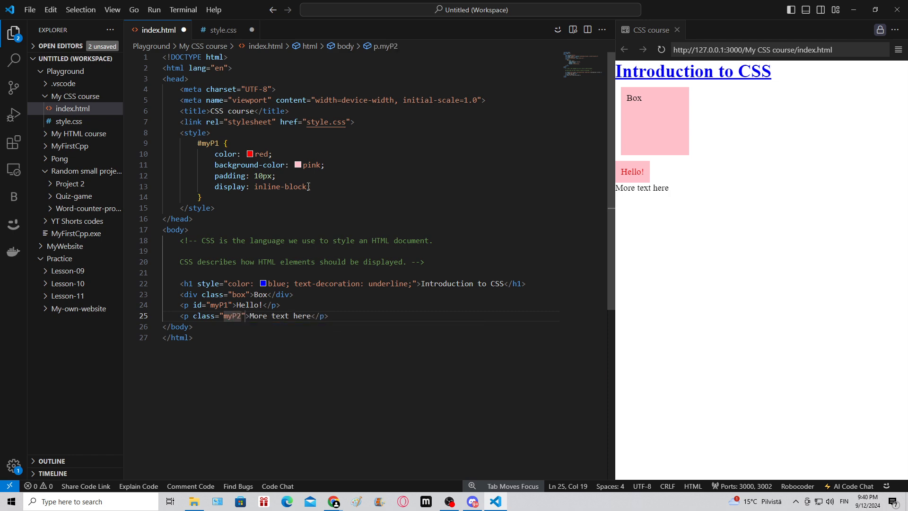
- Write a .myP2 rule with green text, yellow background and inline-block display
key("enter")
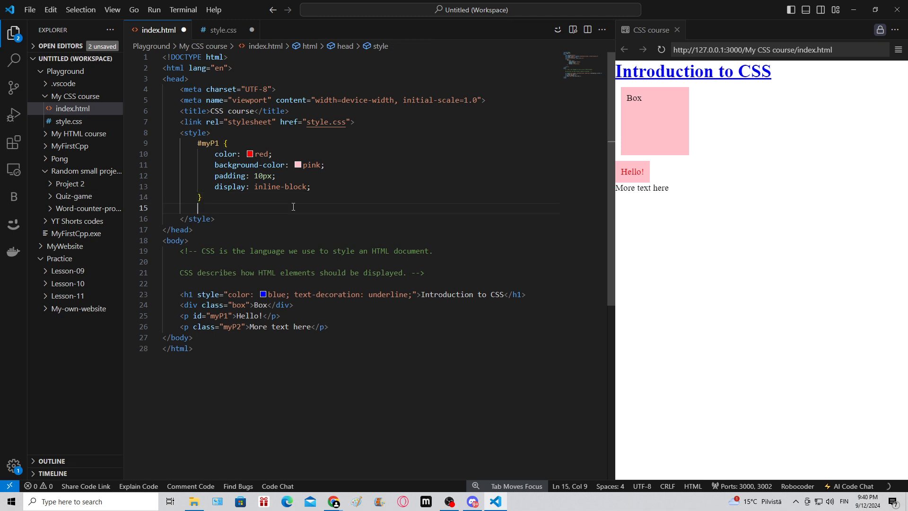
type(".myP2 {")
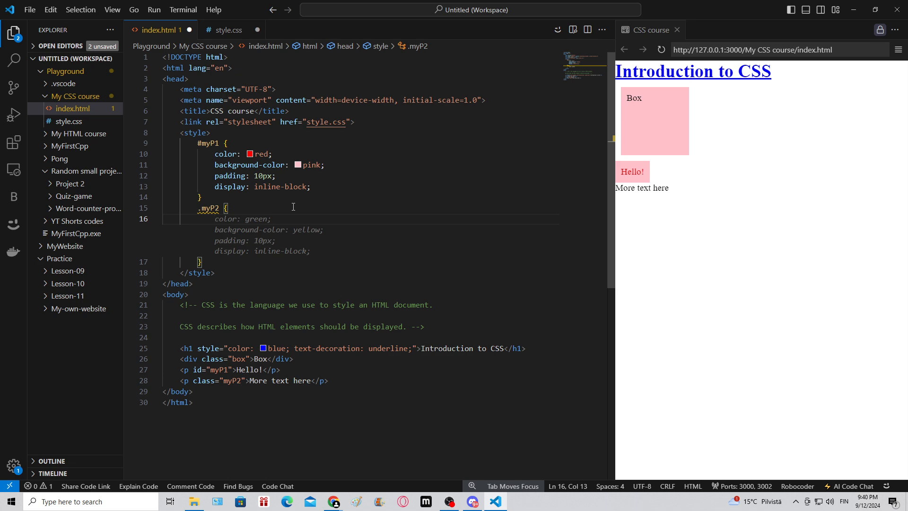
type("green;")
type("display: inline-block;")
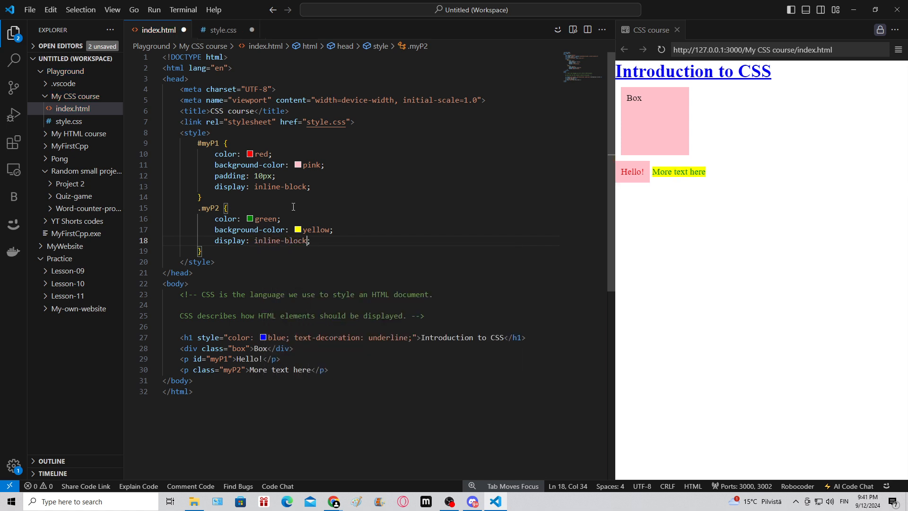
- Give the .myP2 rule padding: 10px so the yellow box matches the padded pink one
left_click(318, 229)
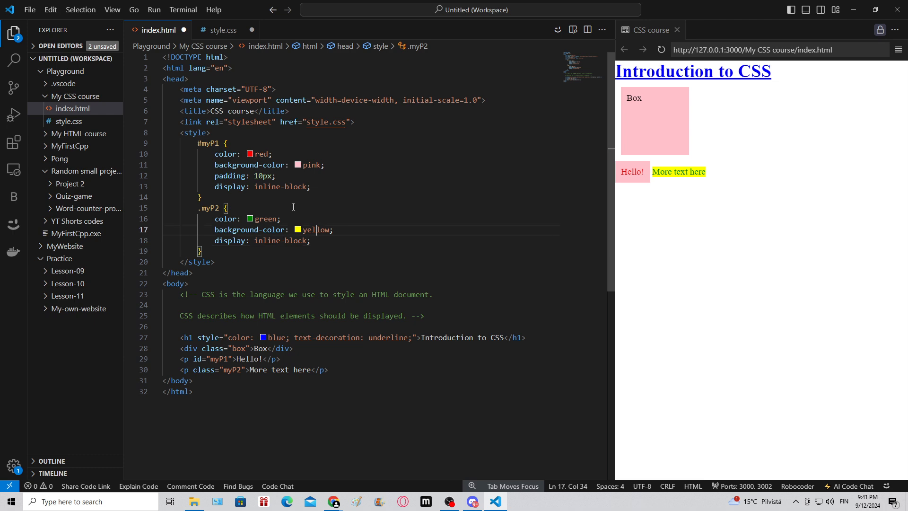
type("adding:")
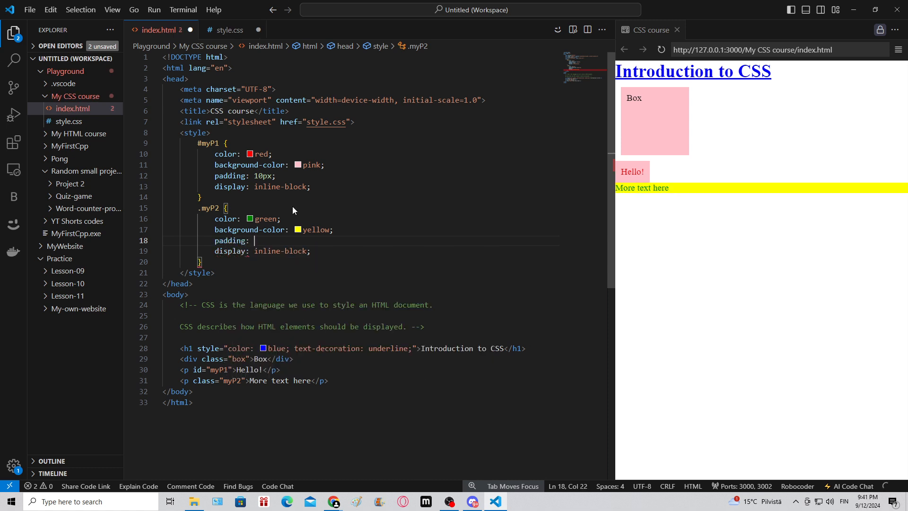
type("10px;")
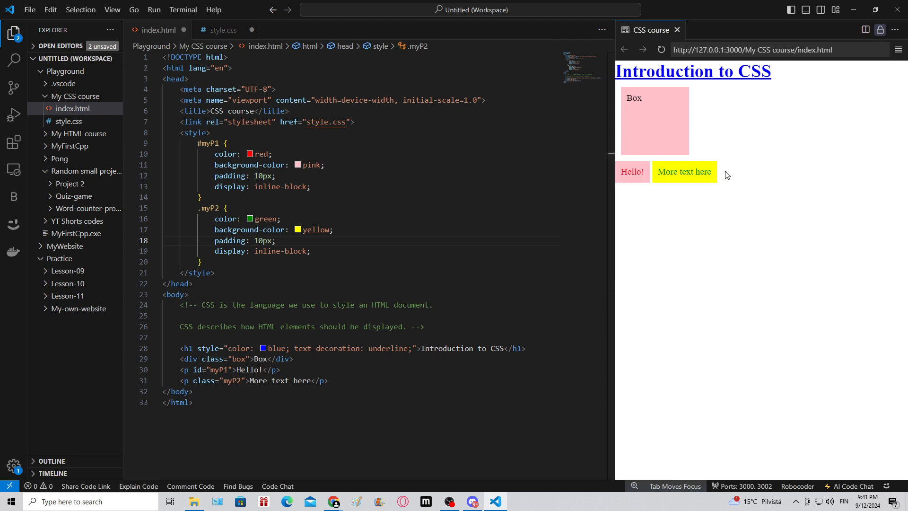
mouse_move(708, 172)
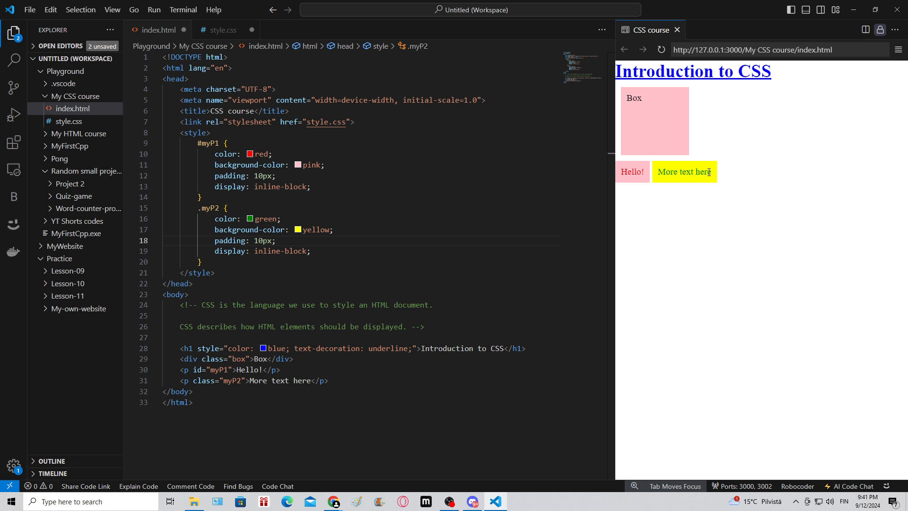
mouse_move(747, 180)
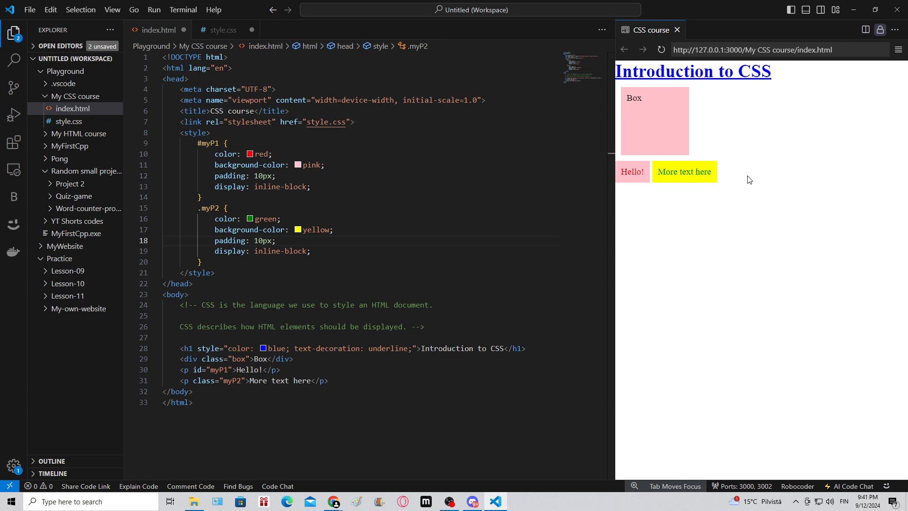
mouse_move(729, 180)
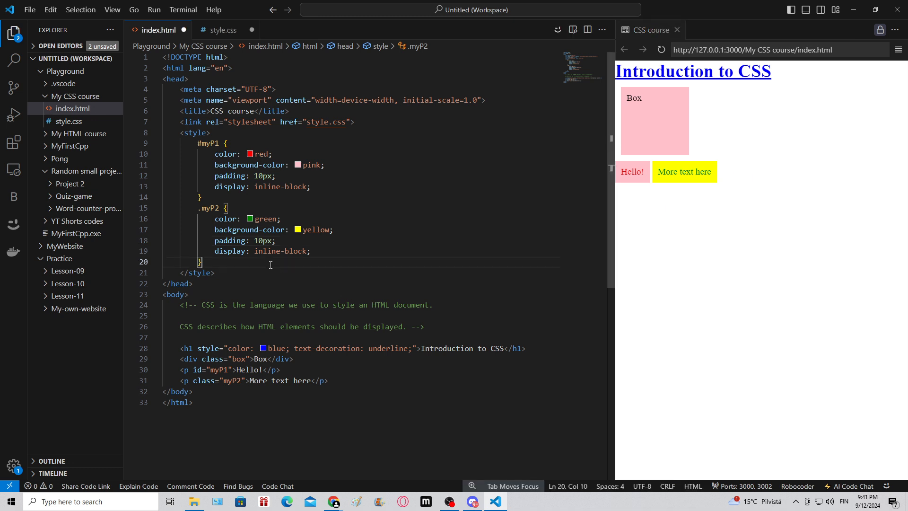
mouse_move(745, 184)
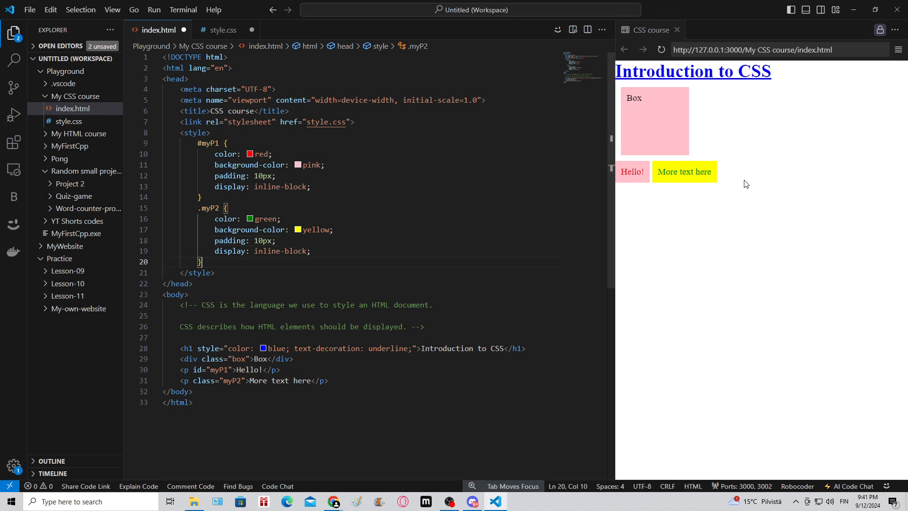
mouse_move(695, 186)
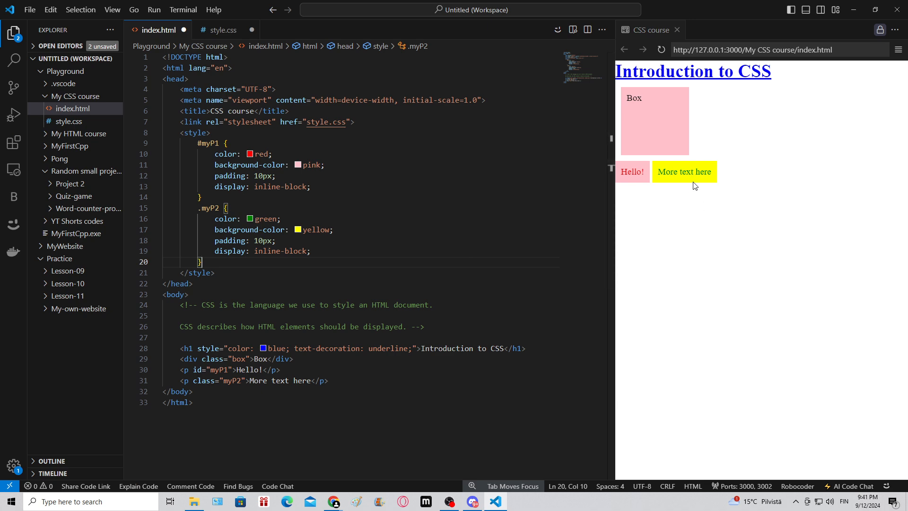
mouse_move(716, 203)
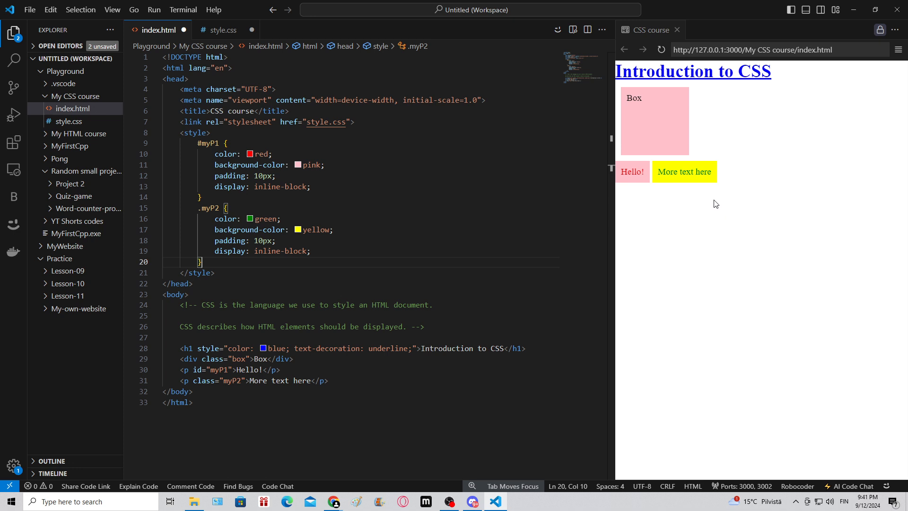